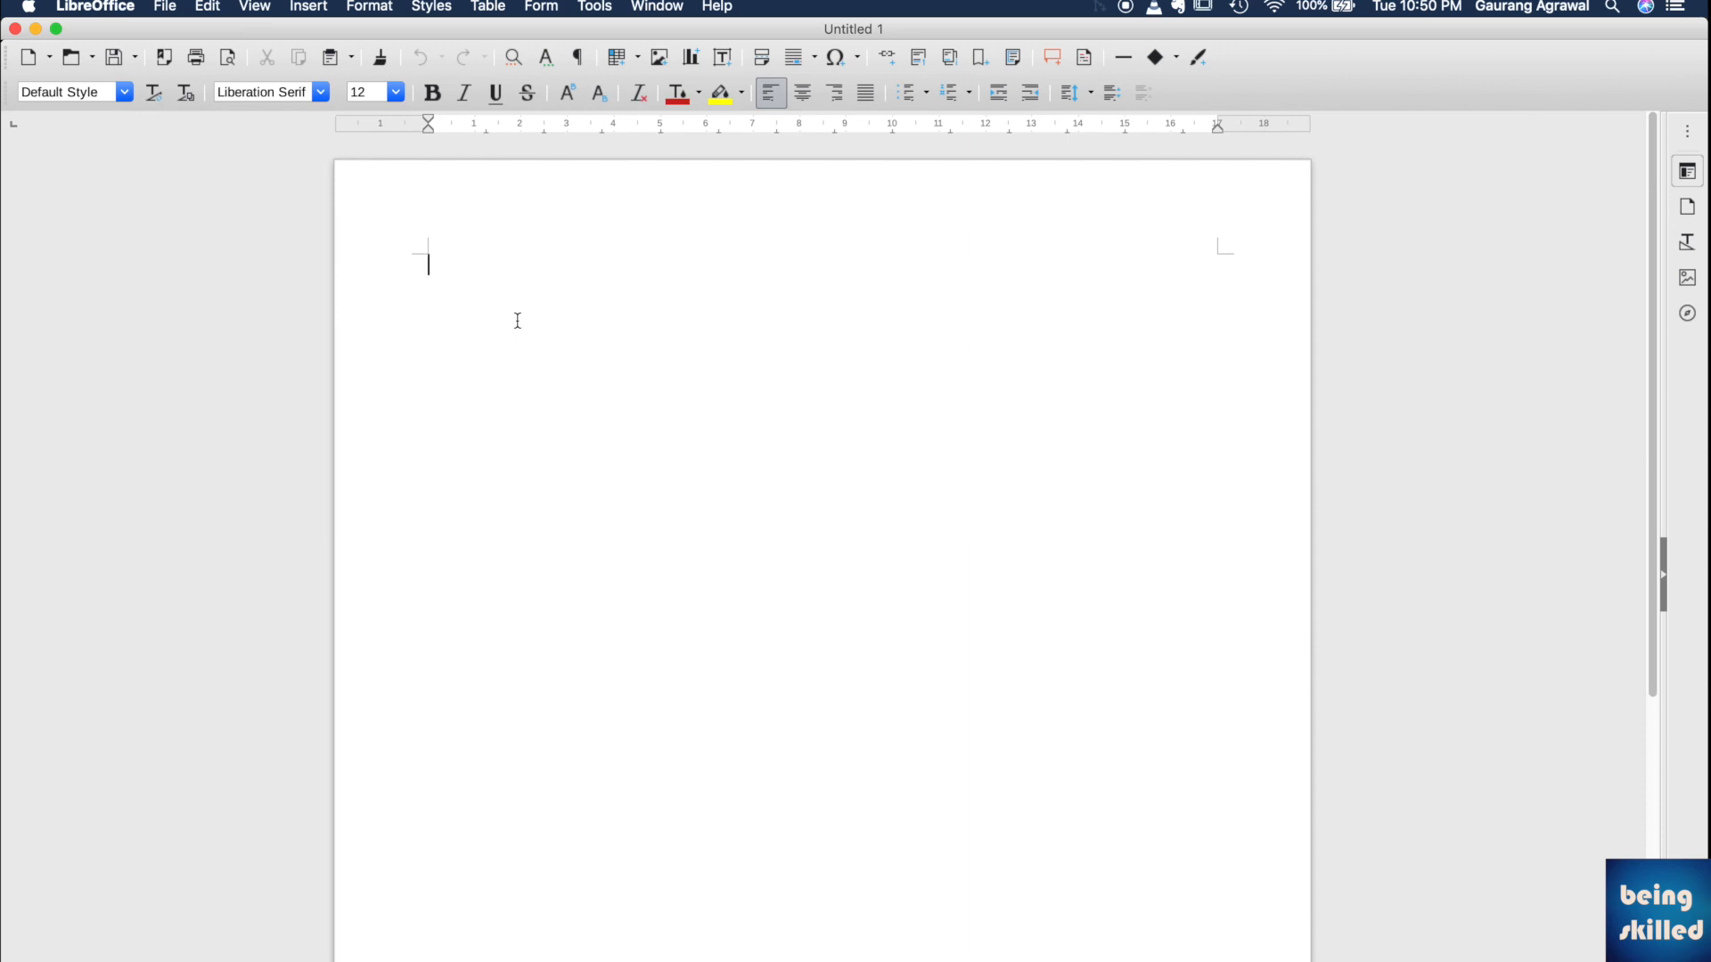
Type 'Hello --' at the top of the blank document.
{"action": "type", "text": "Hello"}
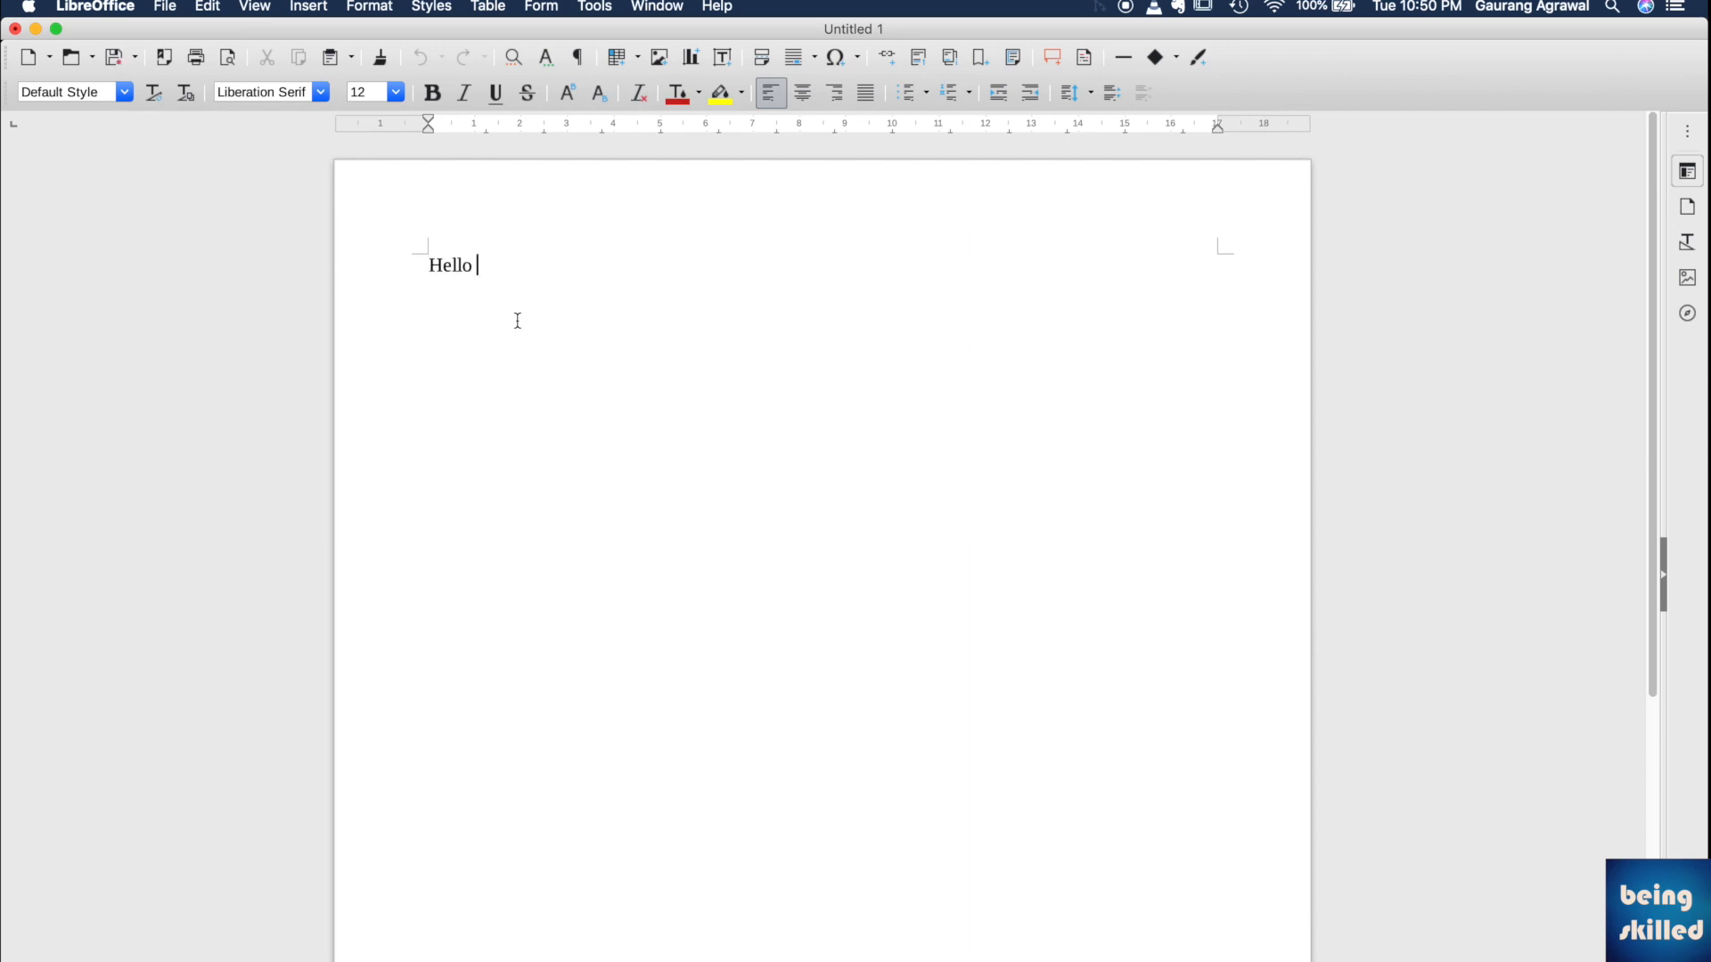
{"action": "type", "text": "--"}
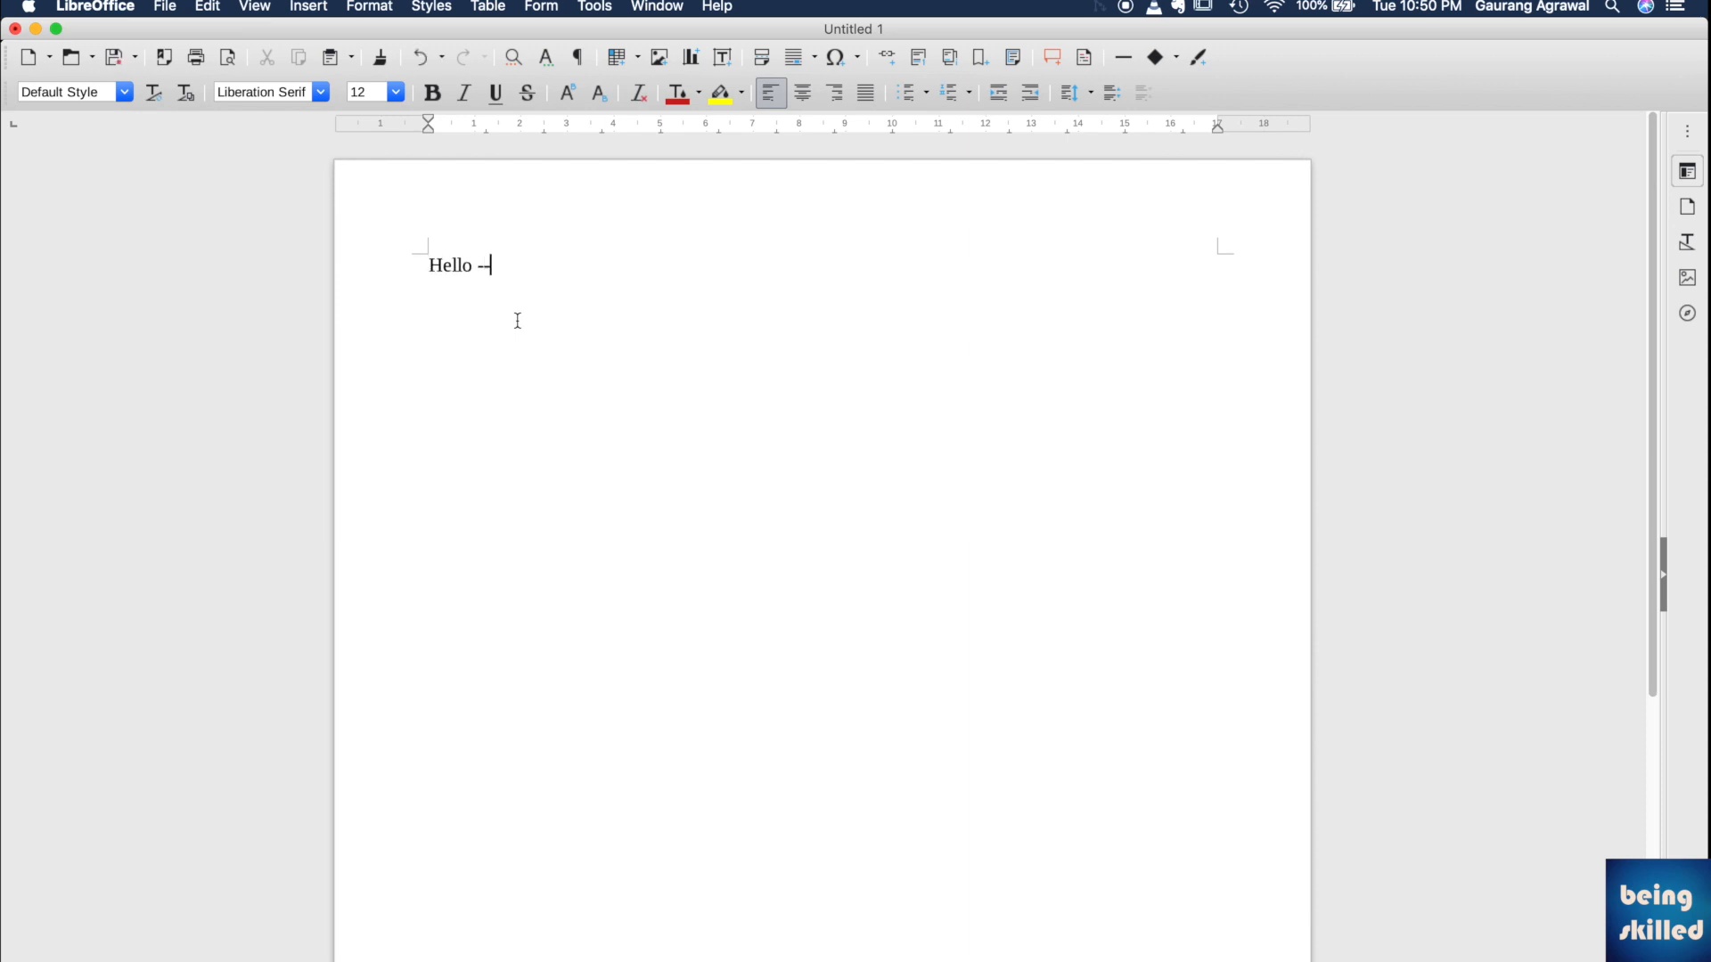
{"action": "mouse_move", "coordinate": [572, 245]}
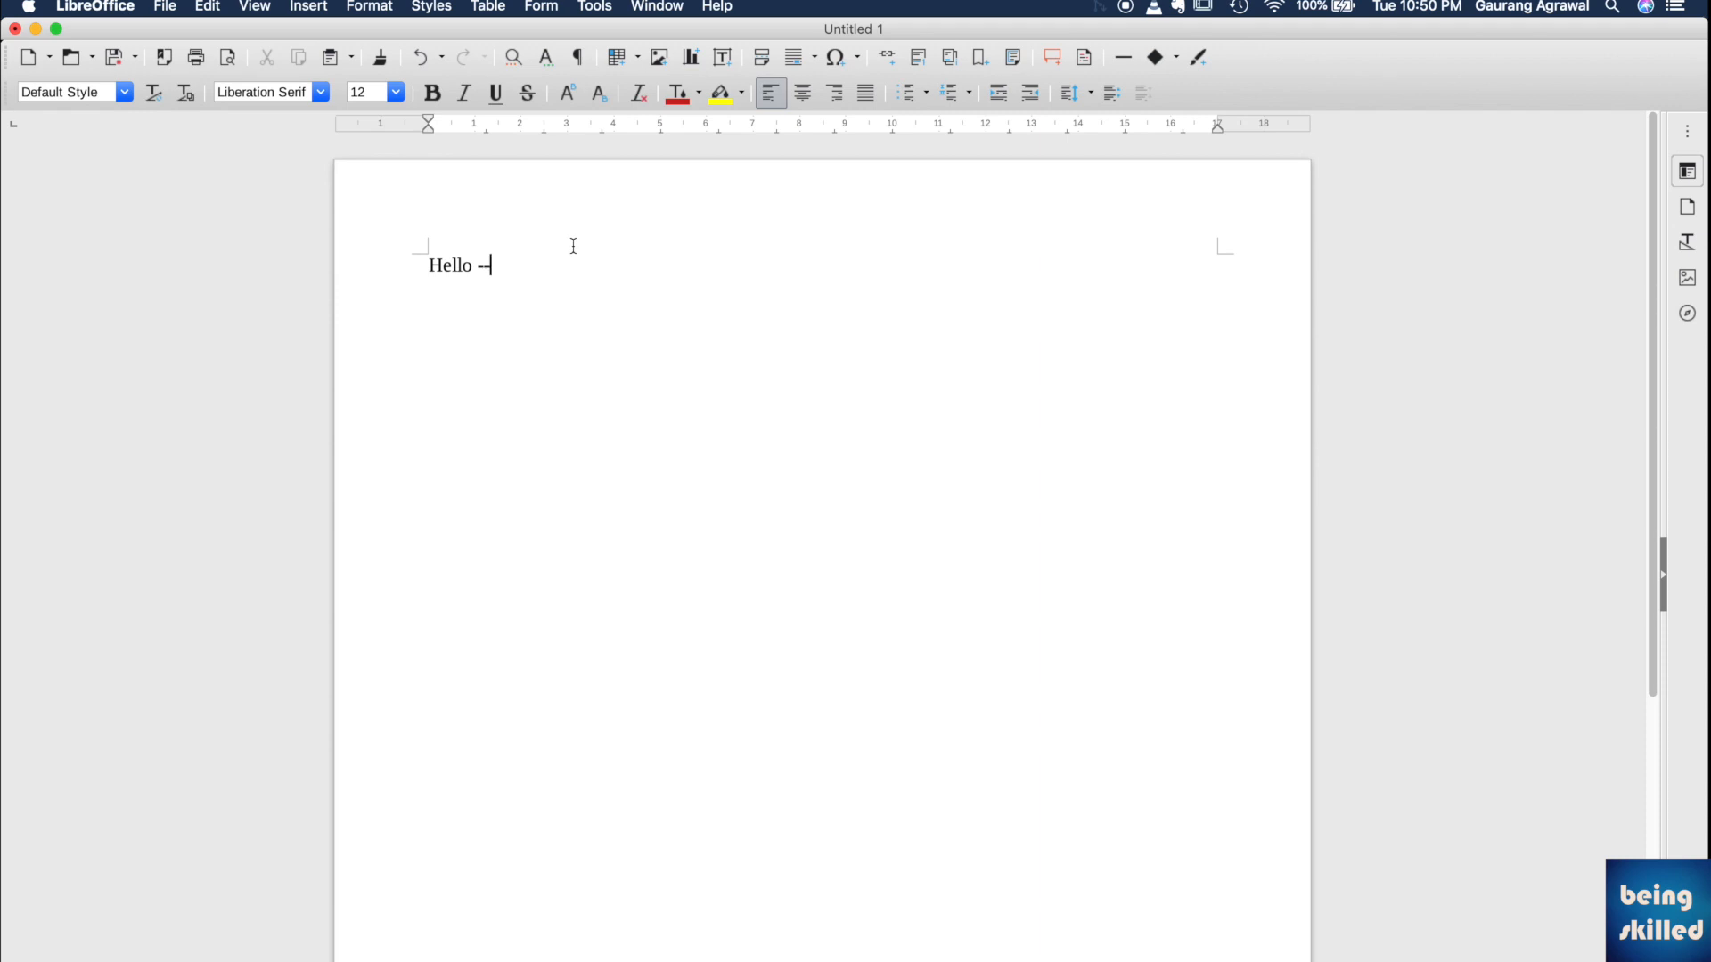
Show the File menu's Export As choices for PDF or EPUB.
{"action": "left_click", "coordinate": [165, 6]}
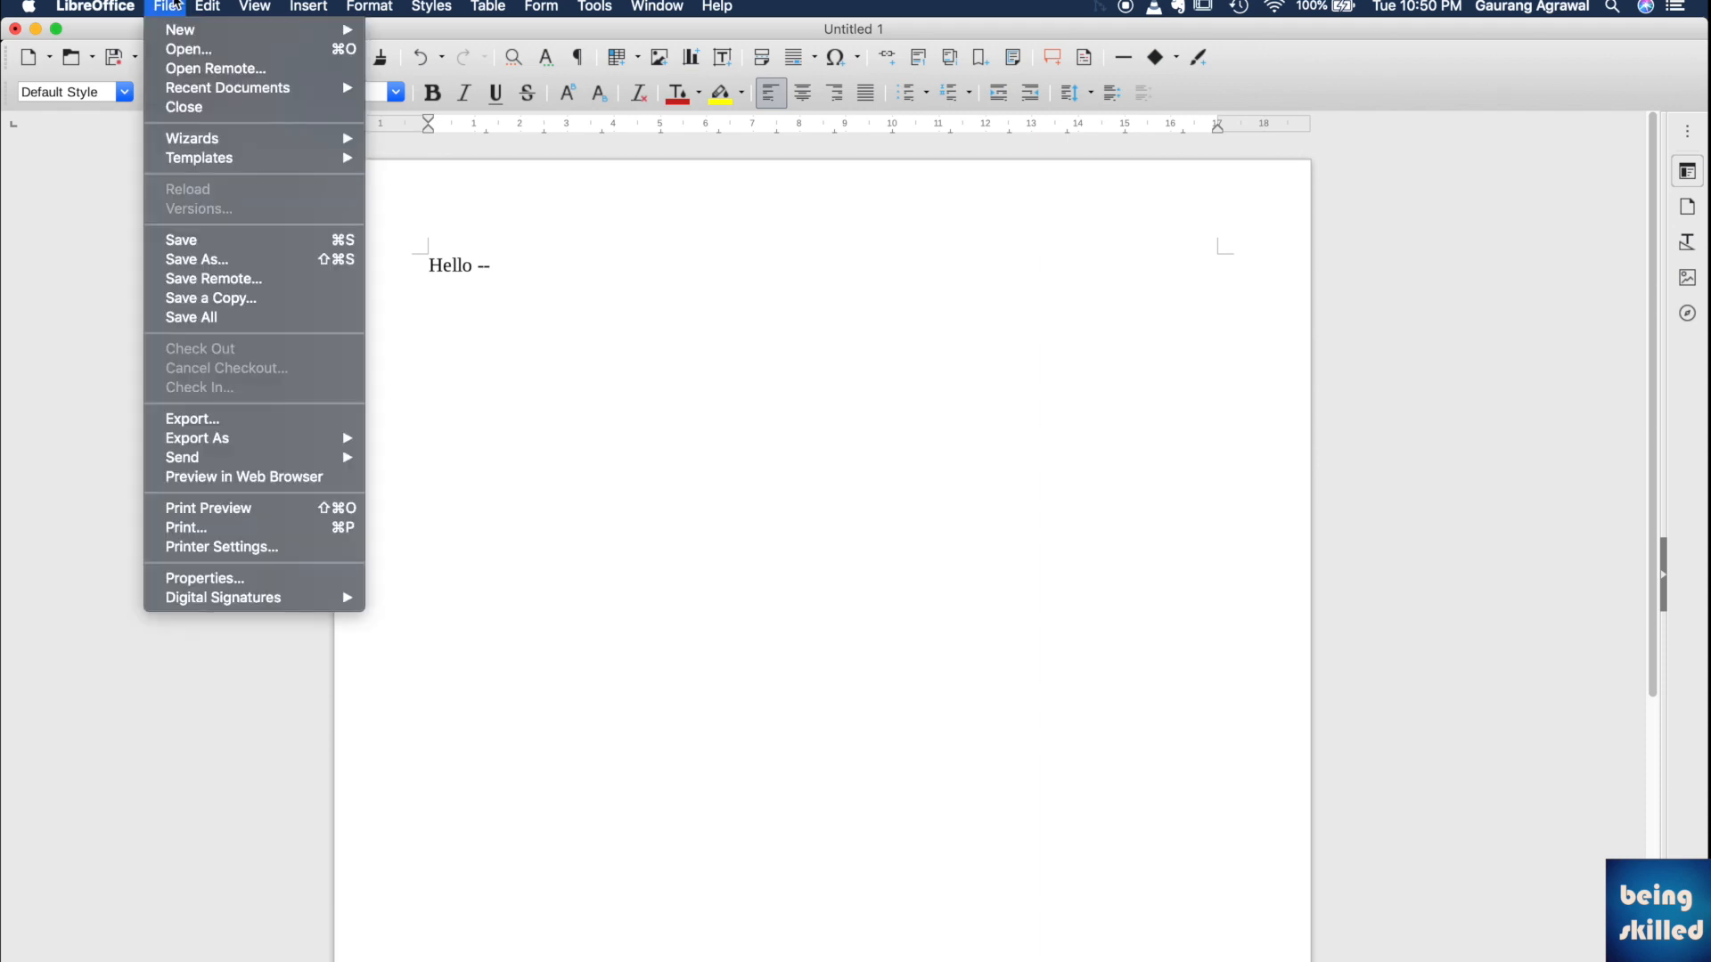
{"action": "mouse_move", "coordinate": [259, 368]}
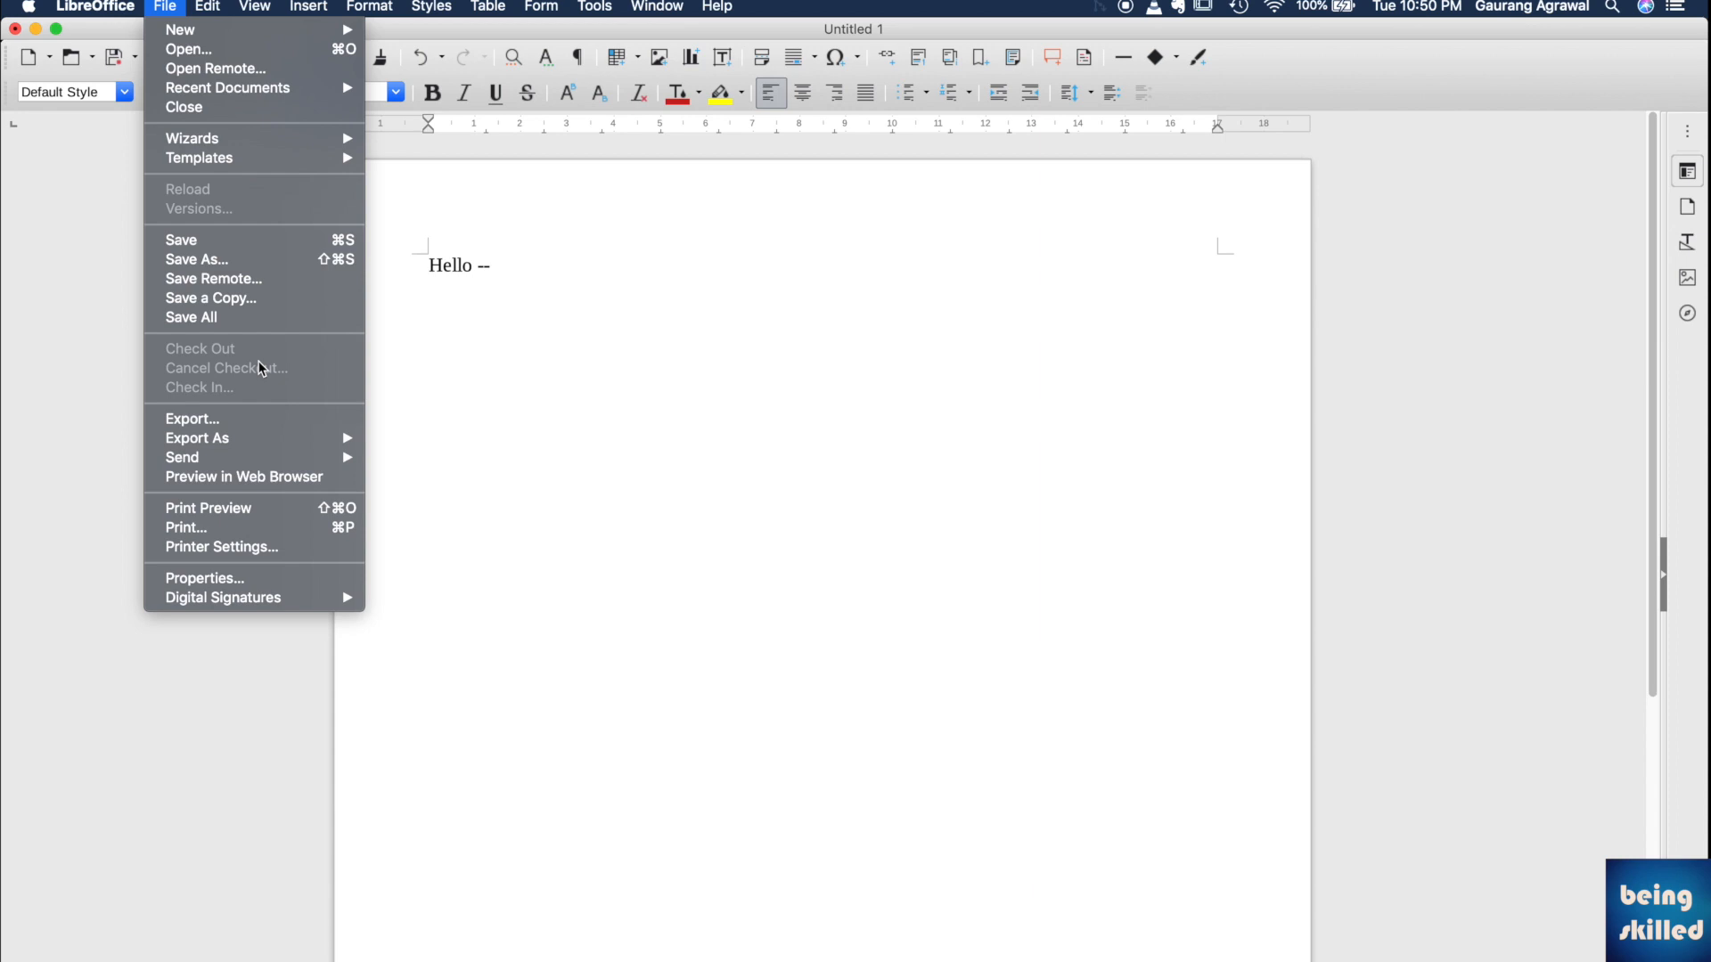
{"action": "mouse_move", "coordinate": [196, 438]}
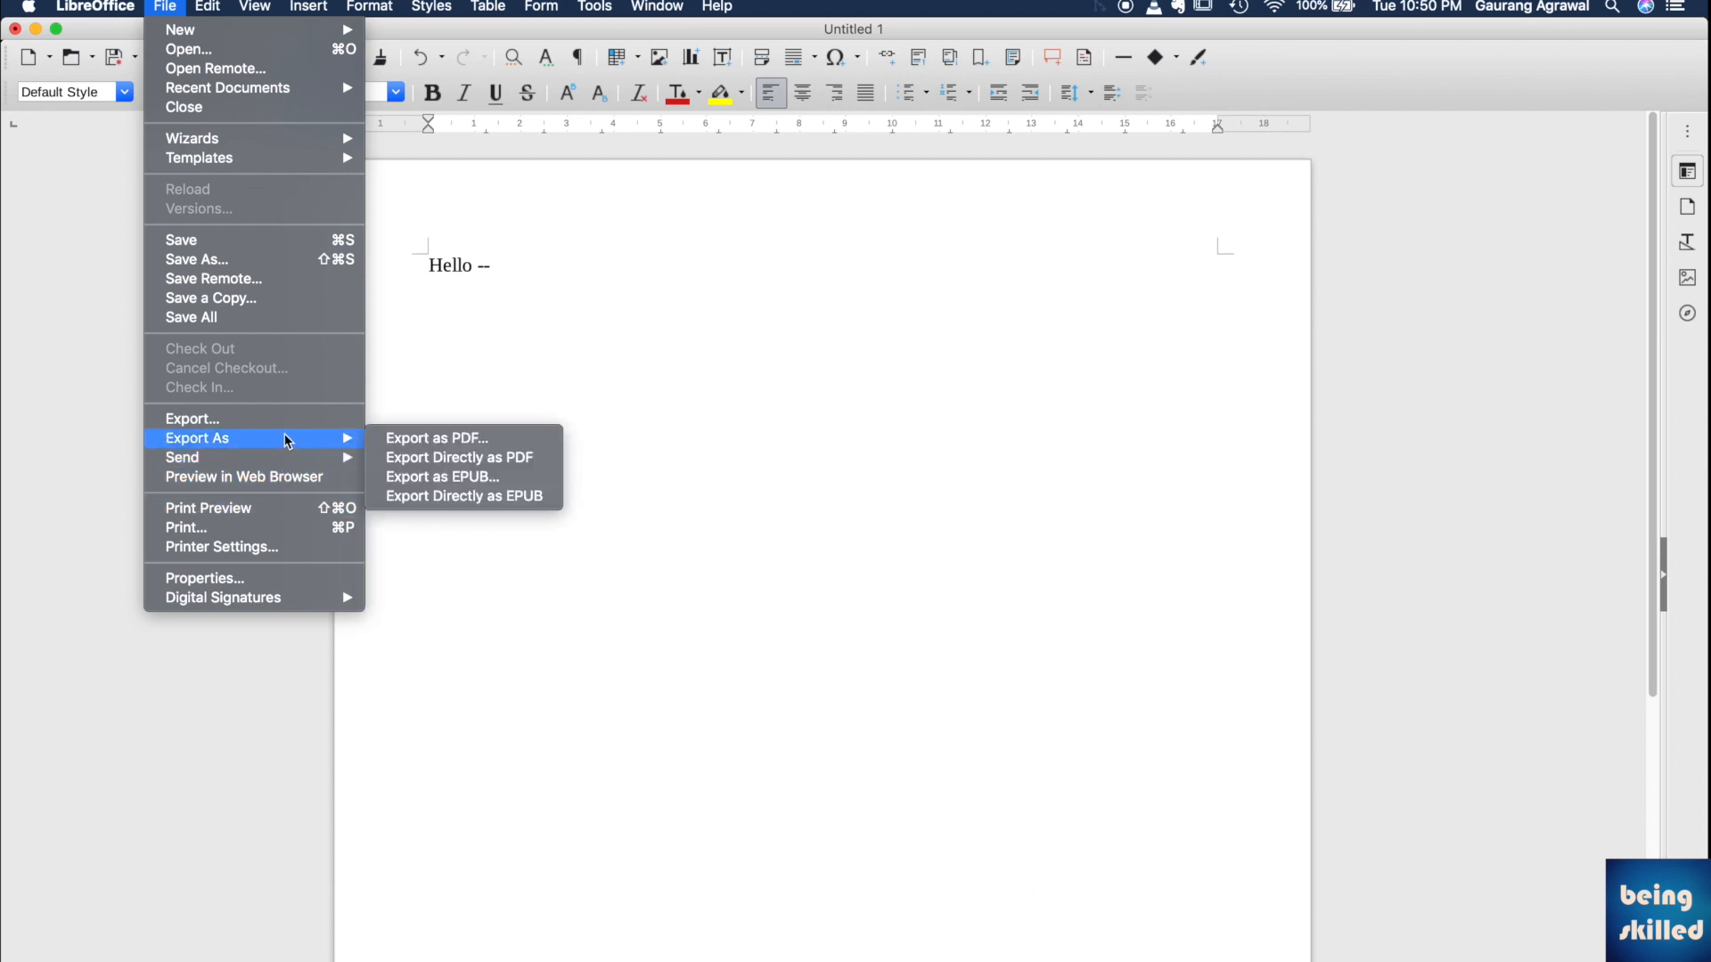
{"action": "mouse_move", "coordinate": [469, 437]}
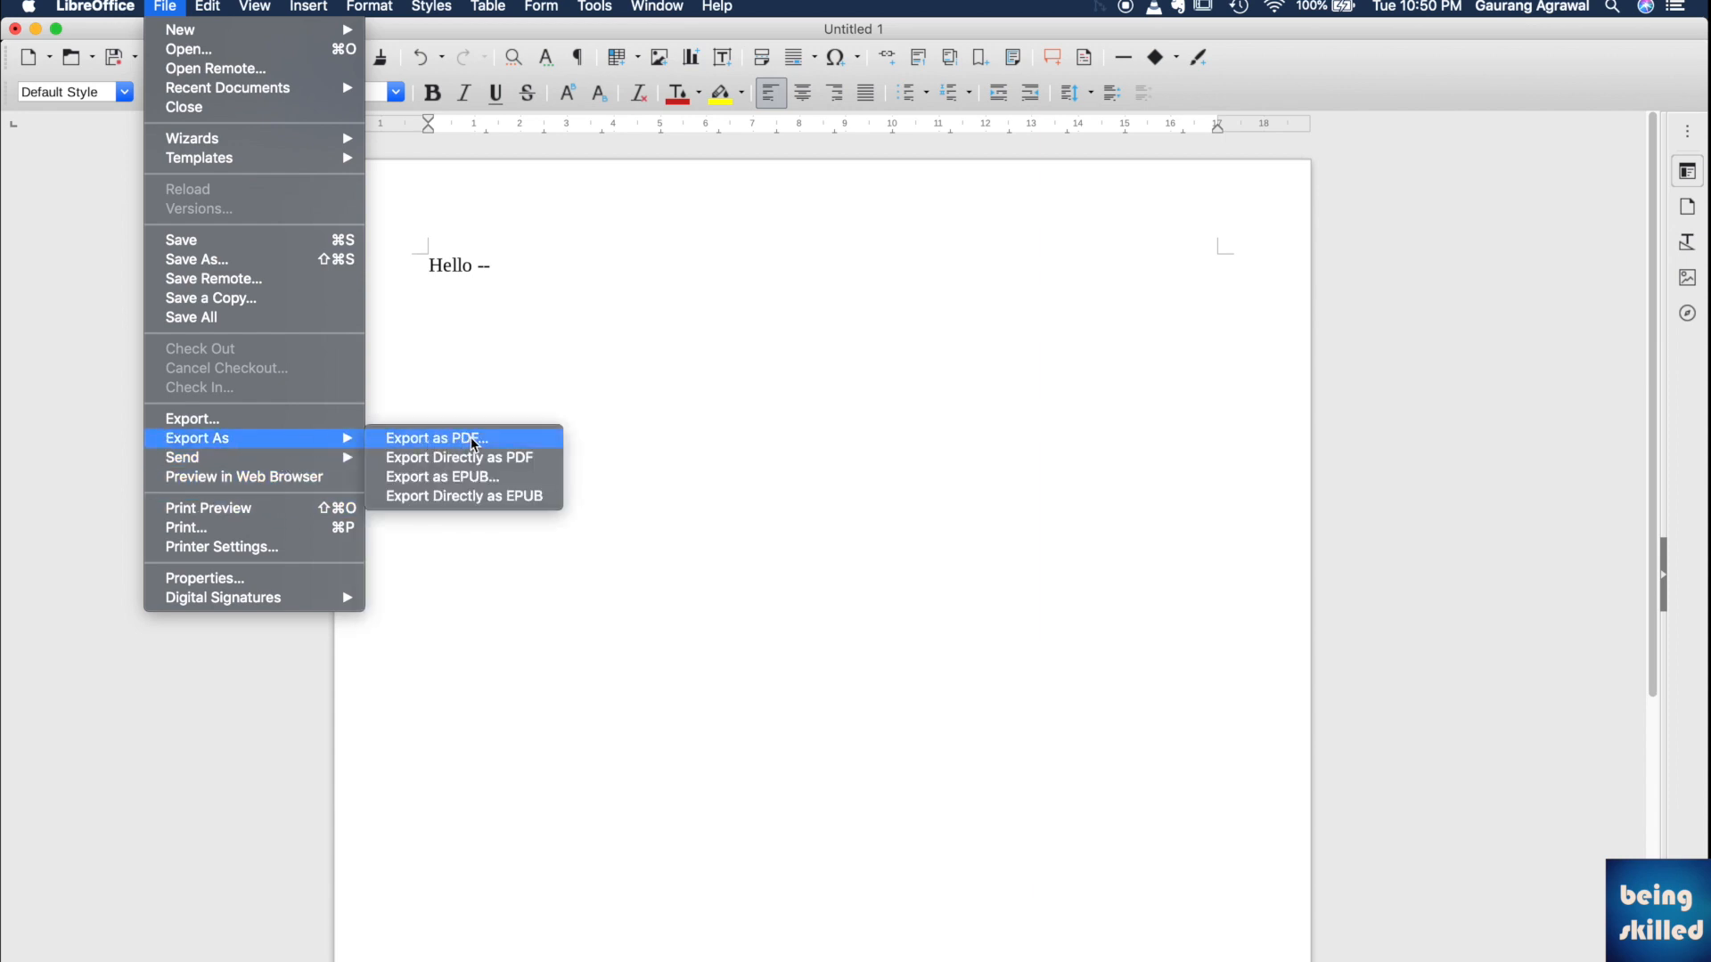
Start Export as PDF with JPEG image compression and a 'BeingSkilled' watermark.
{"action": "left_click", "coordinate": [434, 437]}
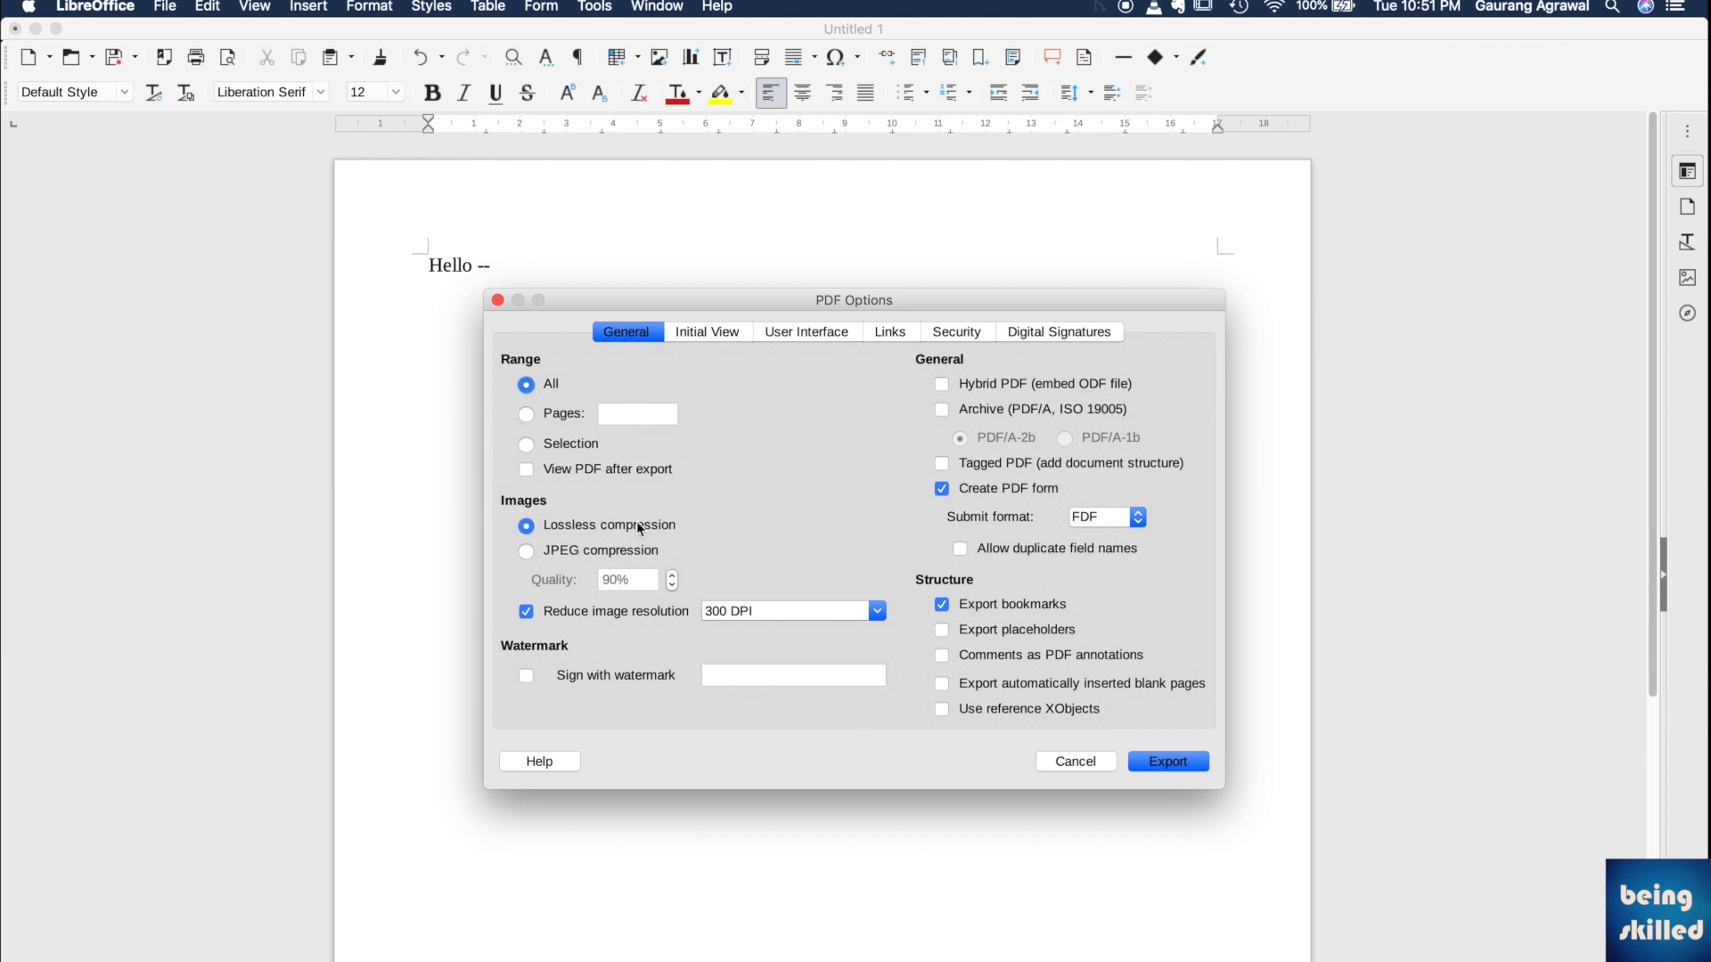
{"action": "mouse_move", "coordinate": [624, 554]}
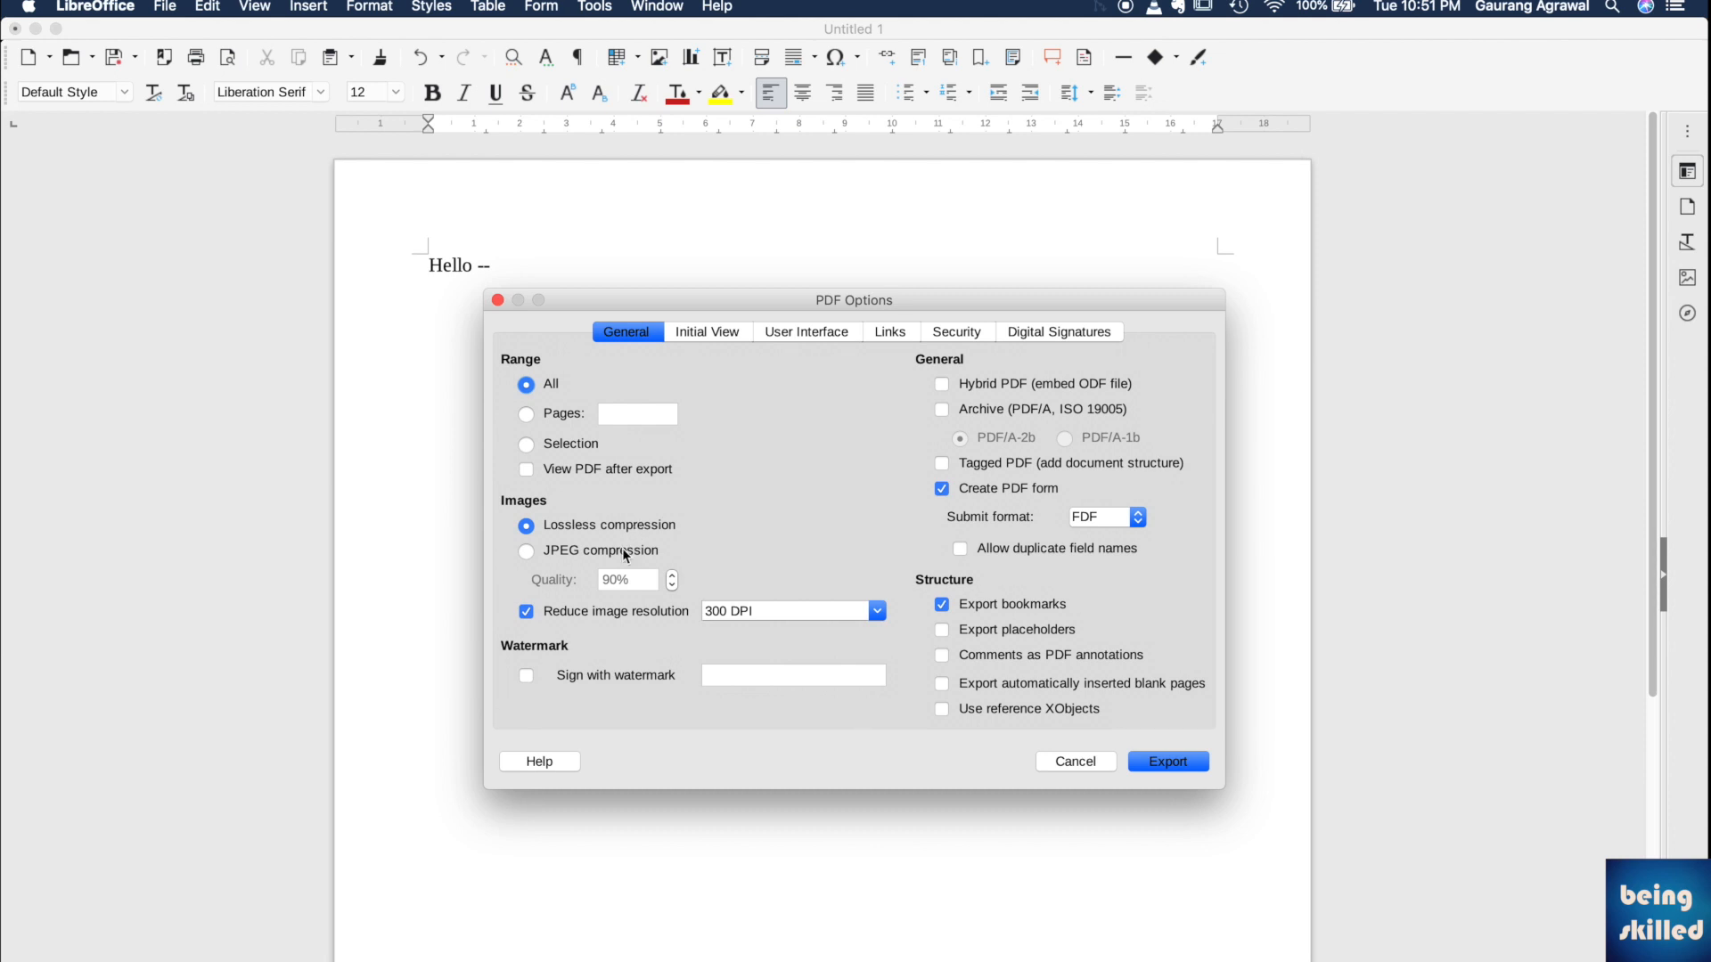
{"action": "mouse_move", "coordinate": [613, 560]}
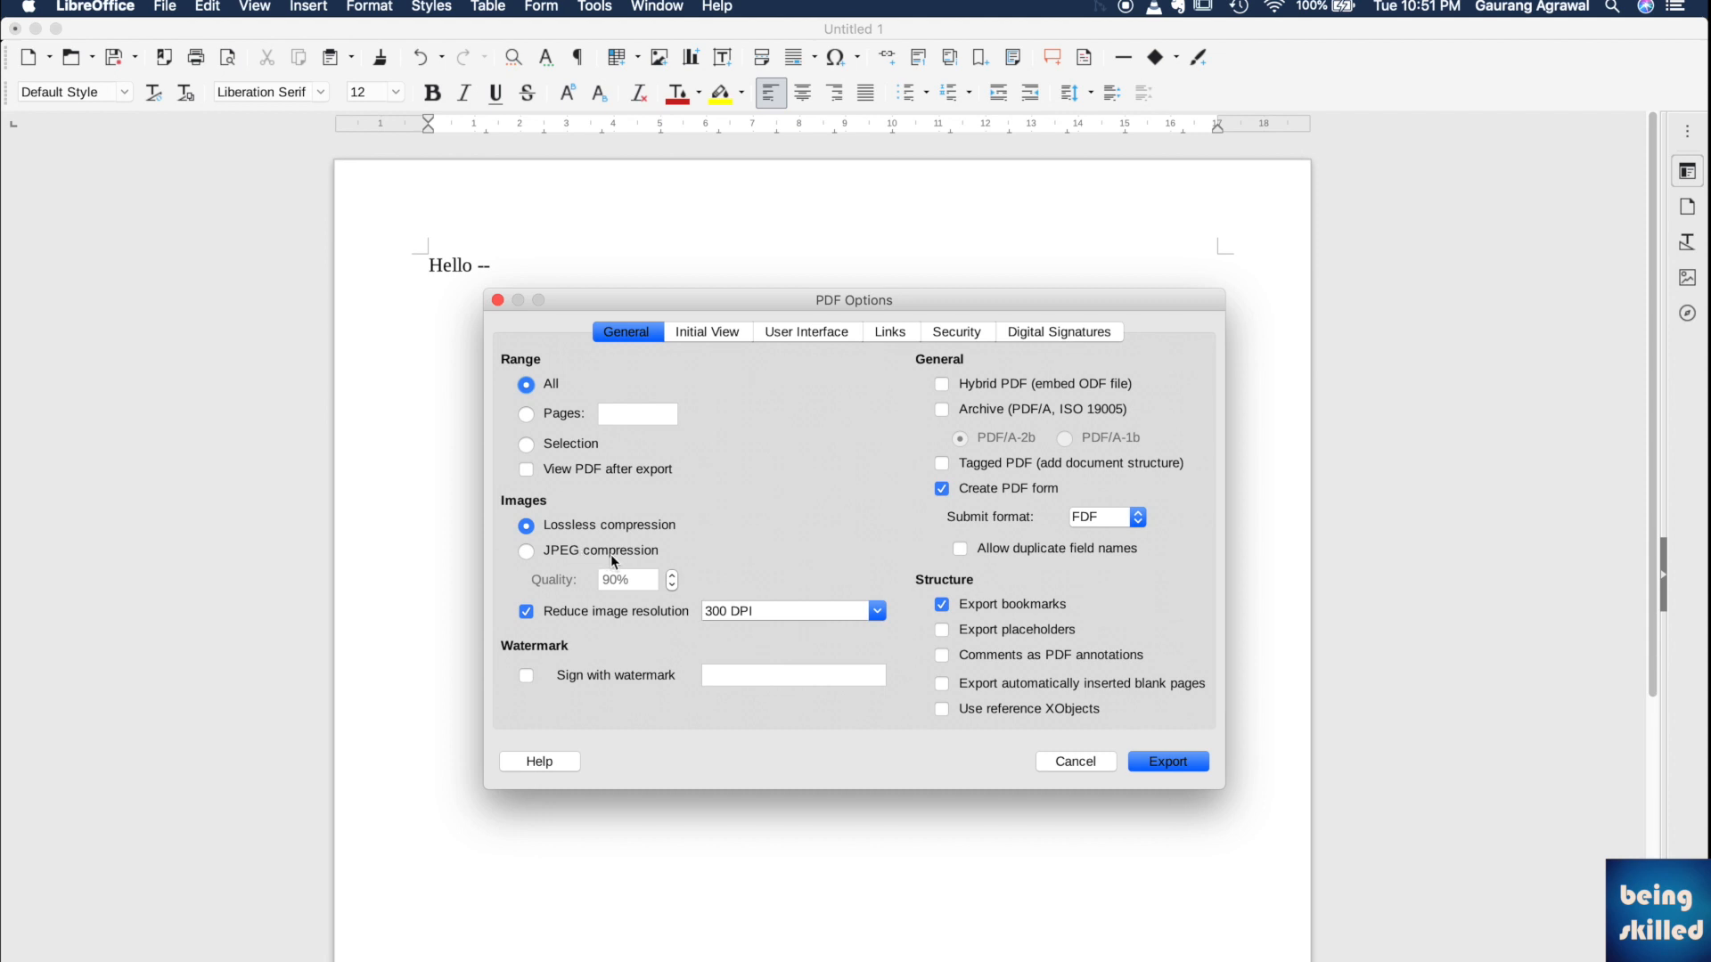
{"action": "left_click", "coordinate": [526, 550]}
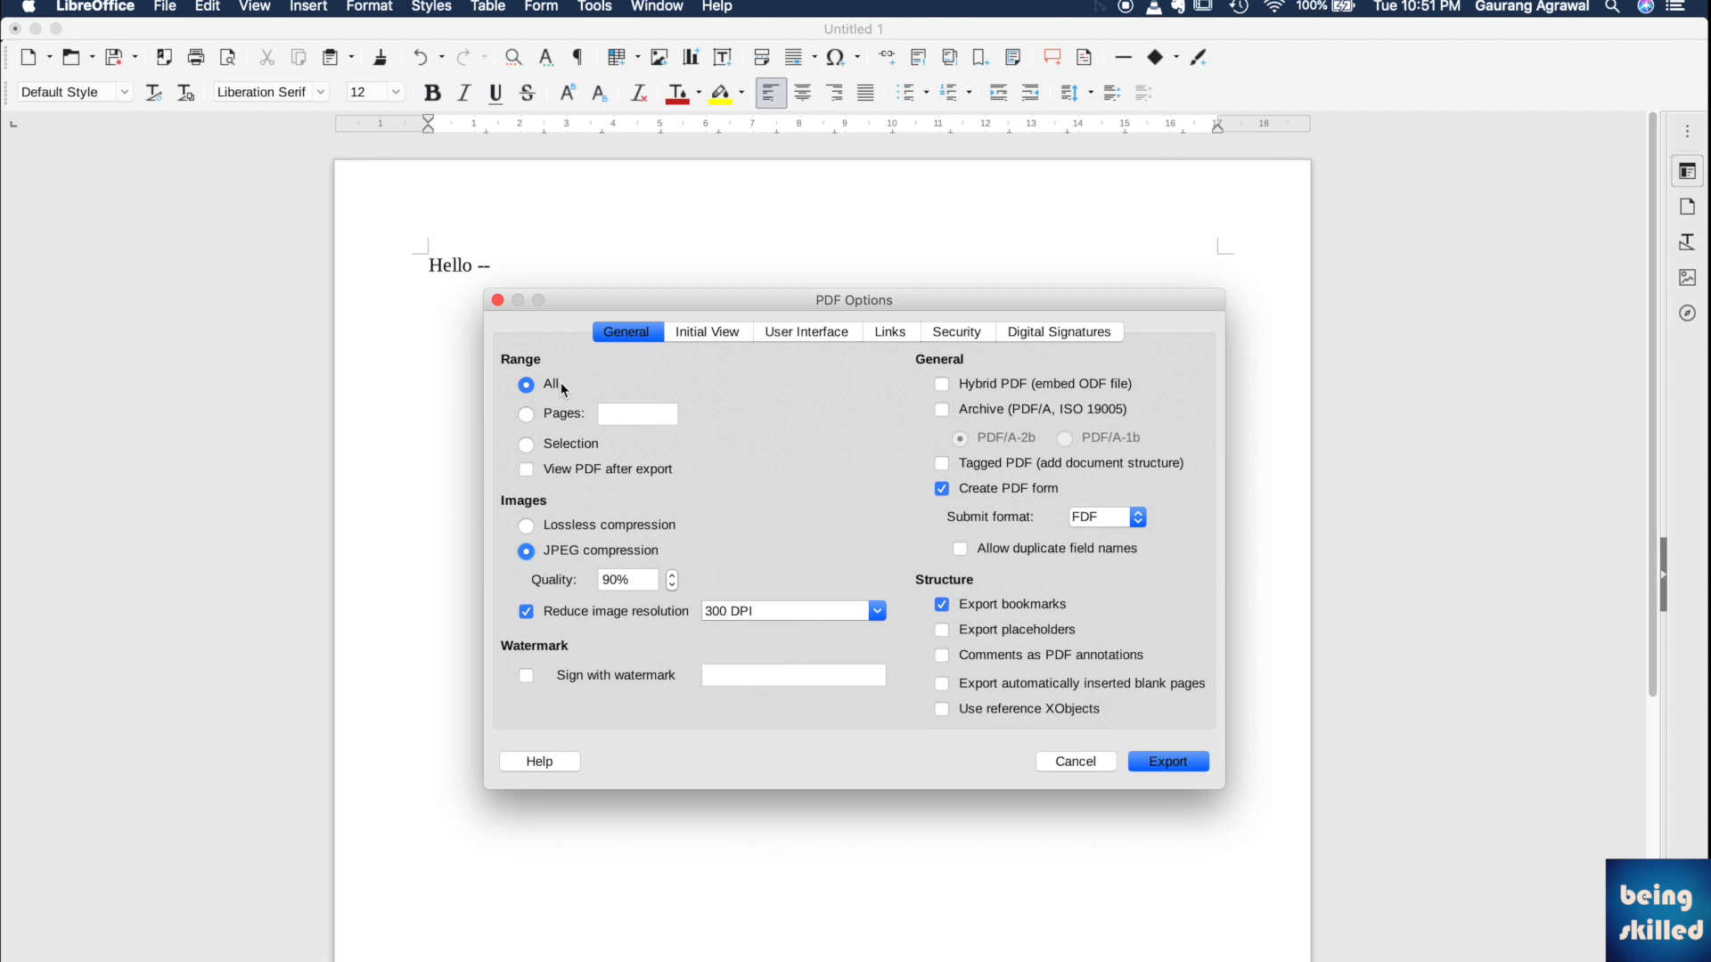
{"action": "mouse_move", "coordinate": [567, 433]}
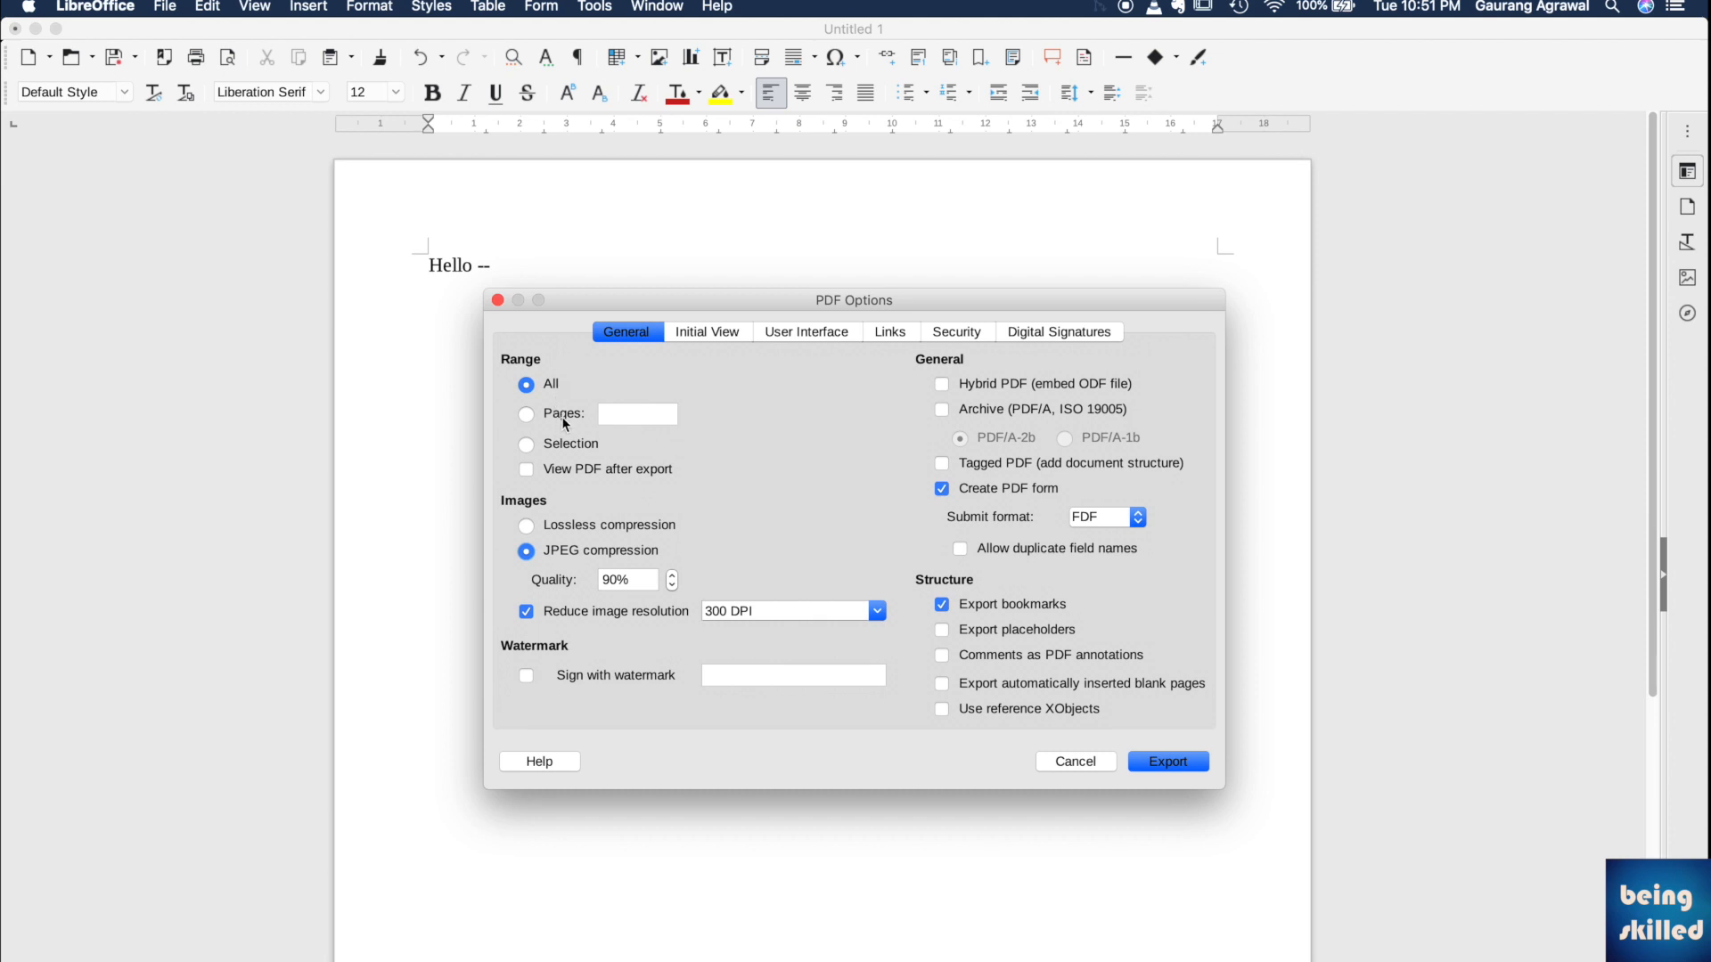
{"action": "mouse_move", "coordinate": [609, 686]}
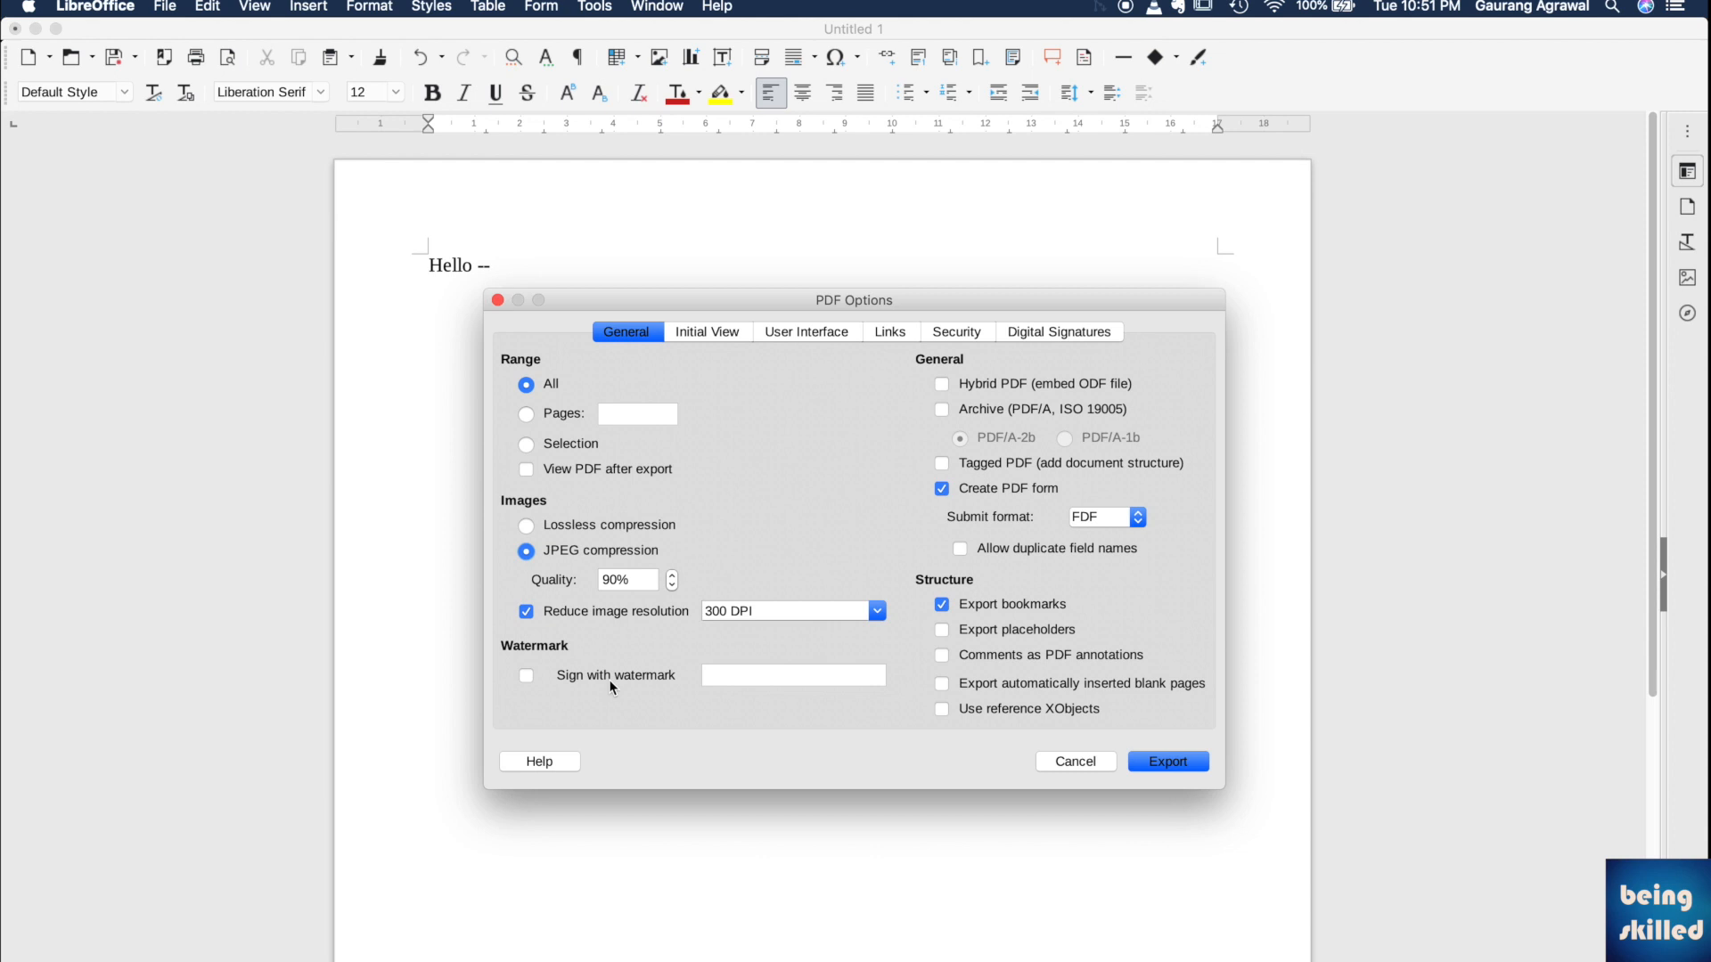
{"action": "type", "text": "Gau"}
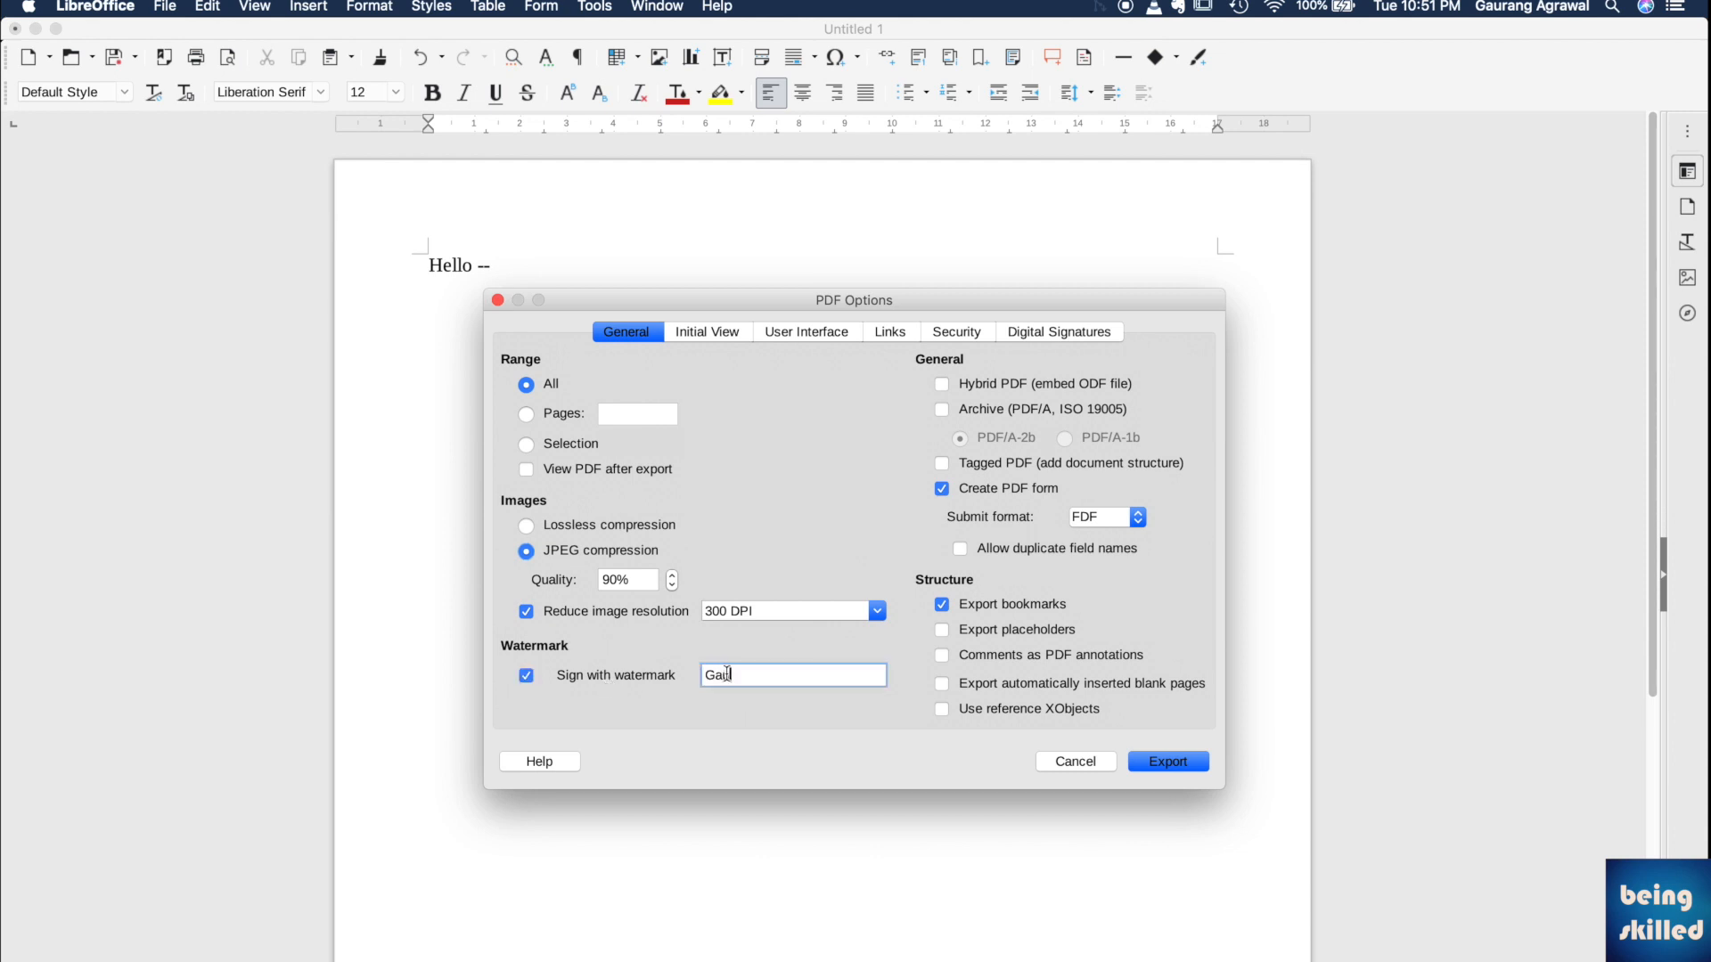
{"action": "type", "text": "BeingSki"}
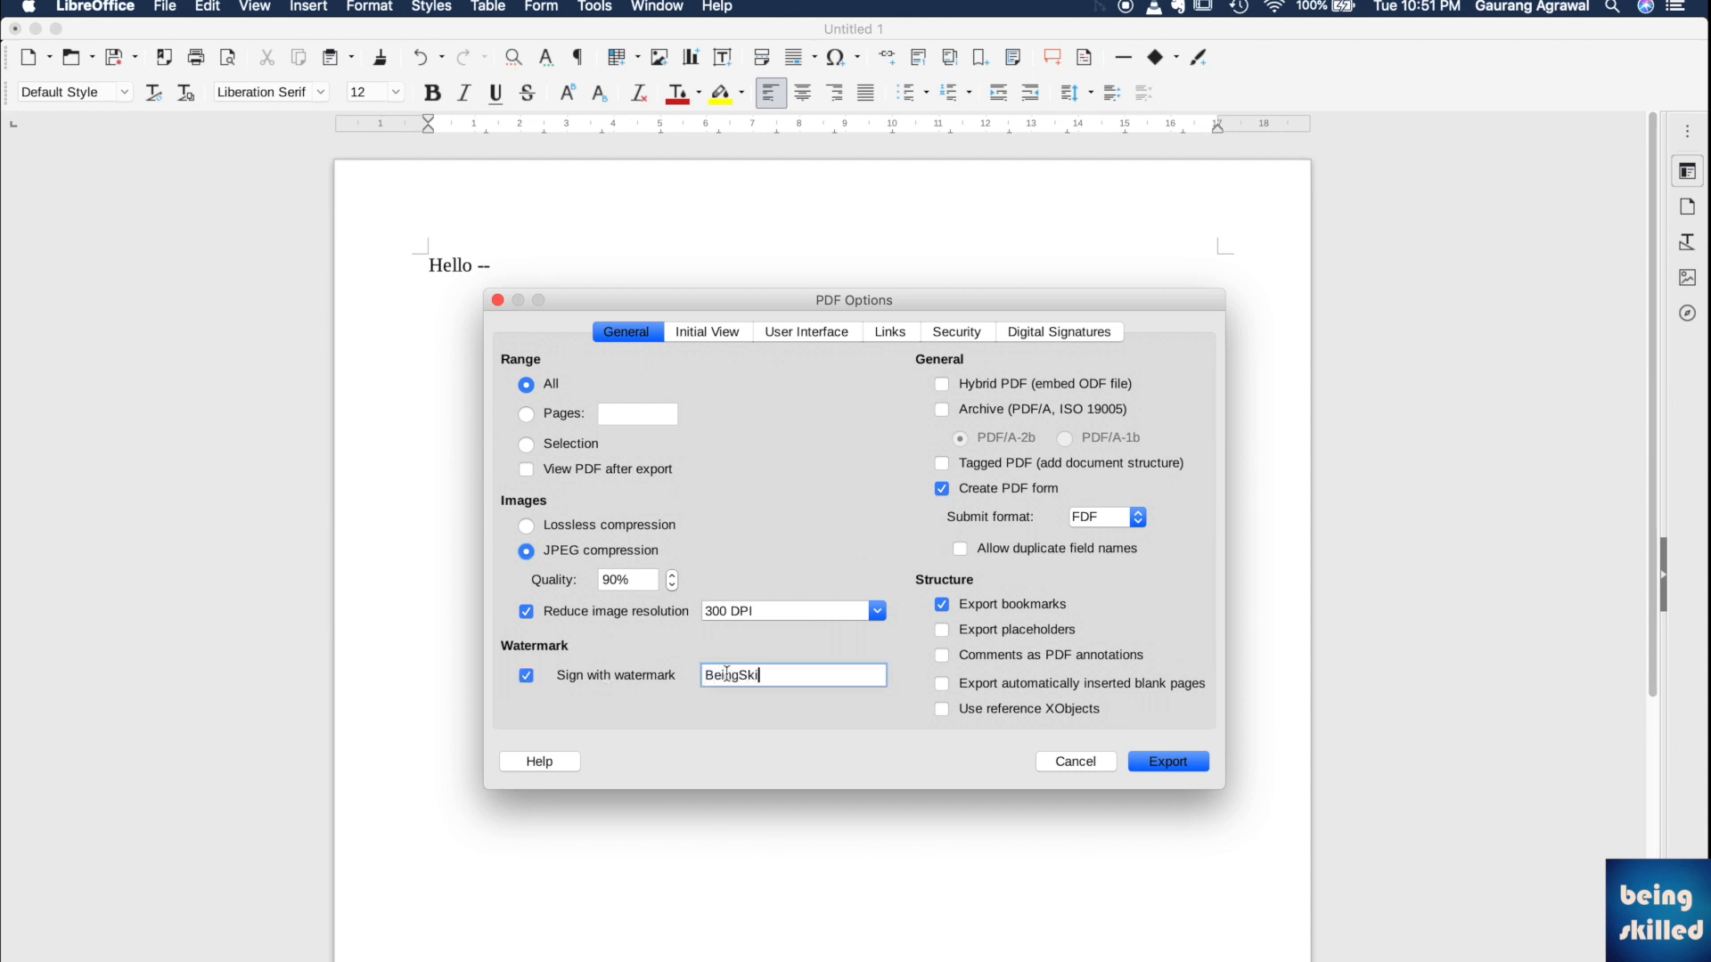
{"action": "type", "text": "lled"}
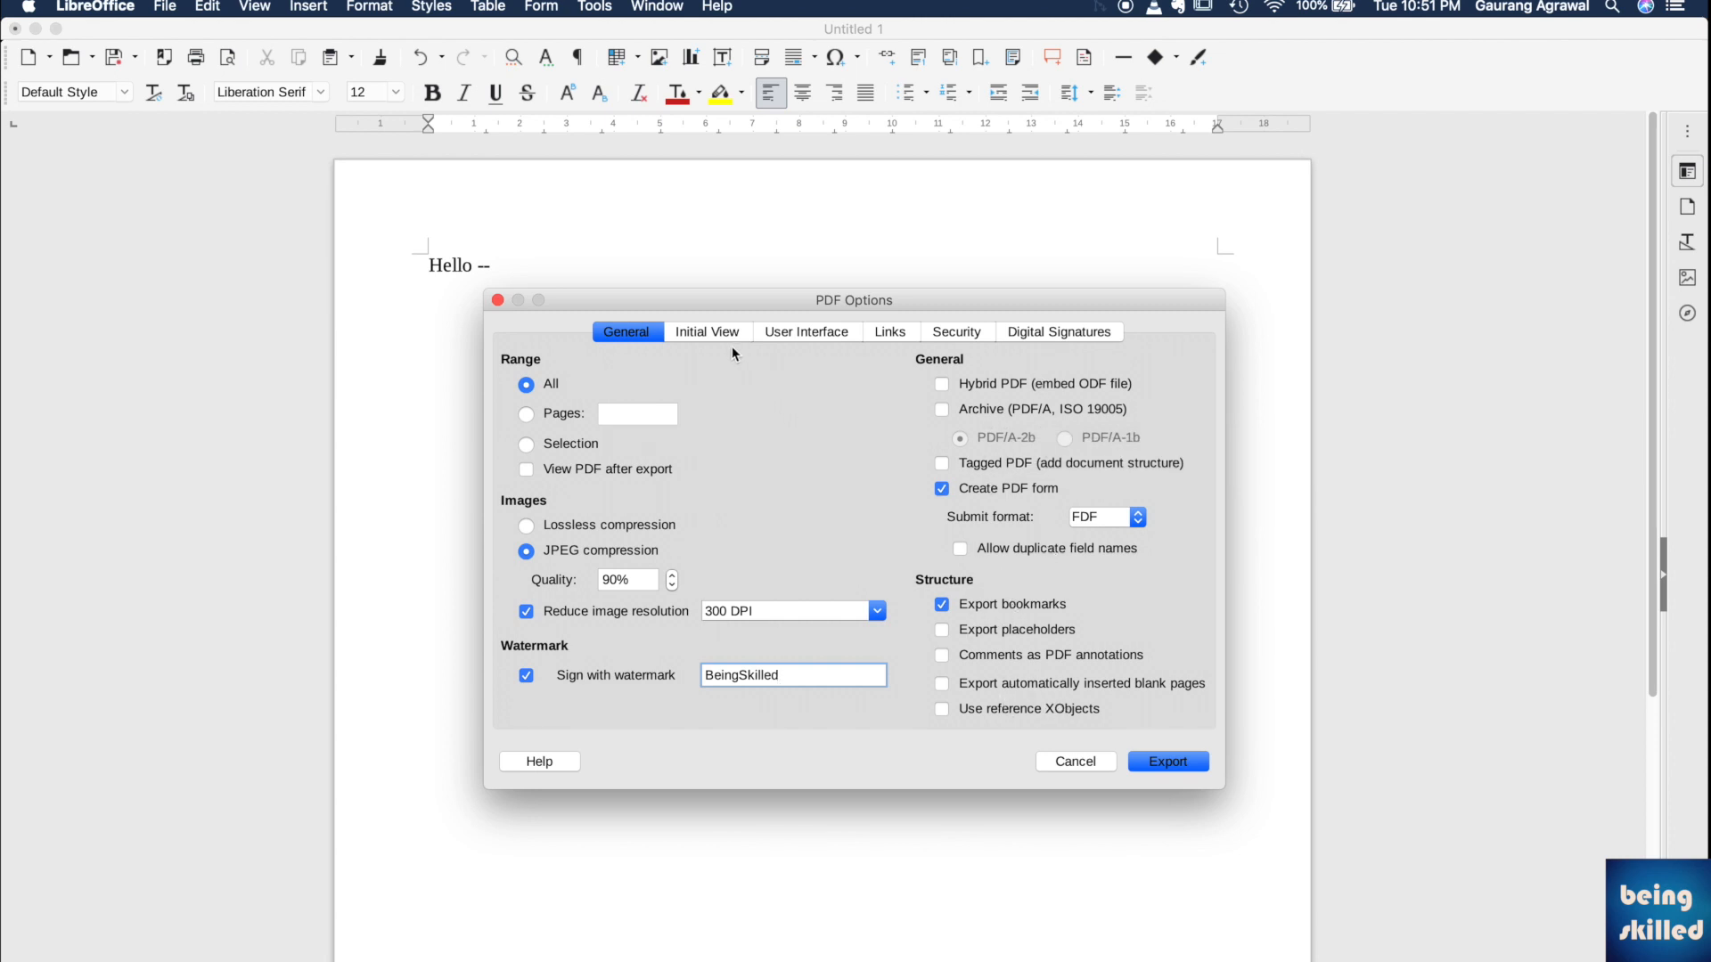
Browse the Initial View and User Interface tabs, then bring up Set Passwords on Security.
{"action": "left_click", "coordinate": [705, 331]}
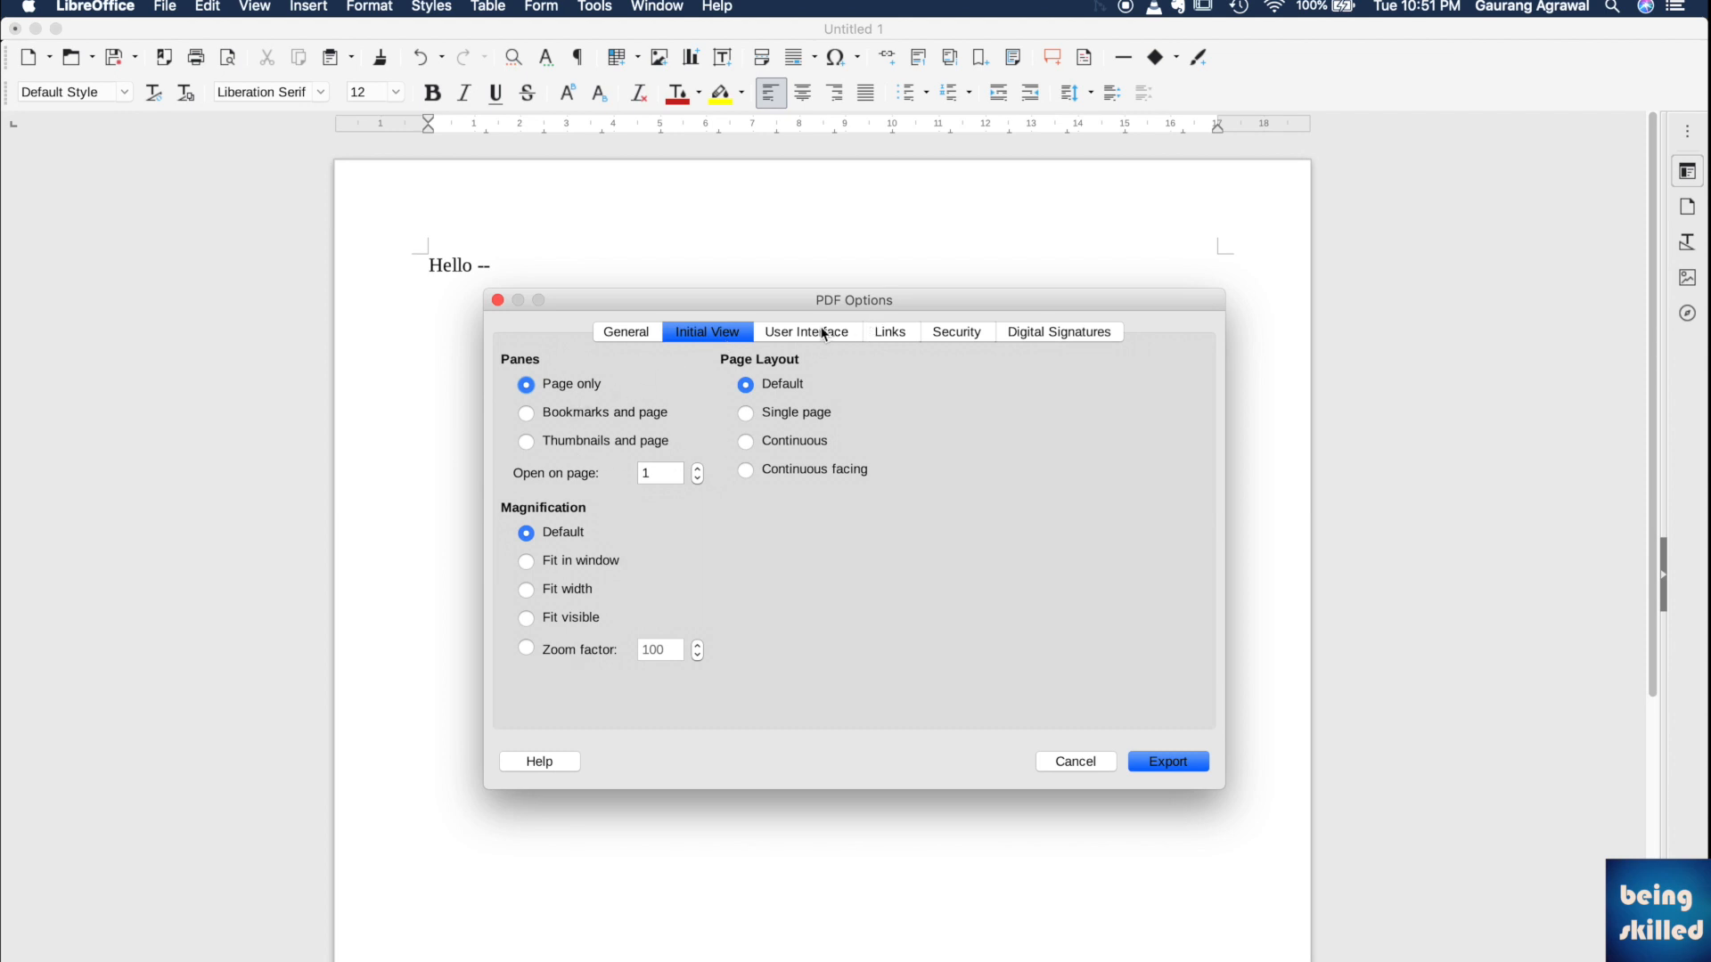
{"action": "left_click", "coordinate": [955, 332]}
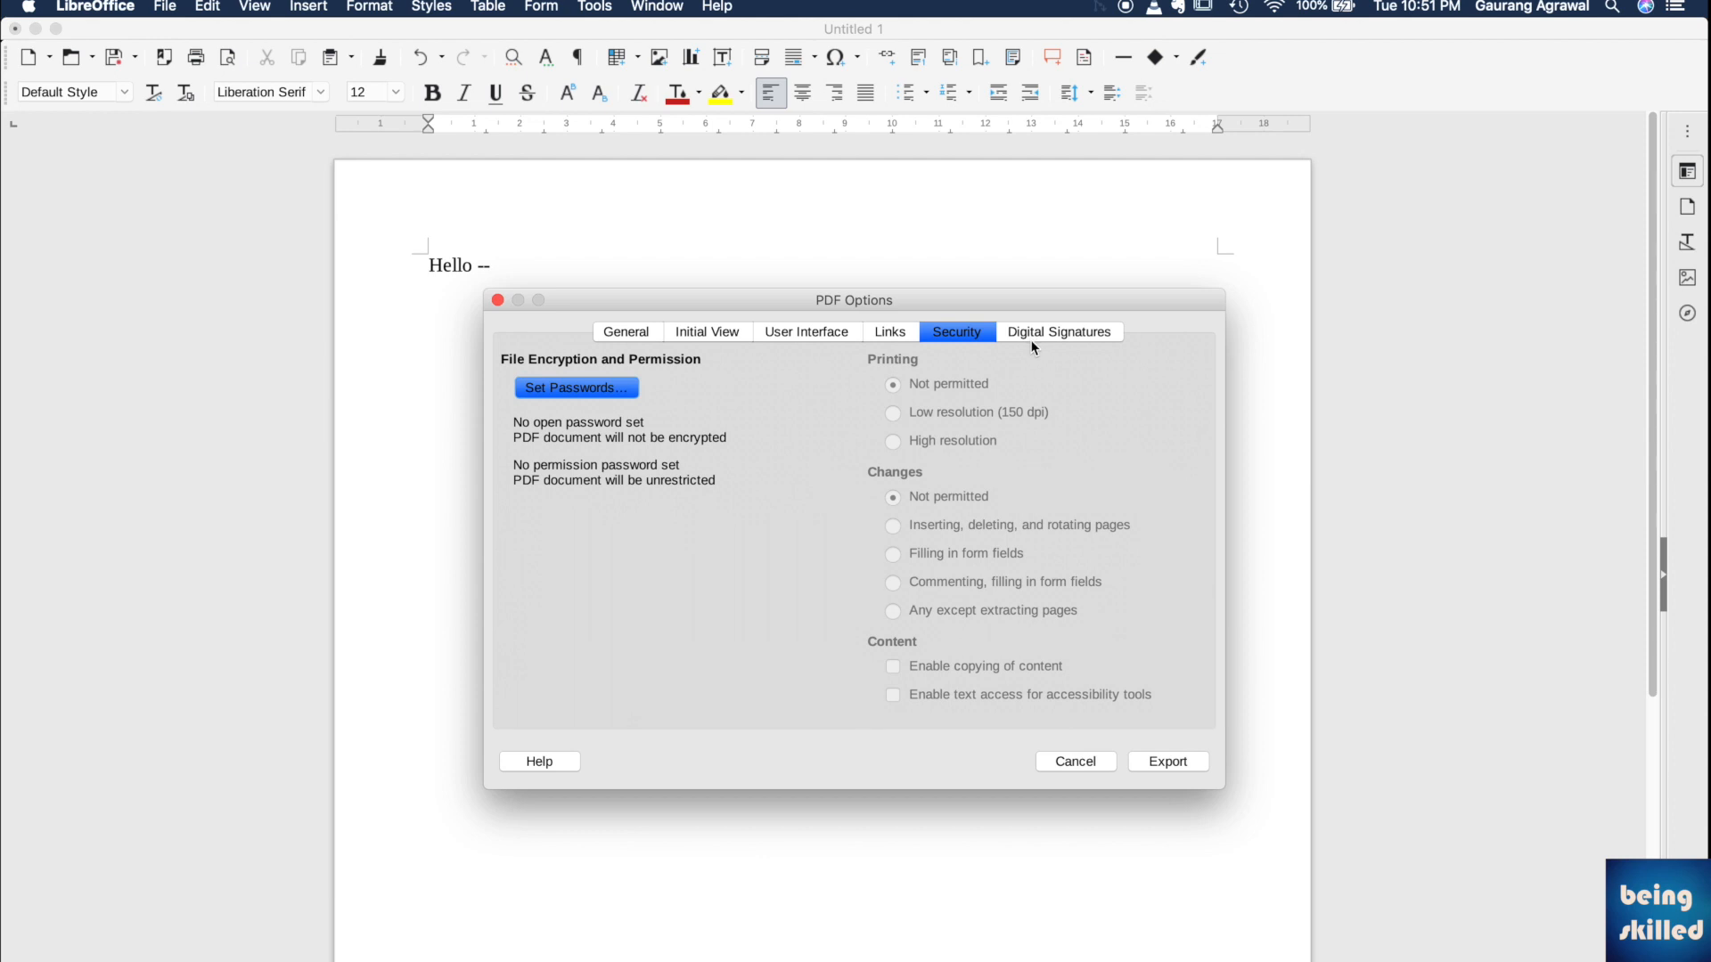
{"action": "mouse_move", "coordinate": [614, 418]}
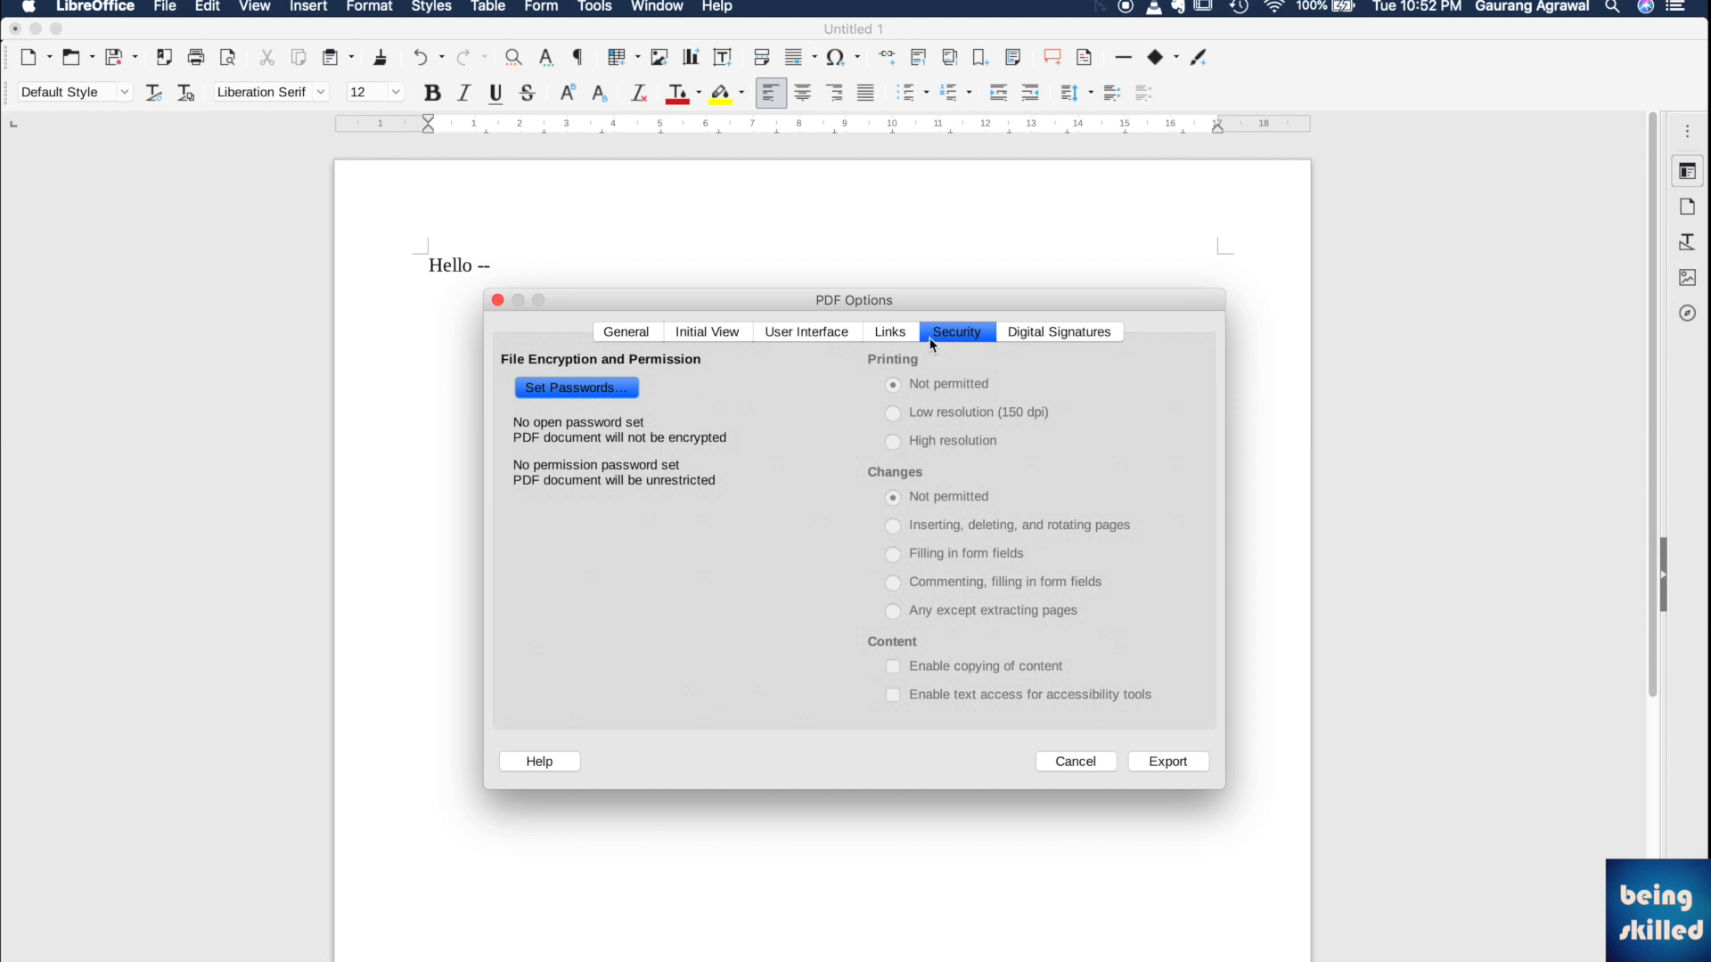
{"action": "mouse_move", "coordinate": [577, 388]}
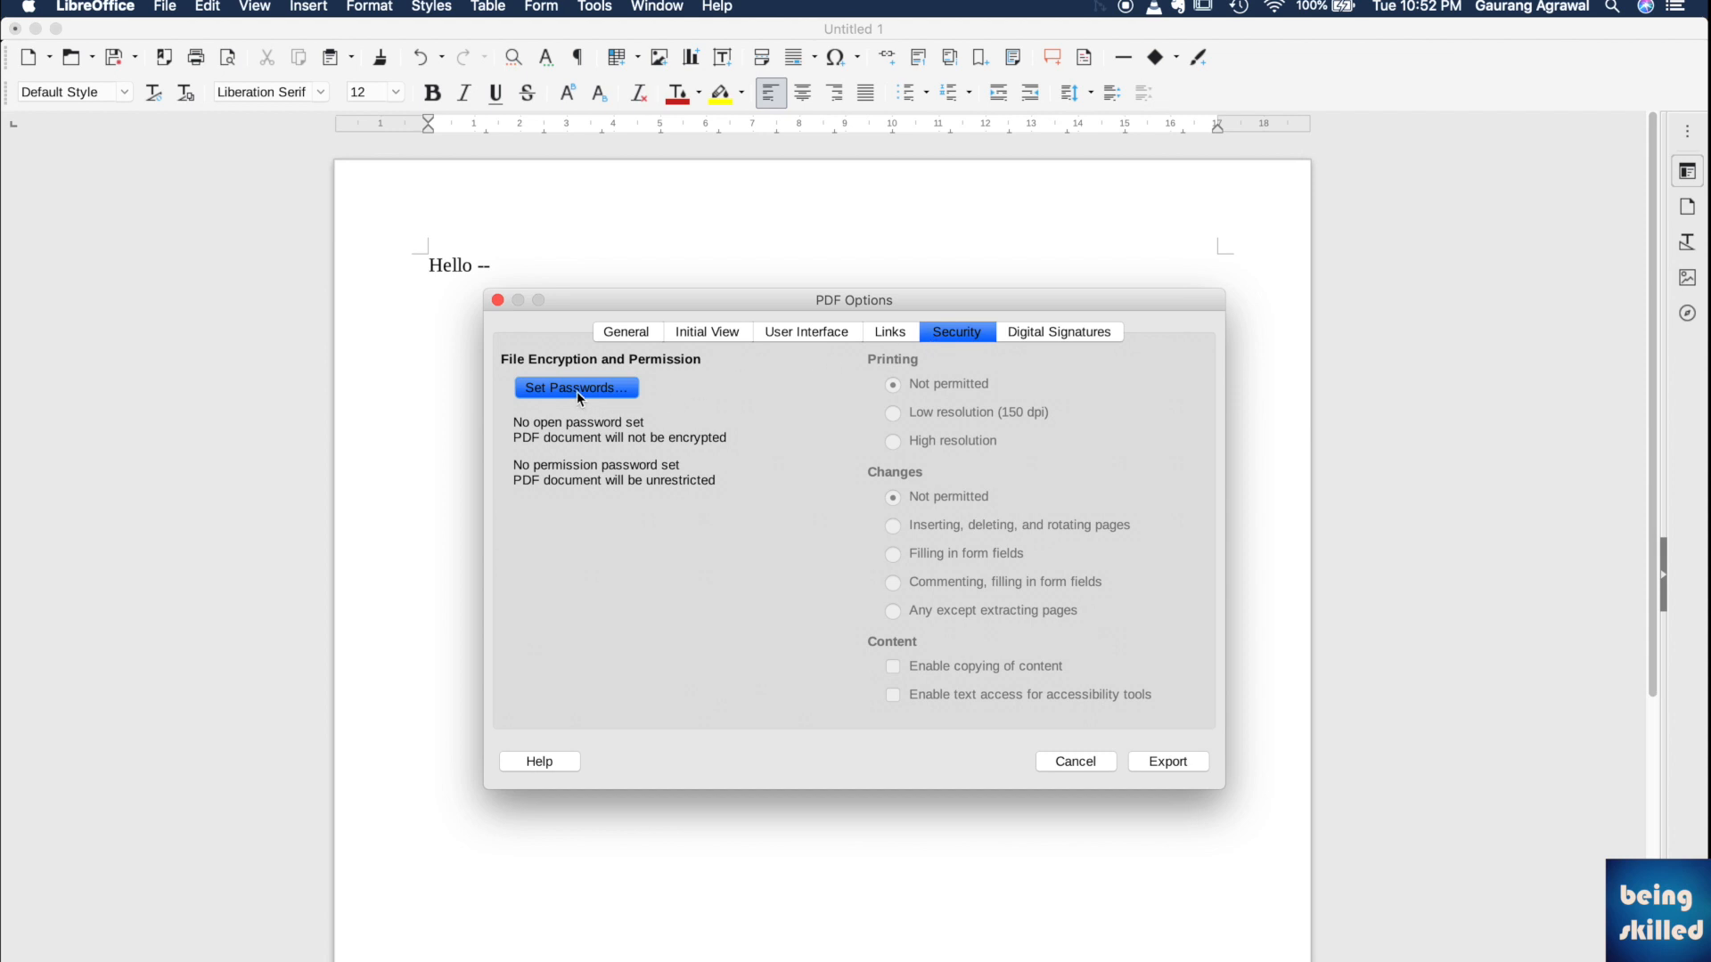
{"action": "left_click", "coordinate": [574, 388]}
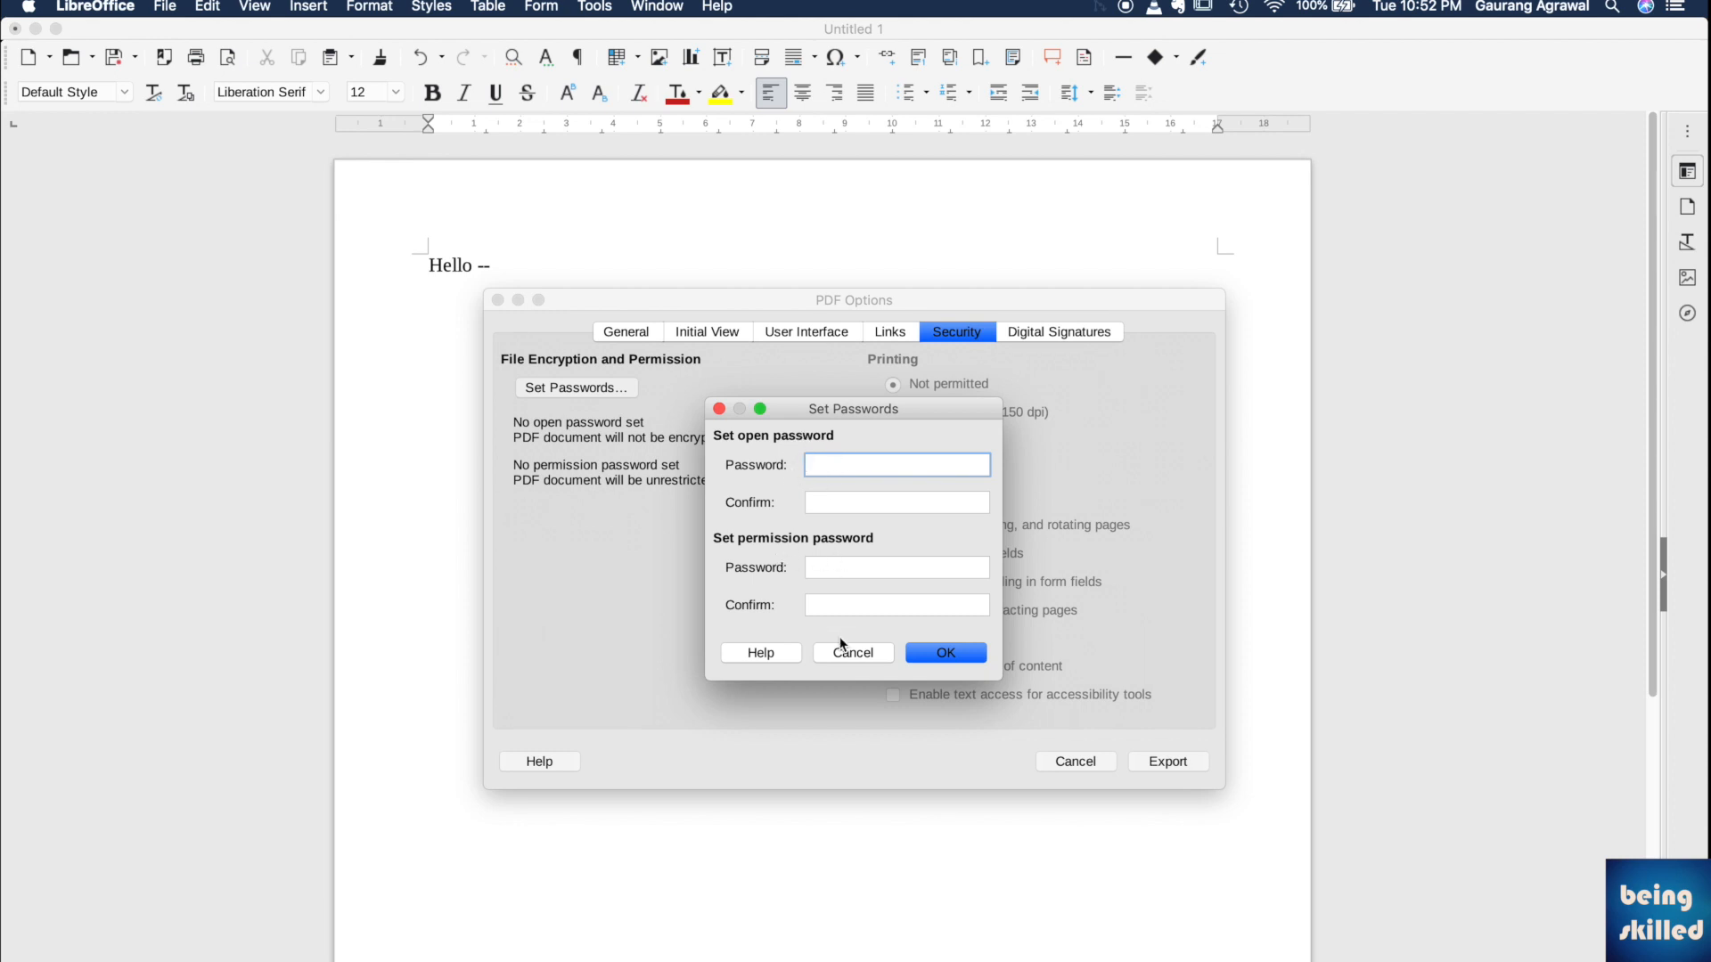
Leave the passwords unset, export, and save the PDF as 'try1' in Documents.
{"action": "left_click", "coordinate": [852, 651]}
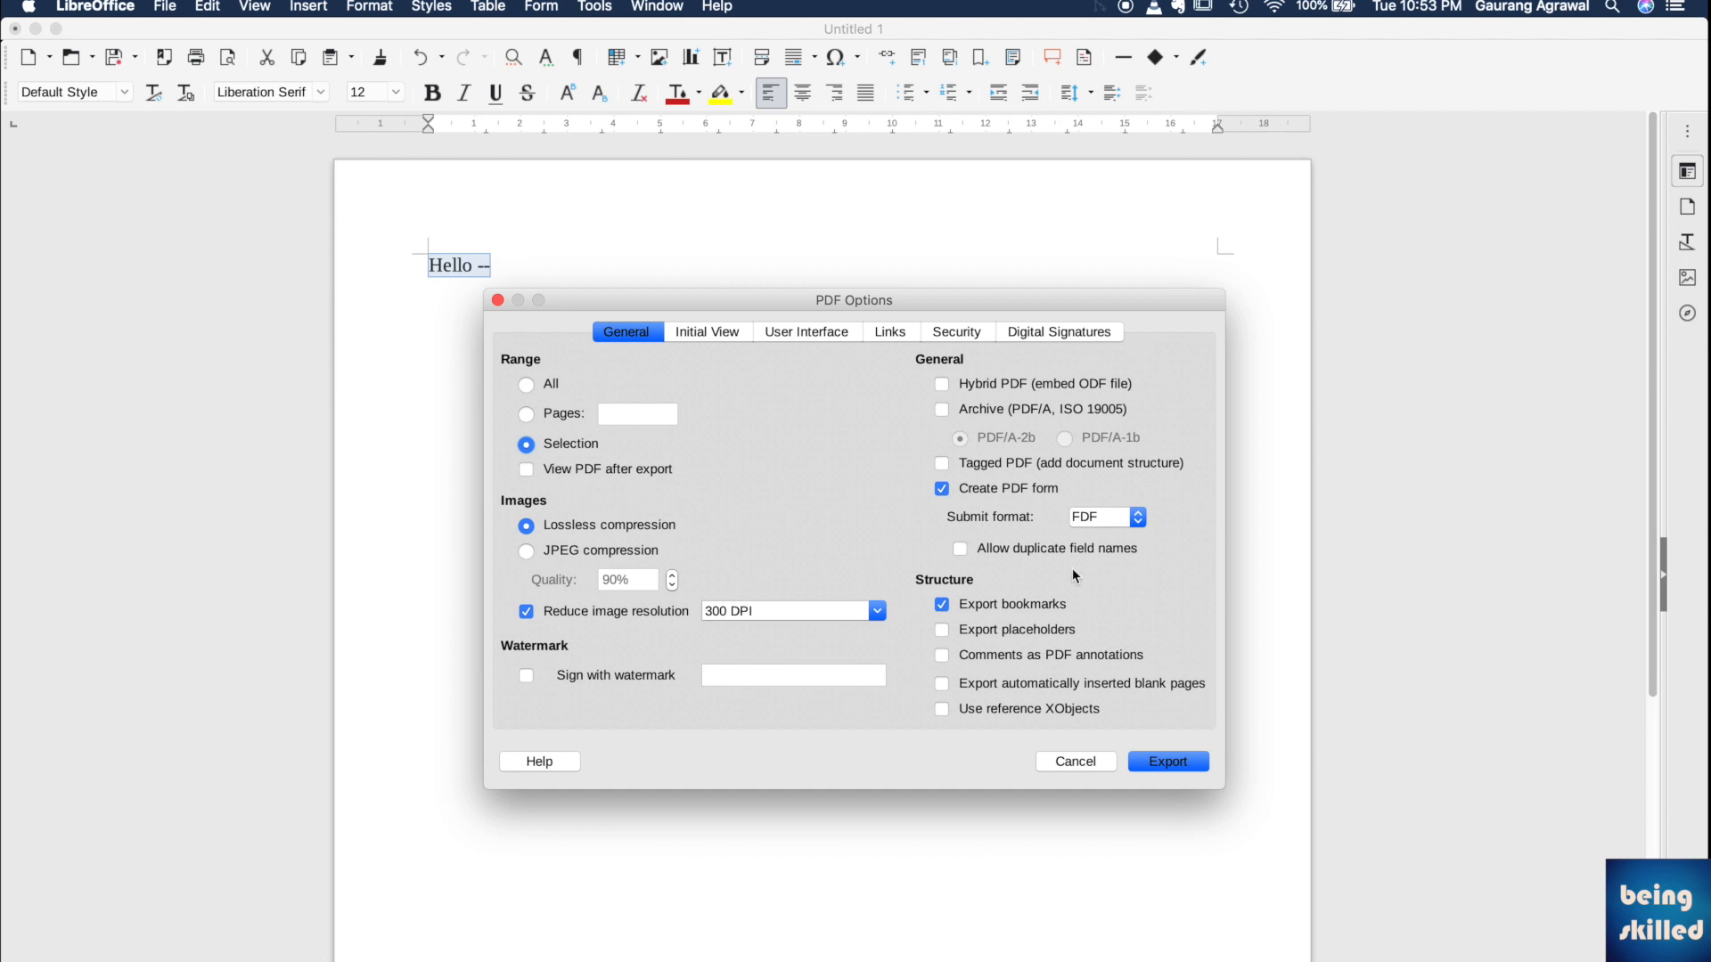
{"action": "left_click", "coordinate": [1167, 760]}
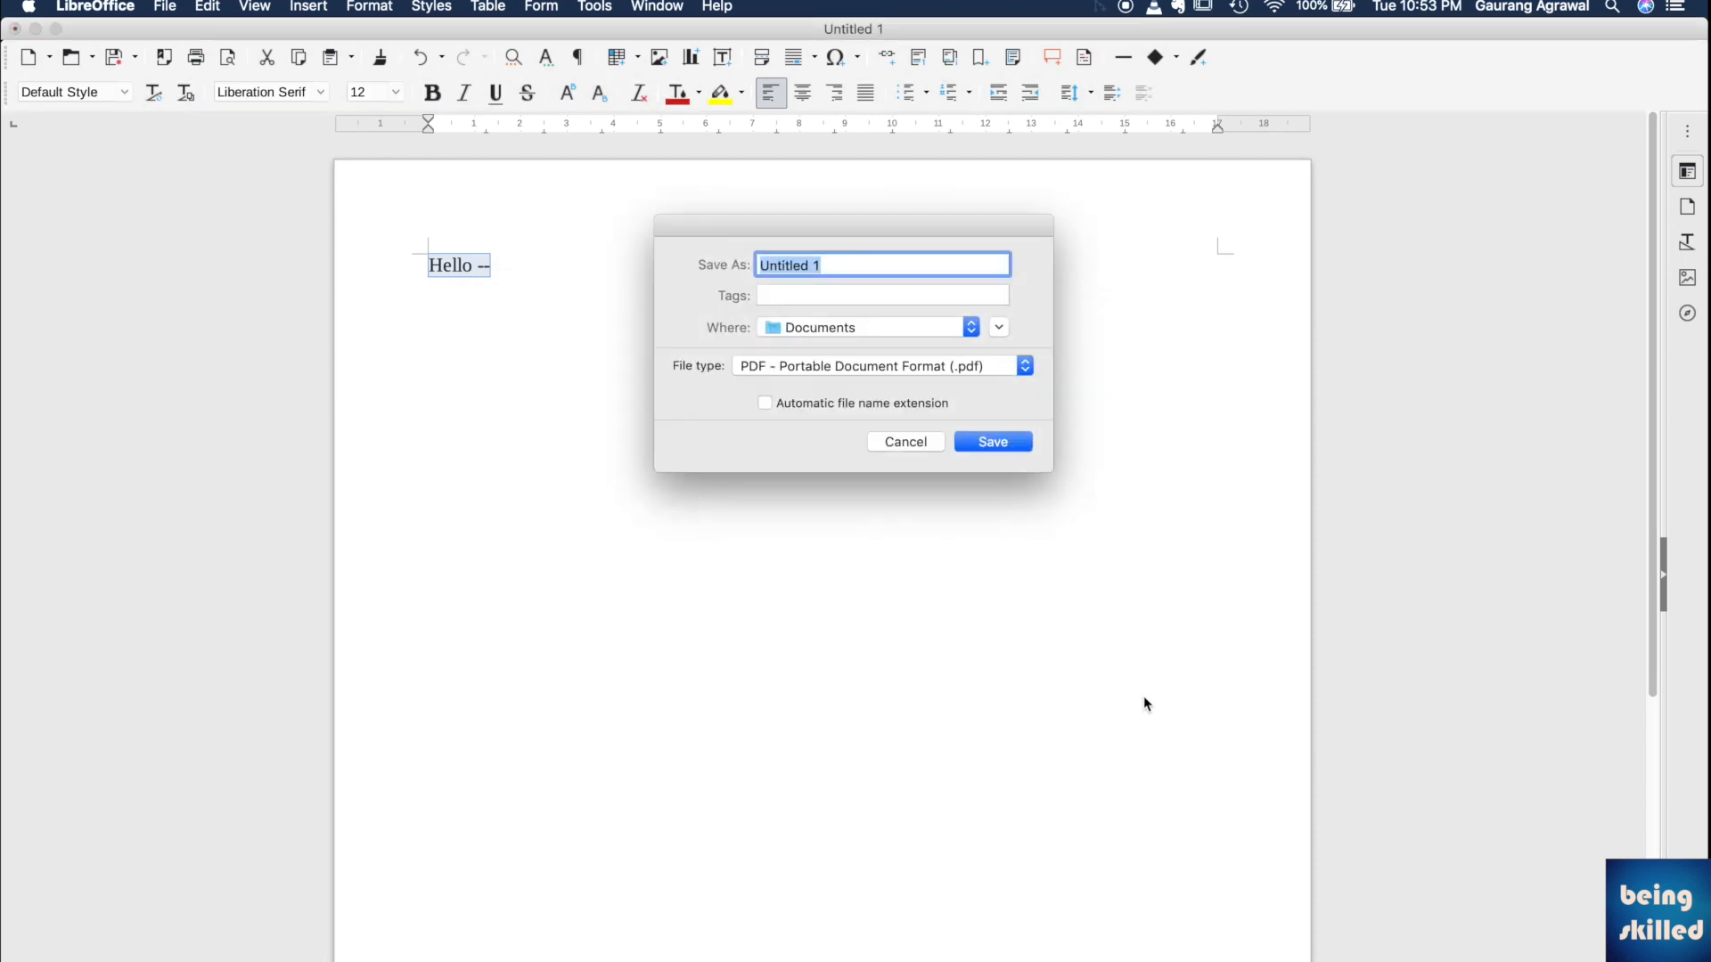
{"action": "type", "text": "try1"}
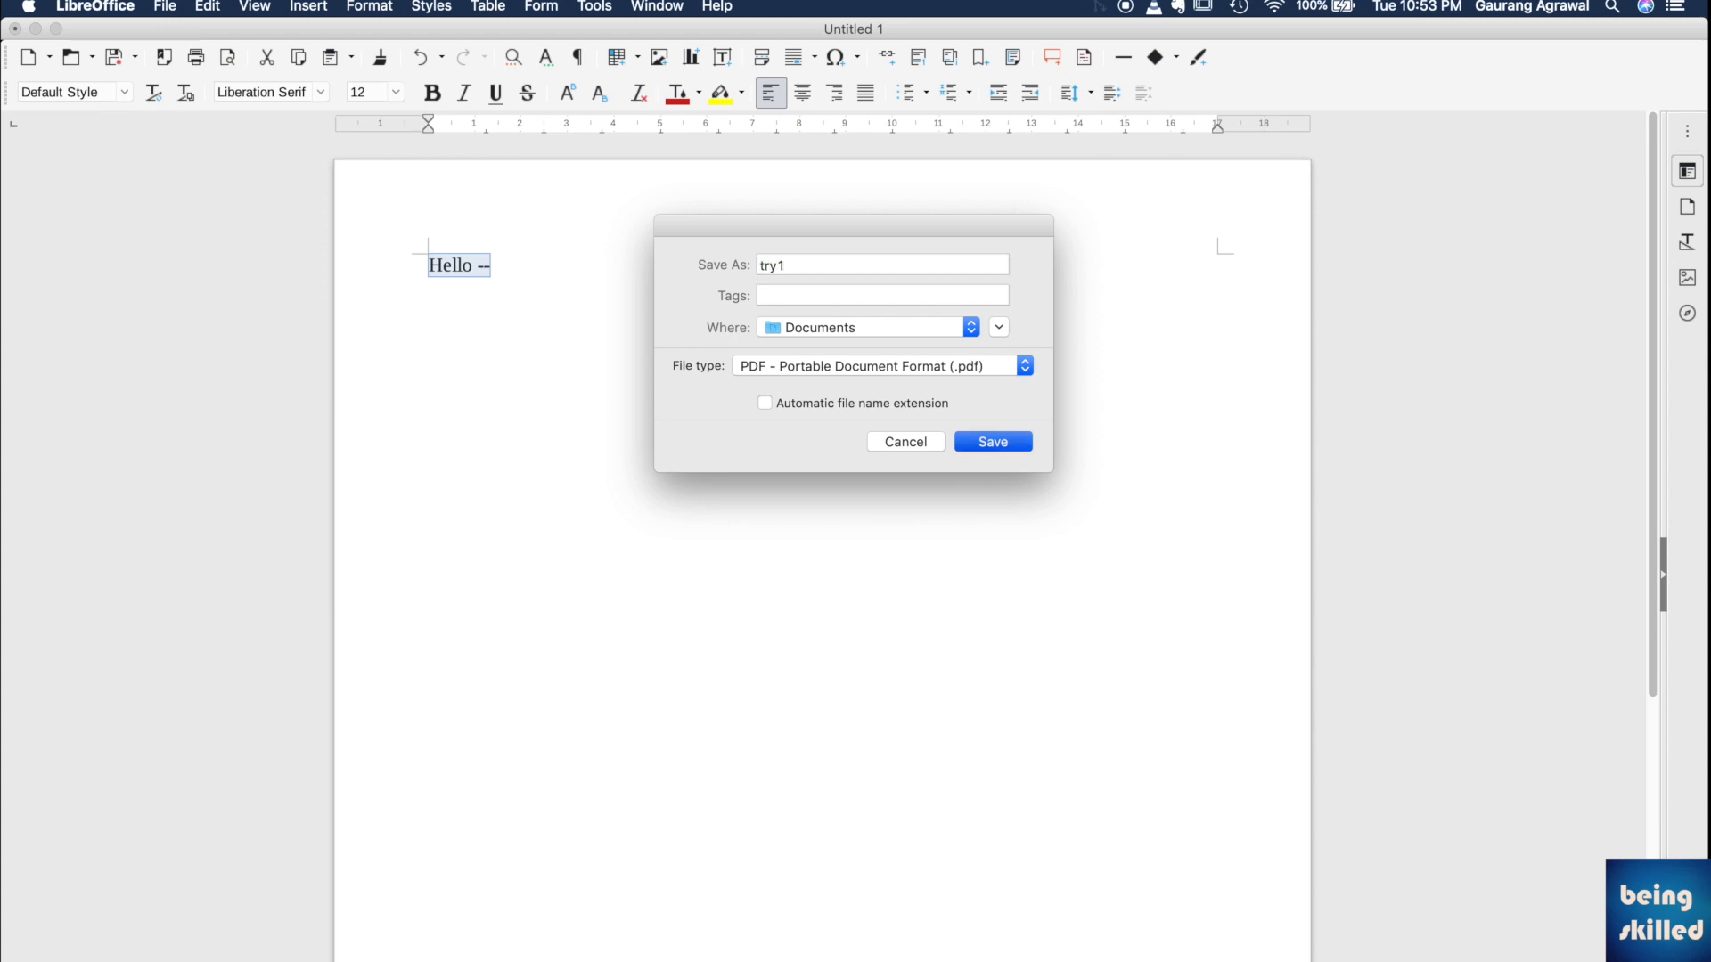
{"action": "left_click", "coordinate": [991, 441]}
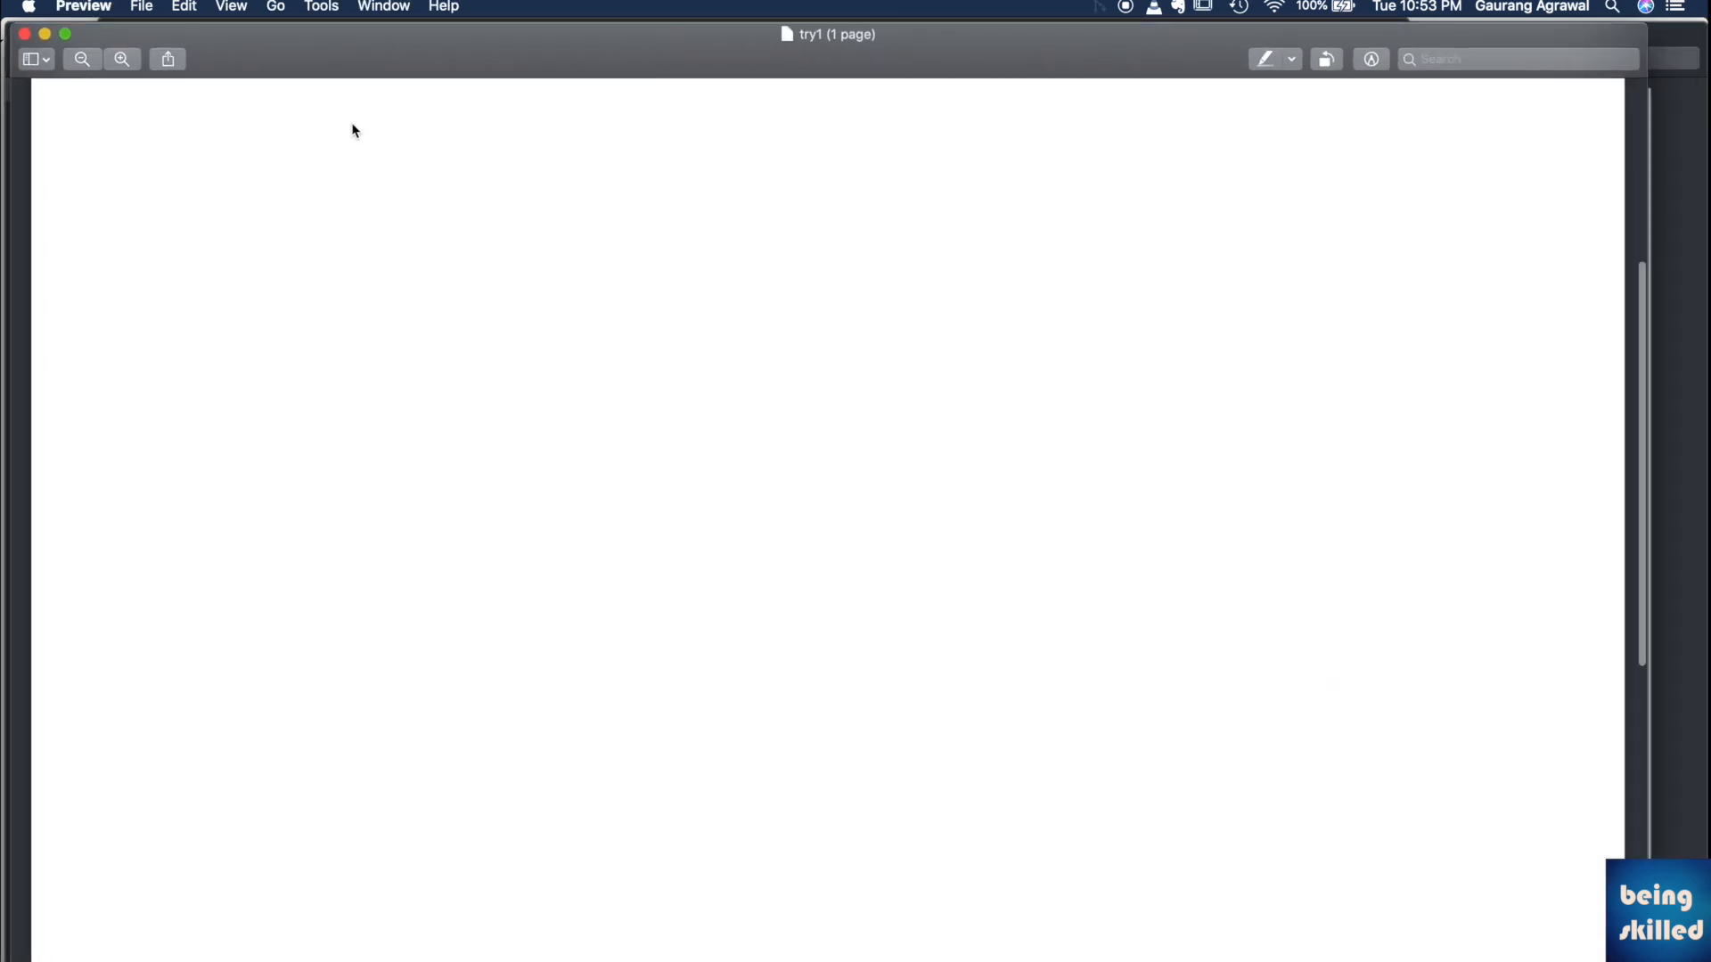
Select the word Hello in the try1 PDF to confirm its text is selectable.
{"action": "type", "text": "Hello --"}
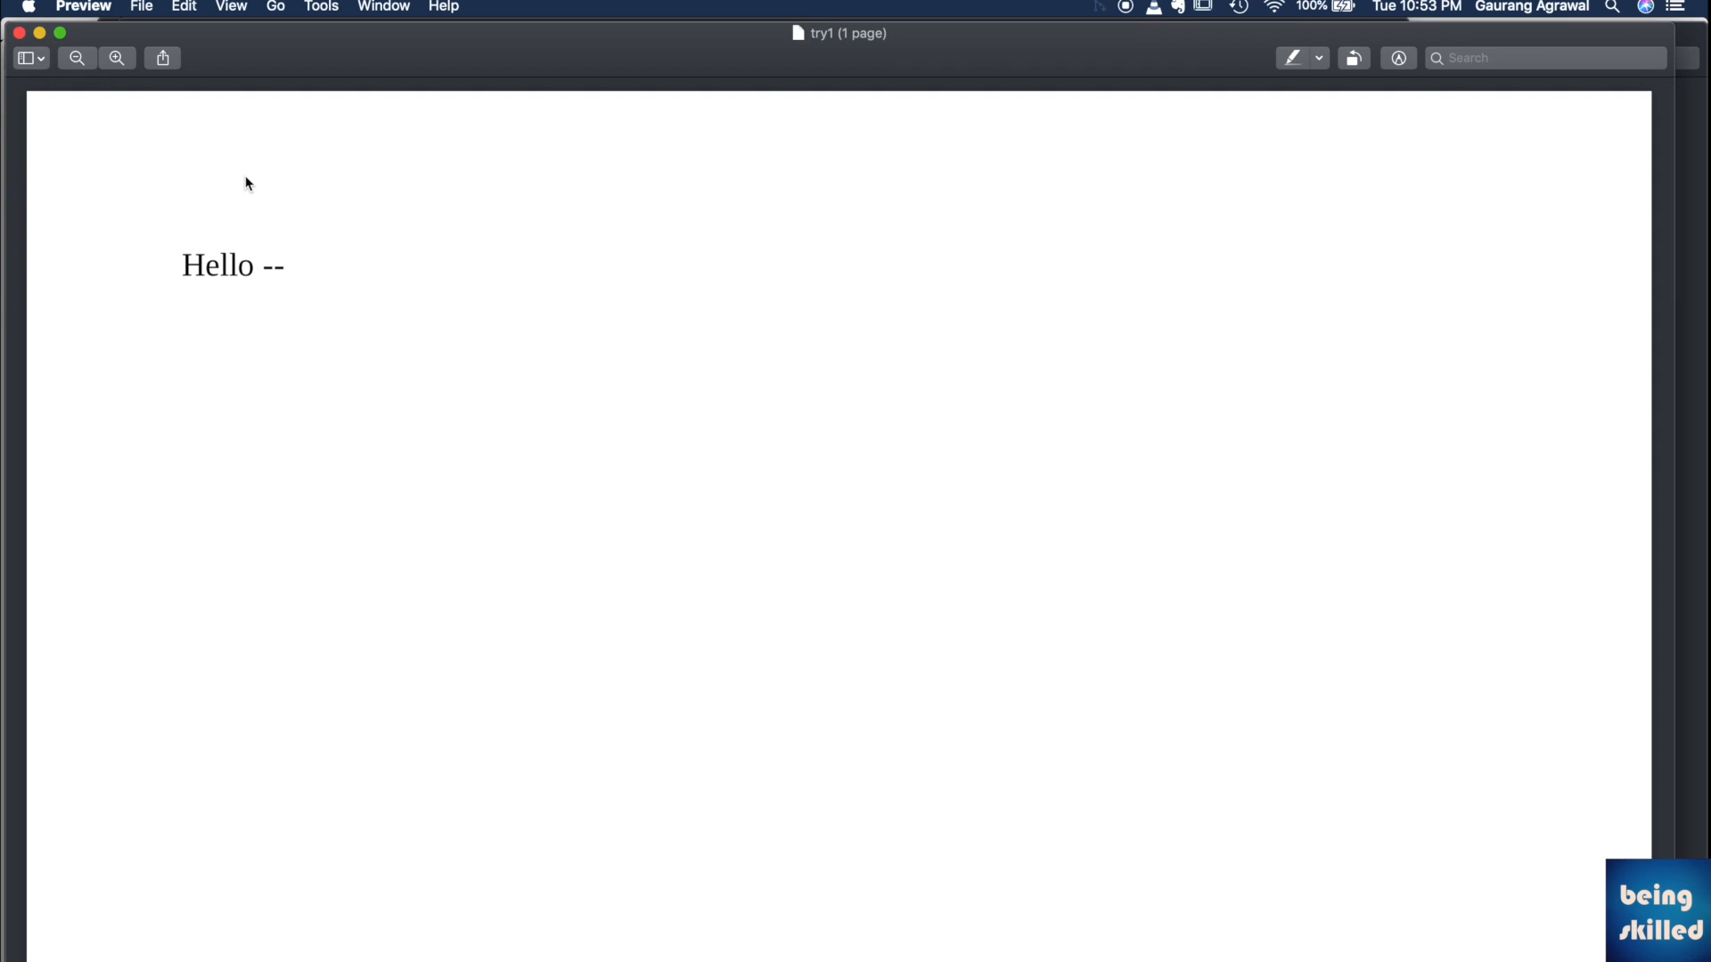
{"action": "double_click", "coordinate": [217, 266]}
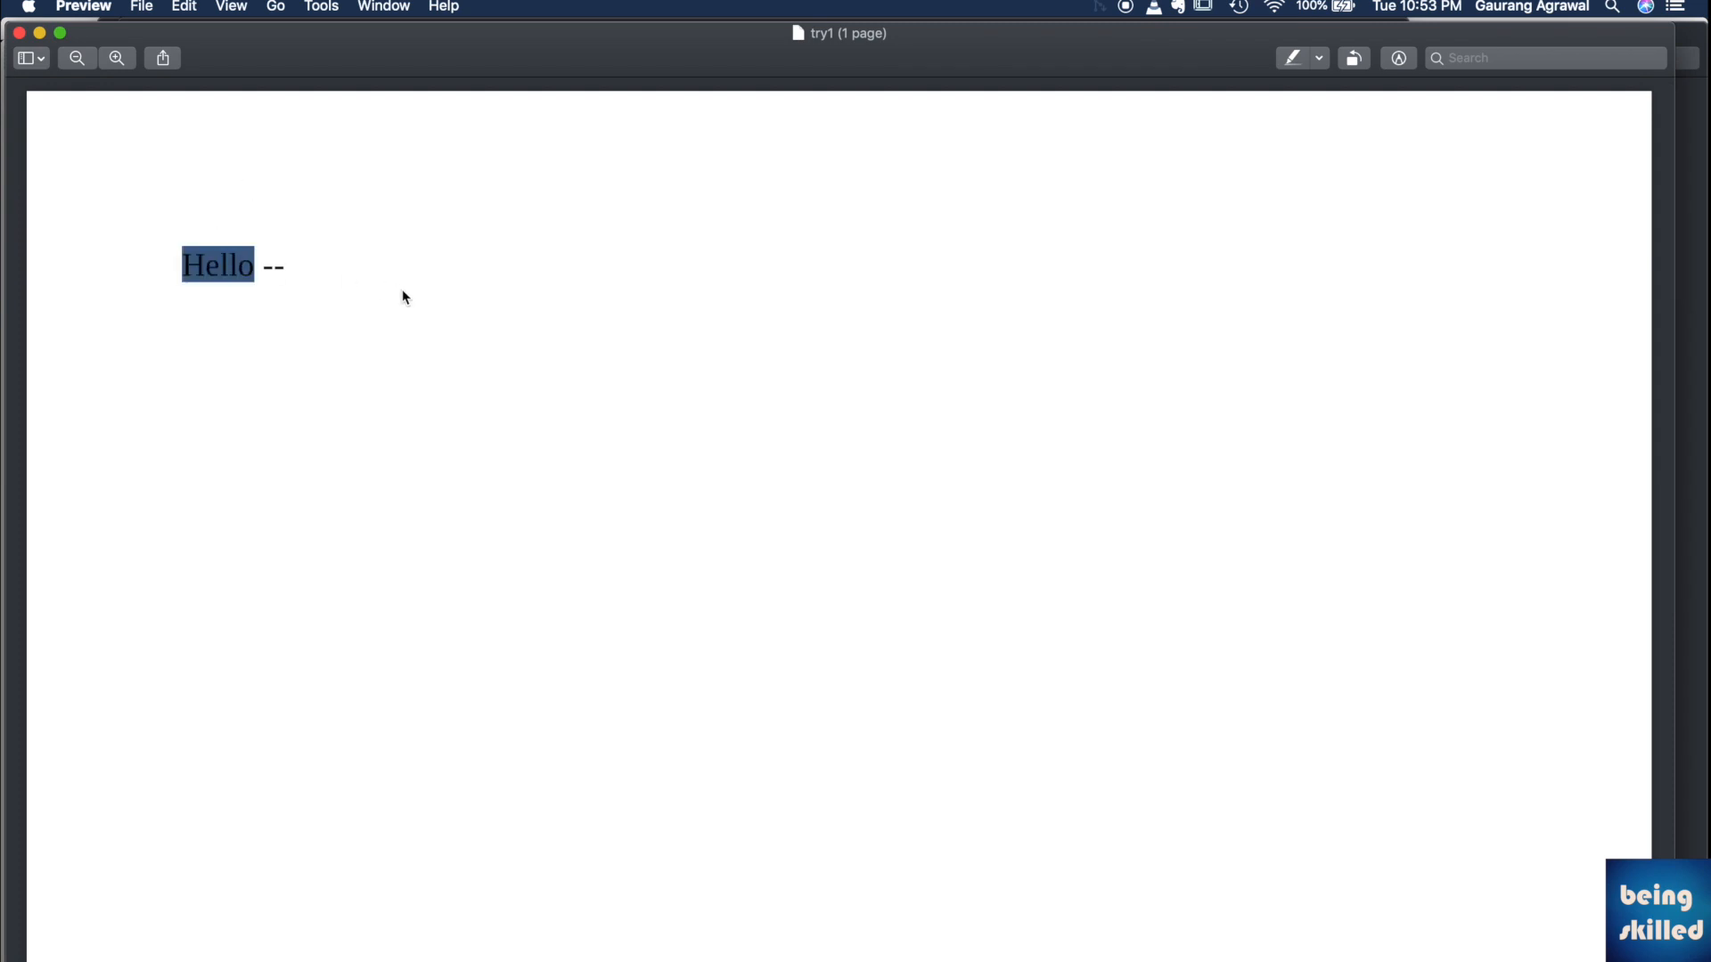
{"action": "left_click_drag", "start_coordinate": [253, 266], "coordinate": [286, 266]}
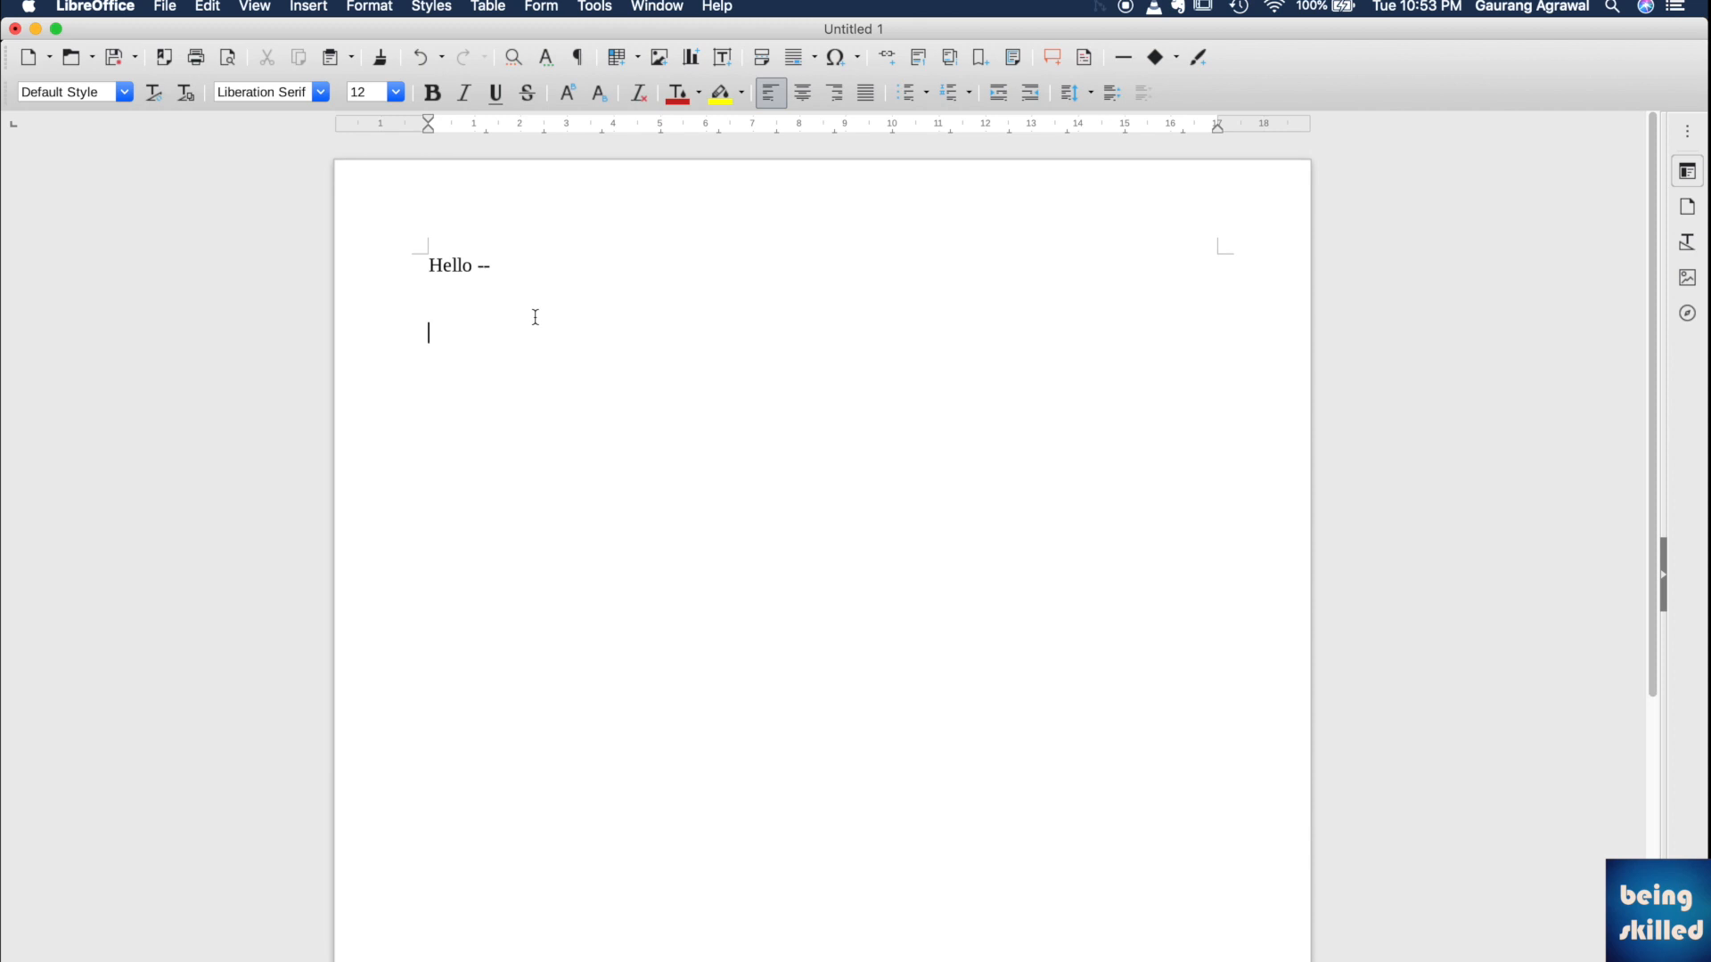
Type 'Hyperlink' on a new line below 'Hello --' and show the Insert menu.
{"action": "type", "text": "Hyperlink"}
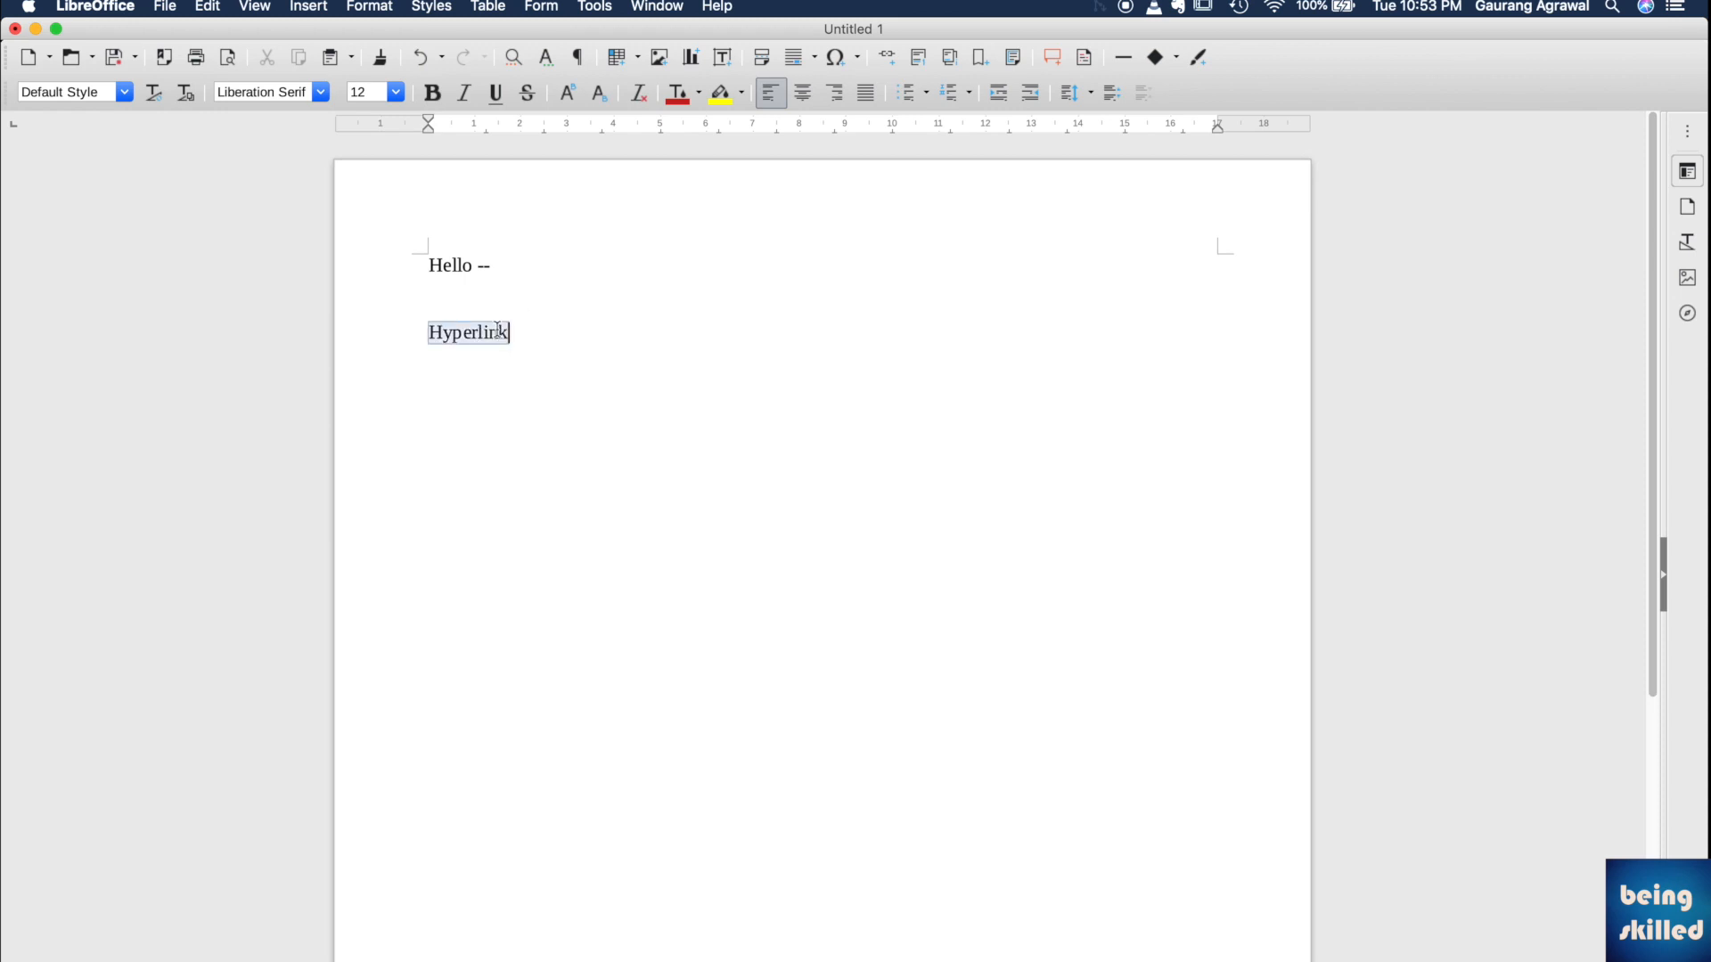
{"action": "left_click", "coordinate": [307, 6]}
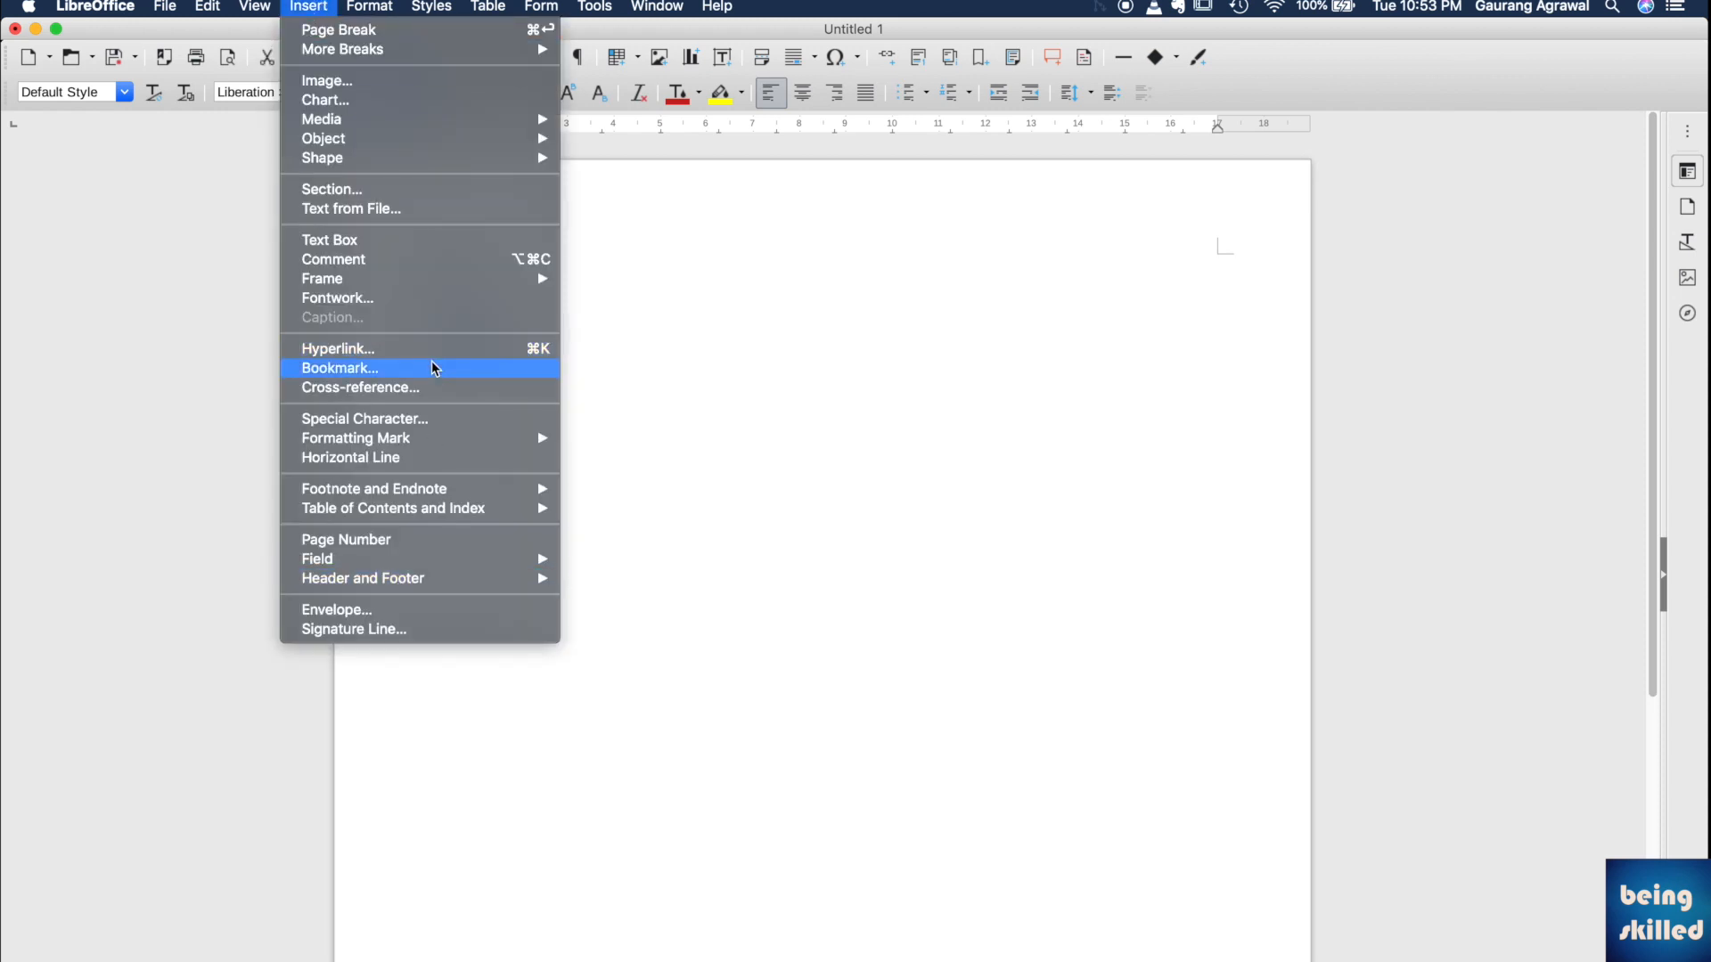
{"action": "left_click", "coordinate": [337, 348]}
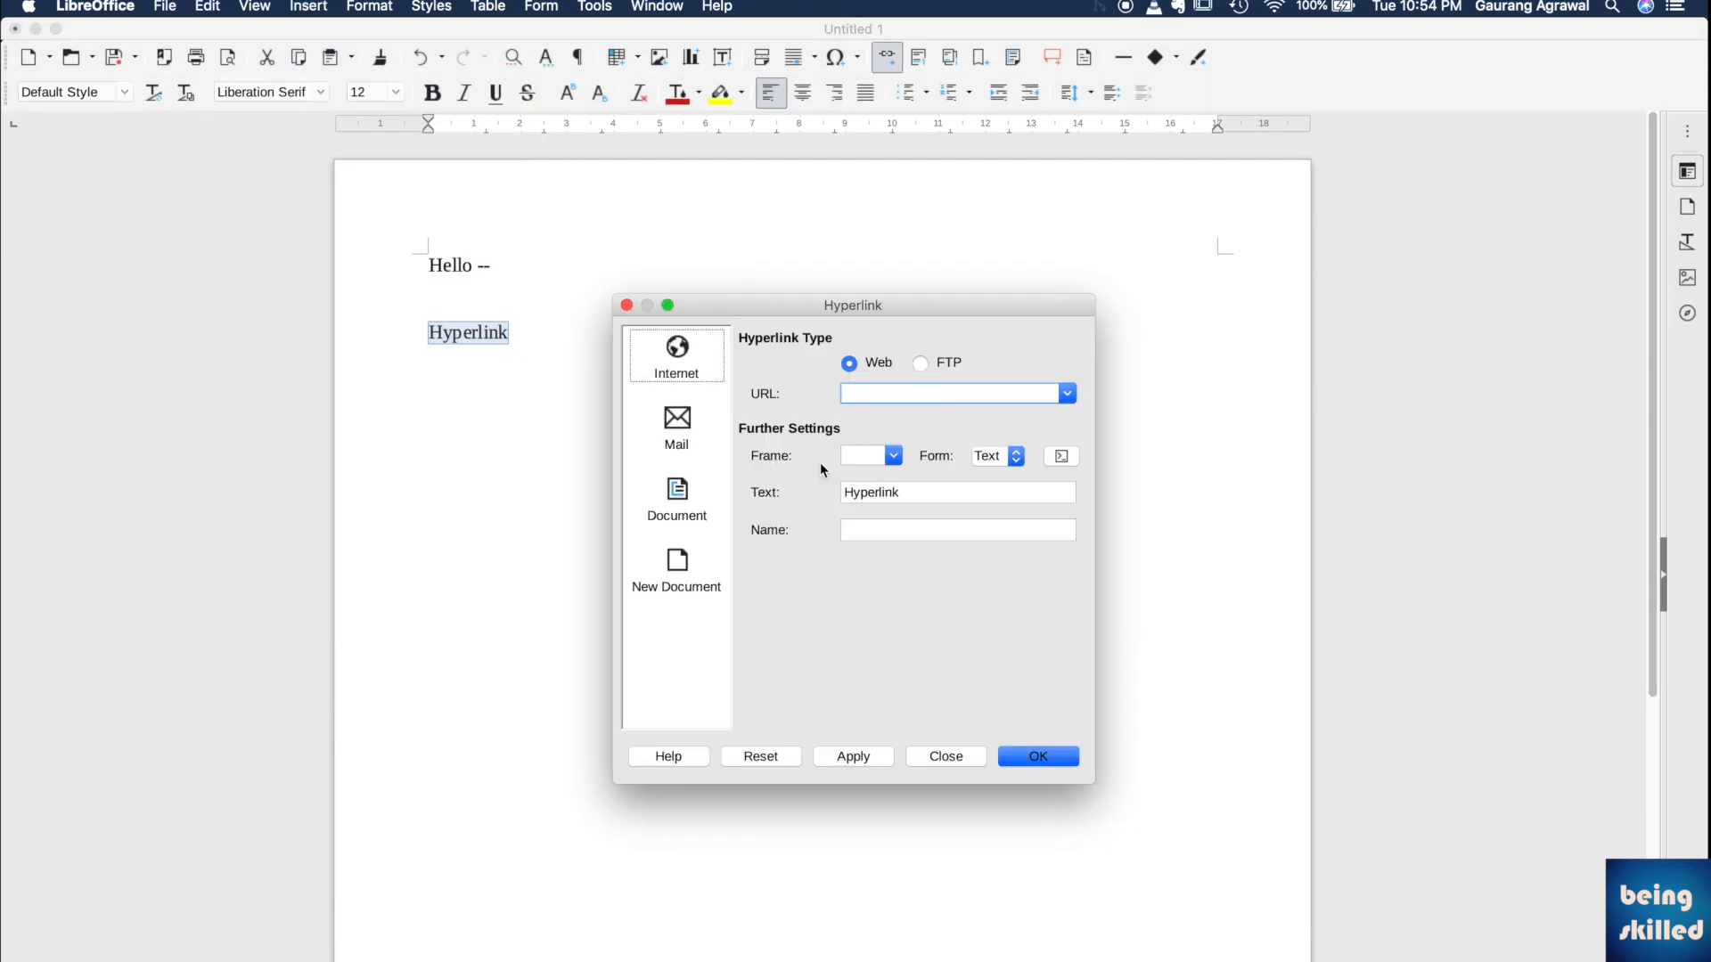
{"action": "type", "text": "http://"}
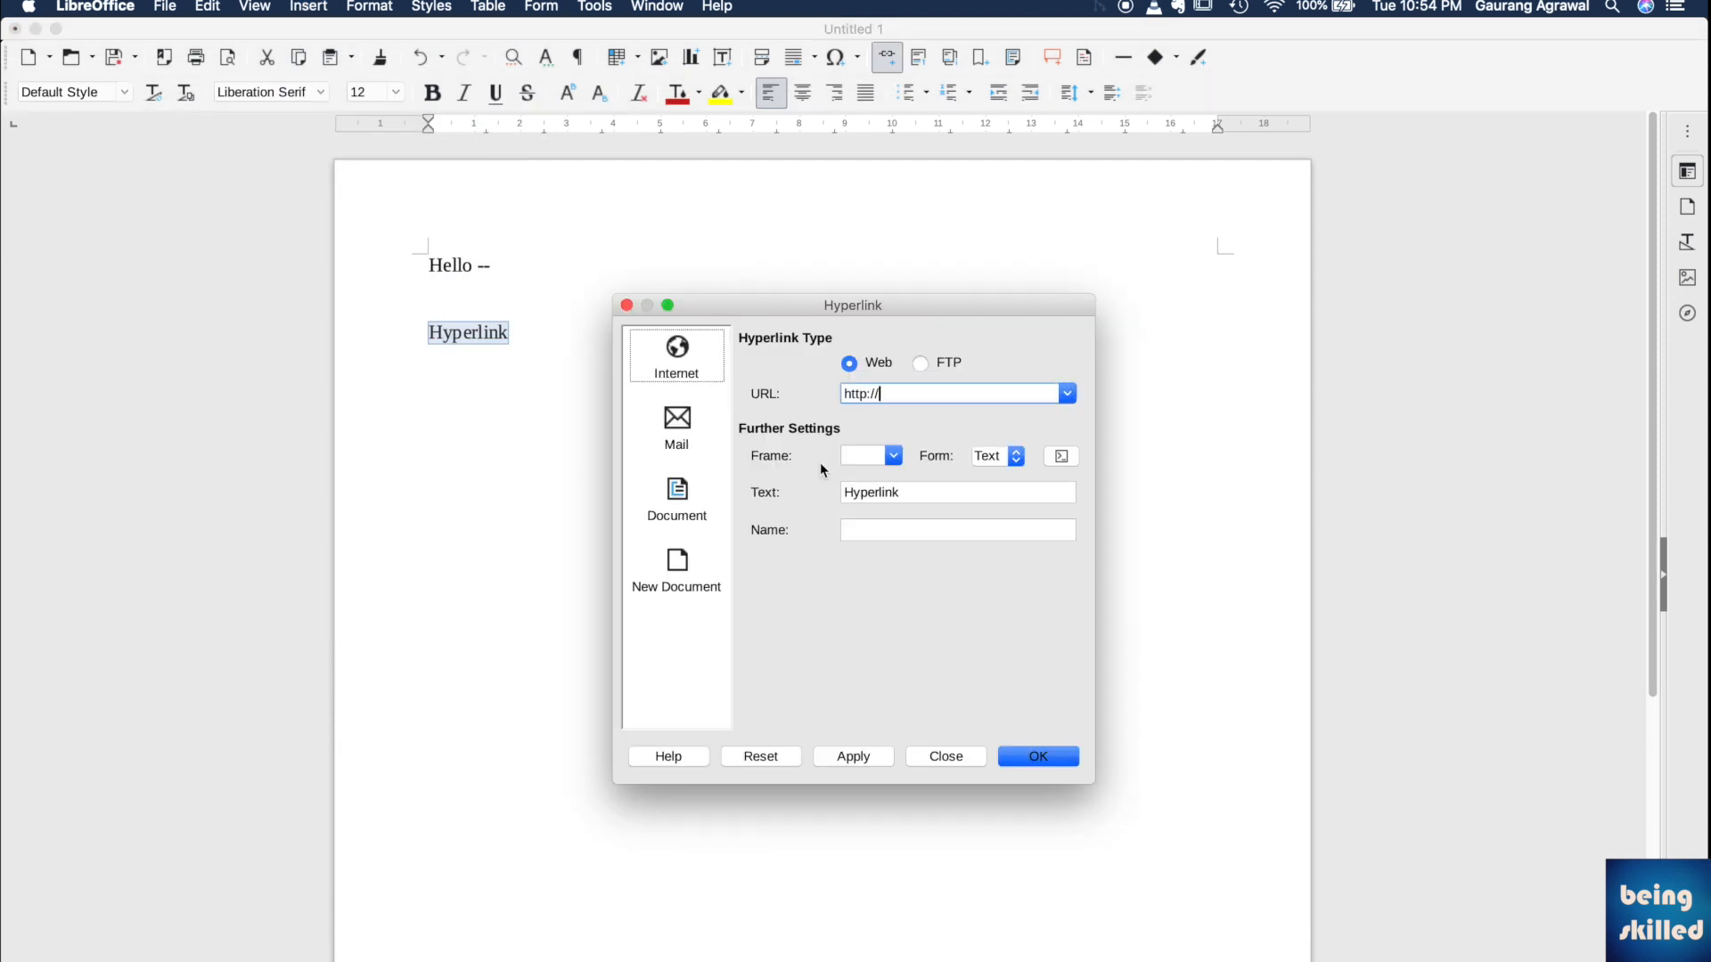
{"action": "type", "text": "beingskille"}
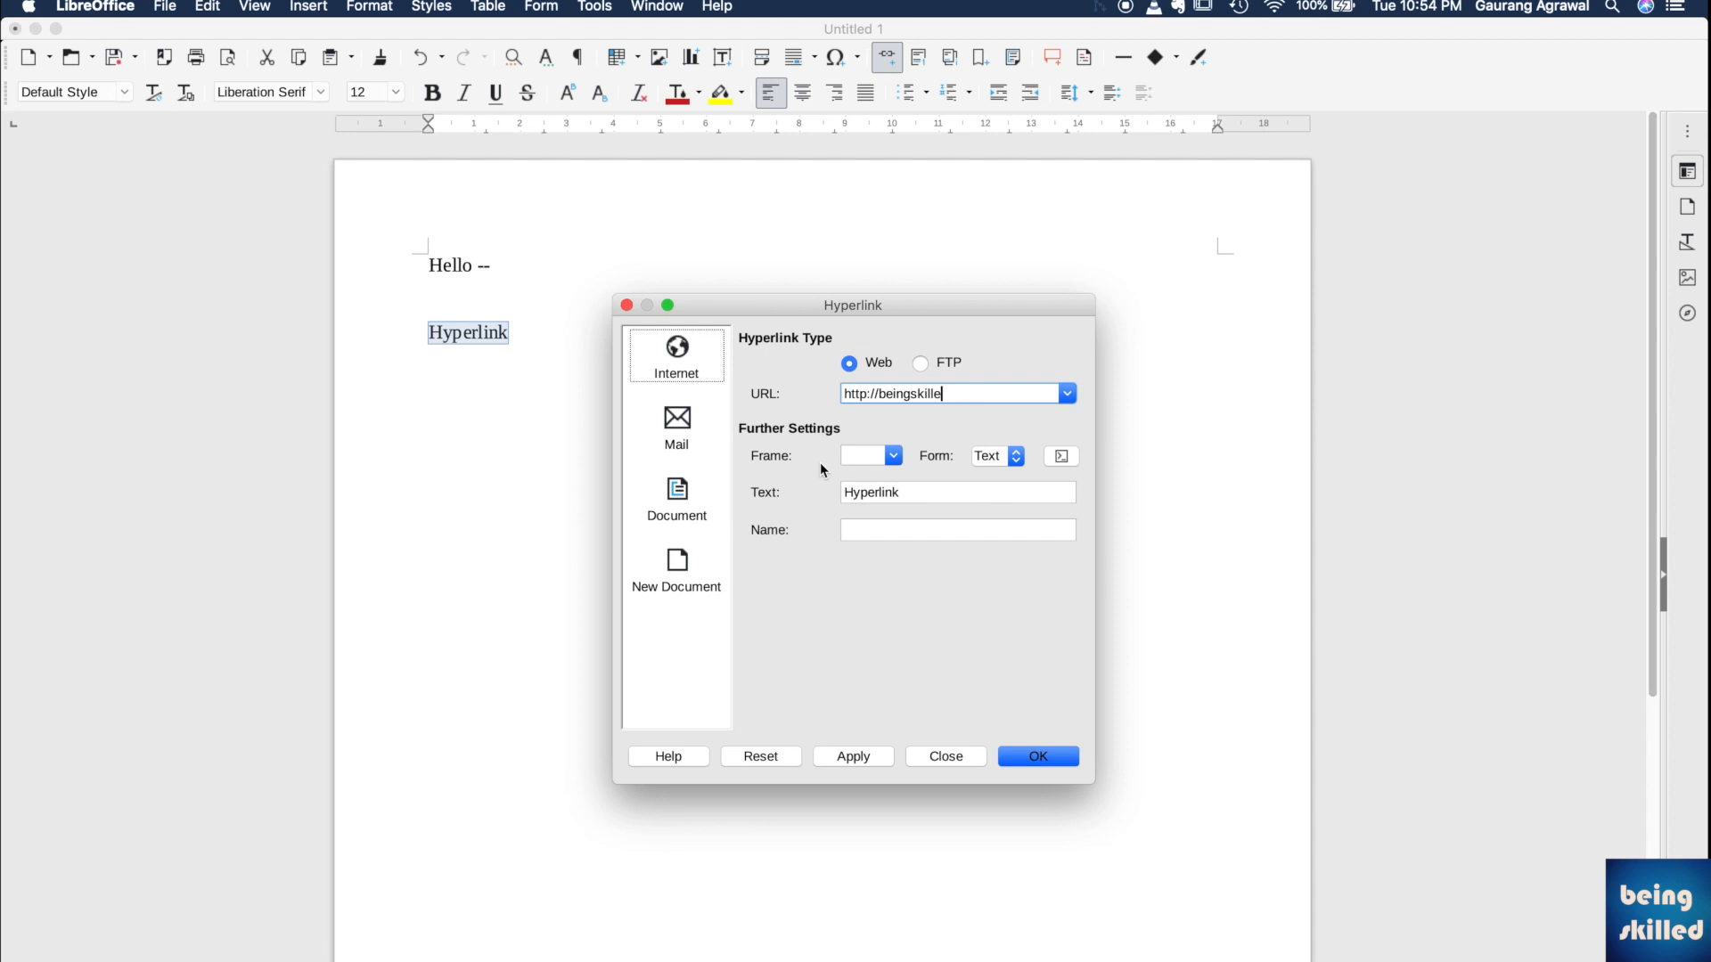
{"action": "type", "text": "d.com"}
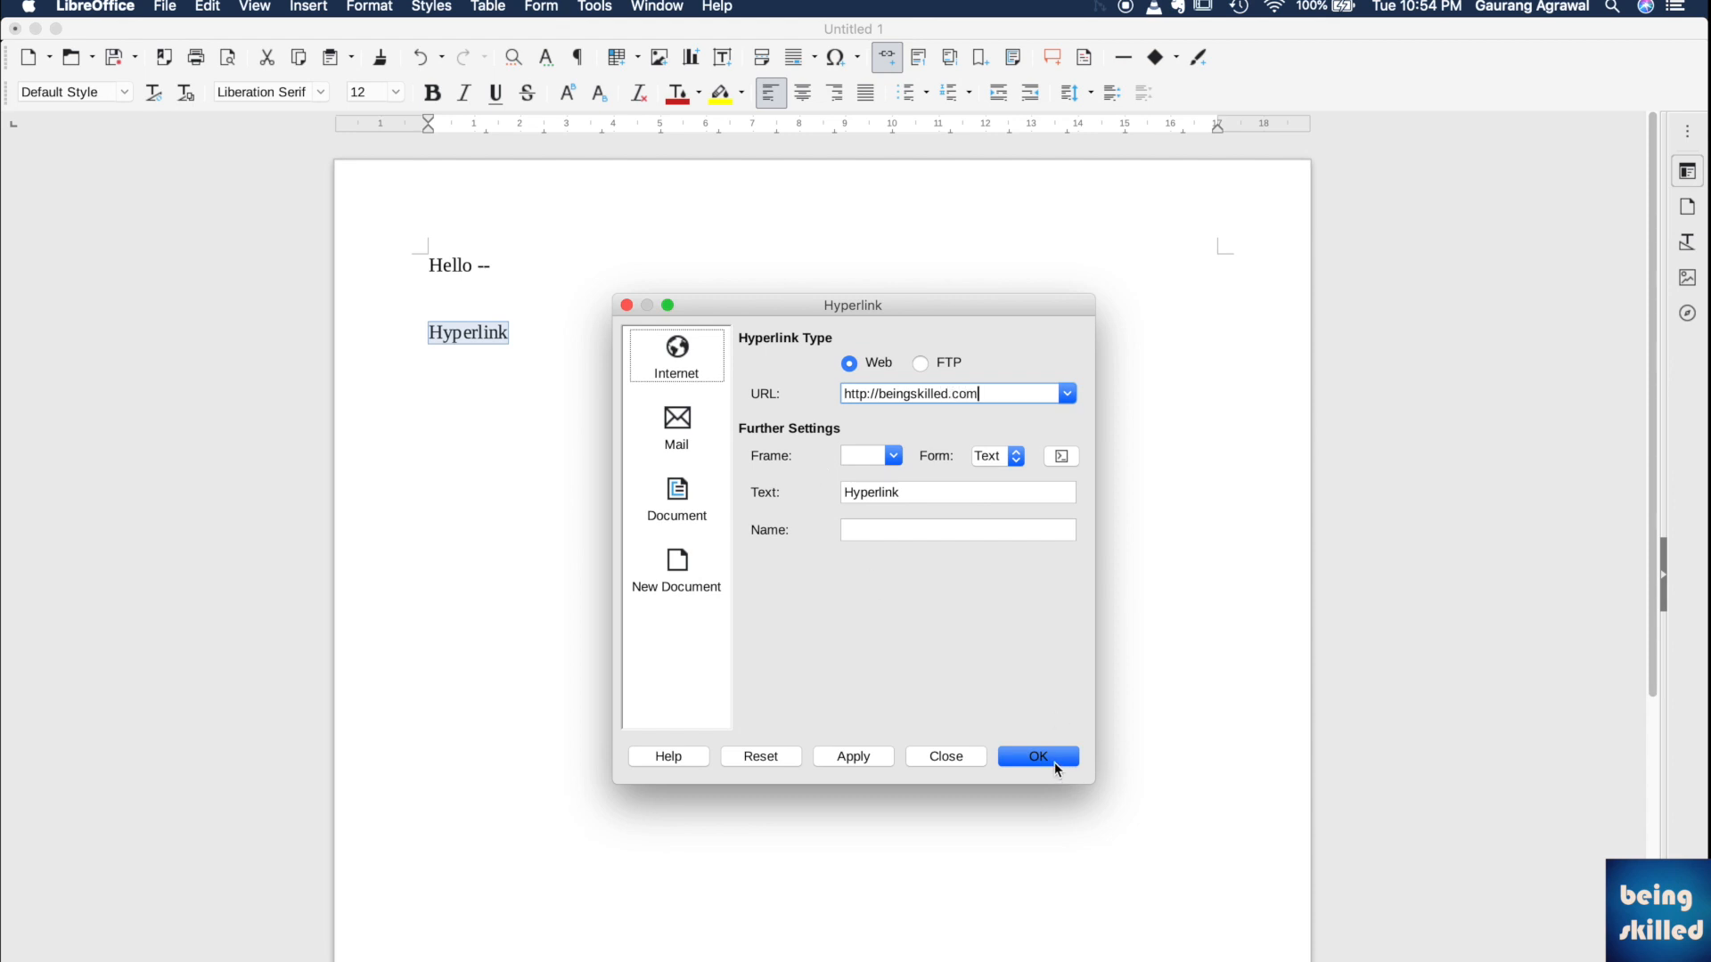
{"action": "left_click", "coordinate": [1036, 757]}
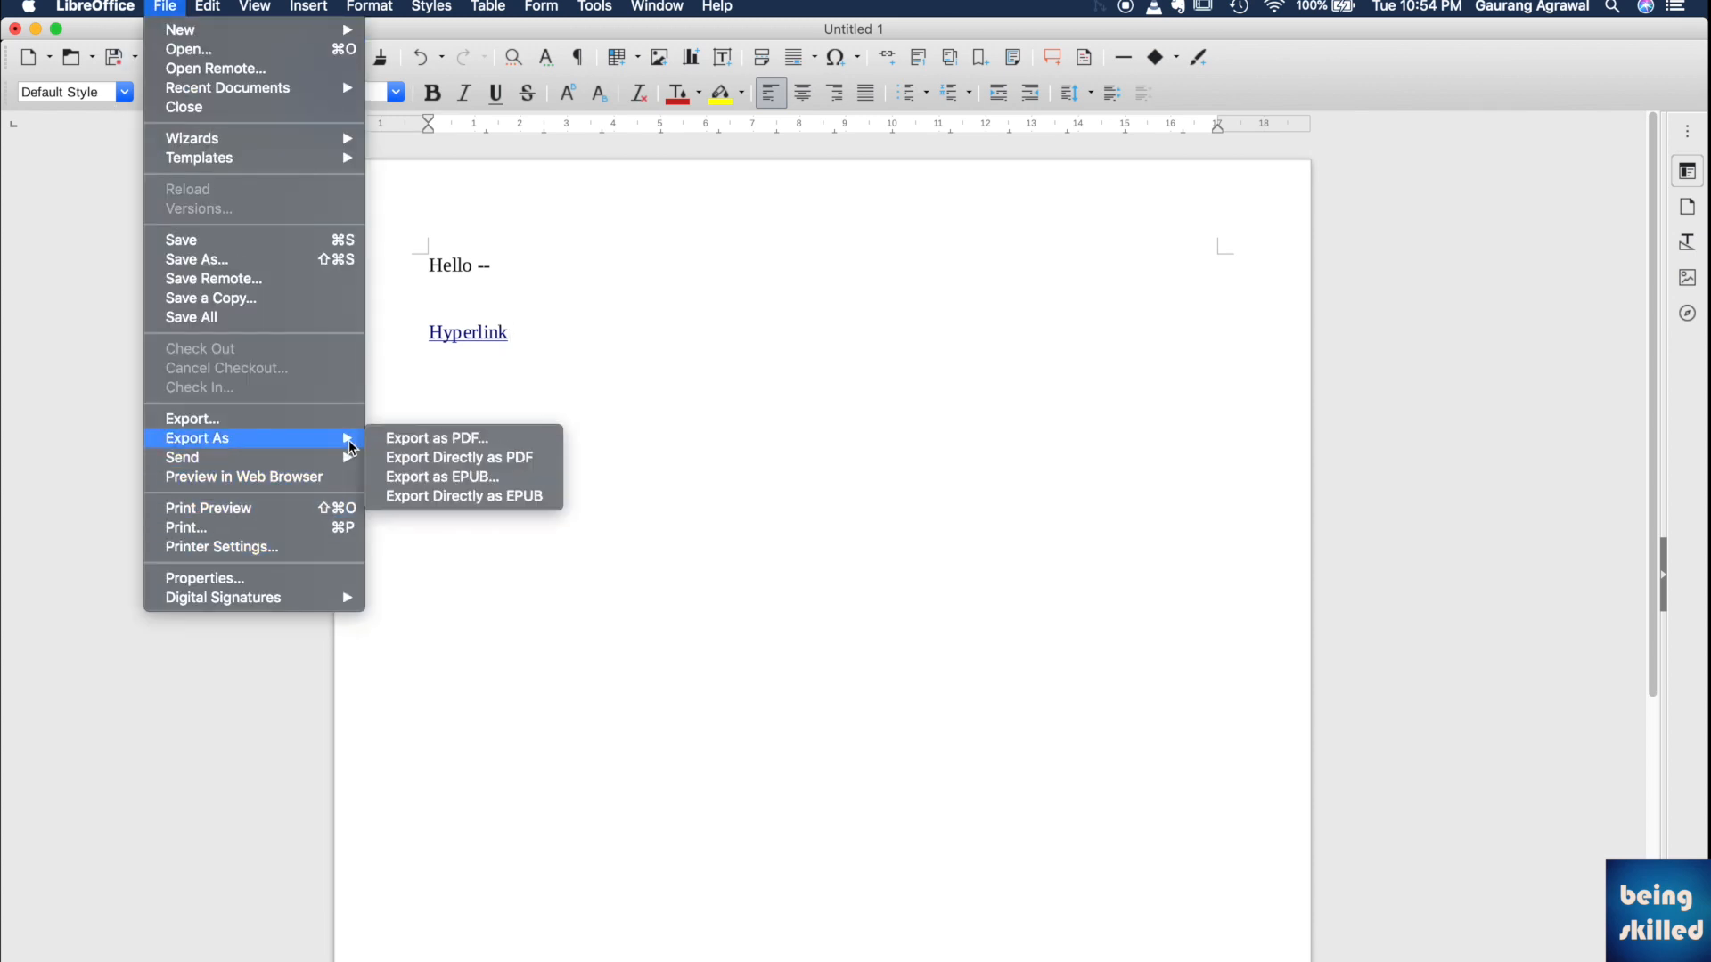
Export the linked document to PDF with default settings as try2.
{"action": "left_click", "coordinate": [435, 437]}
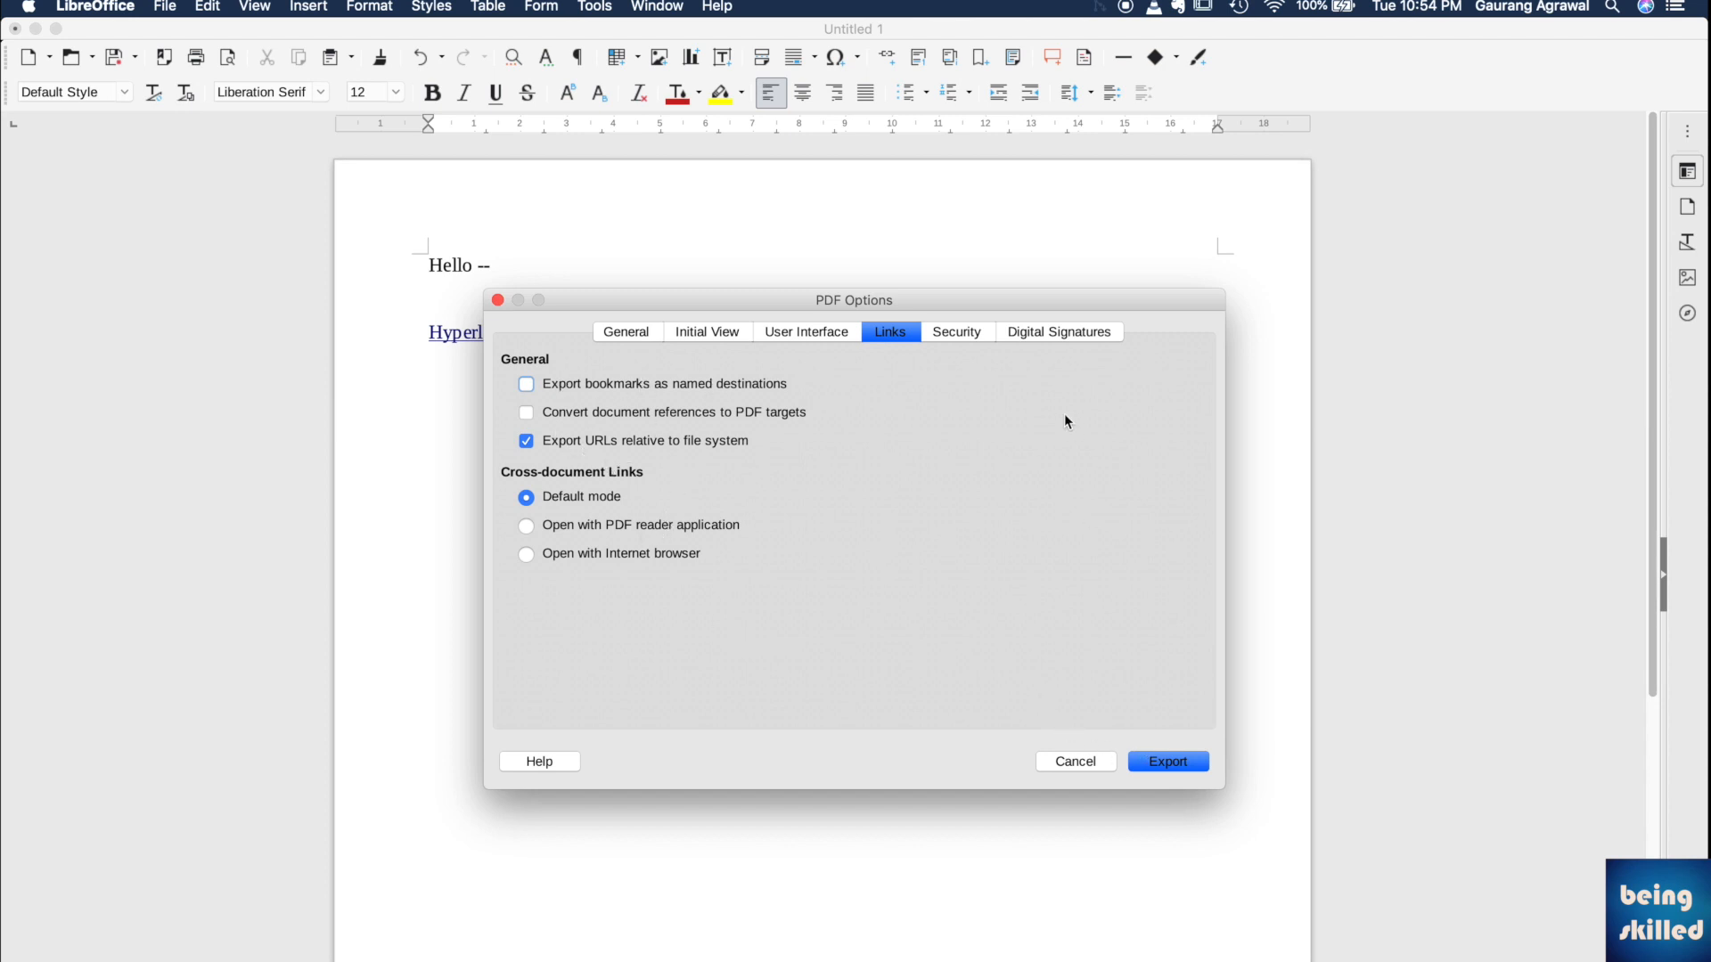
{"action": "left_click", "coordinate": [626, 332]}
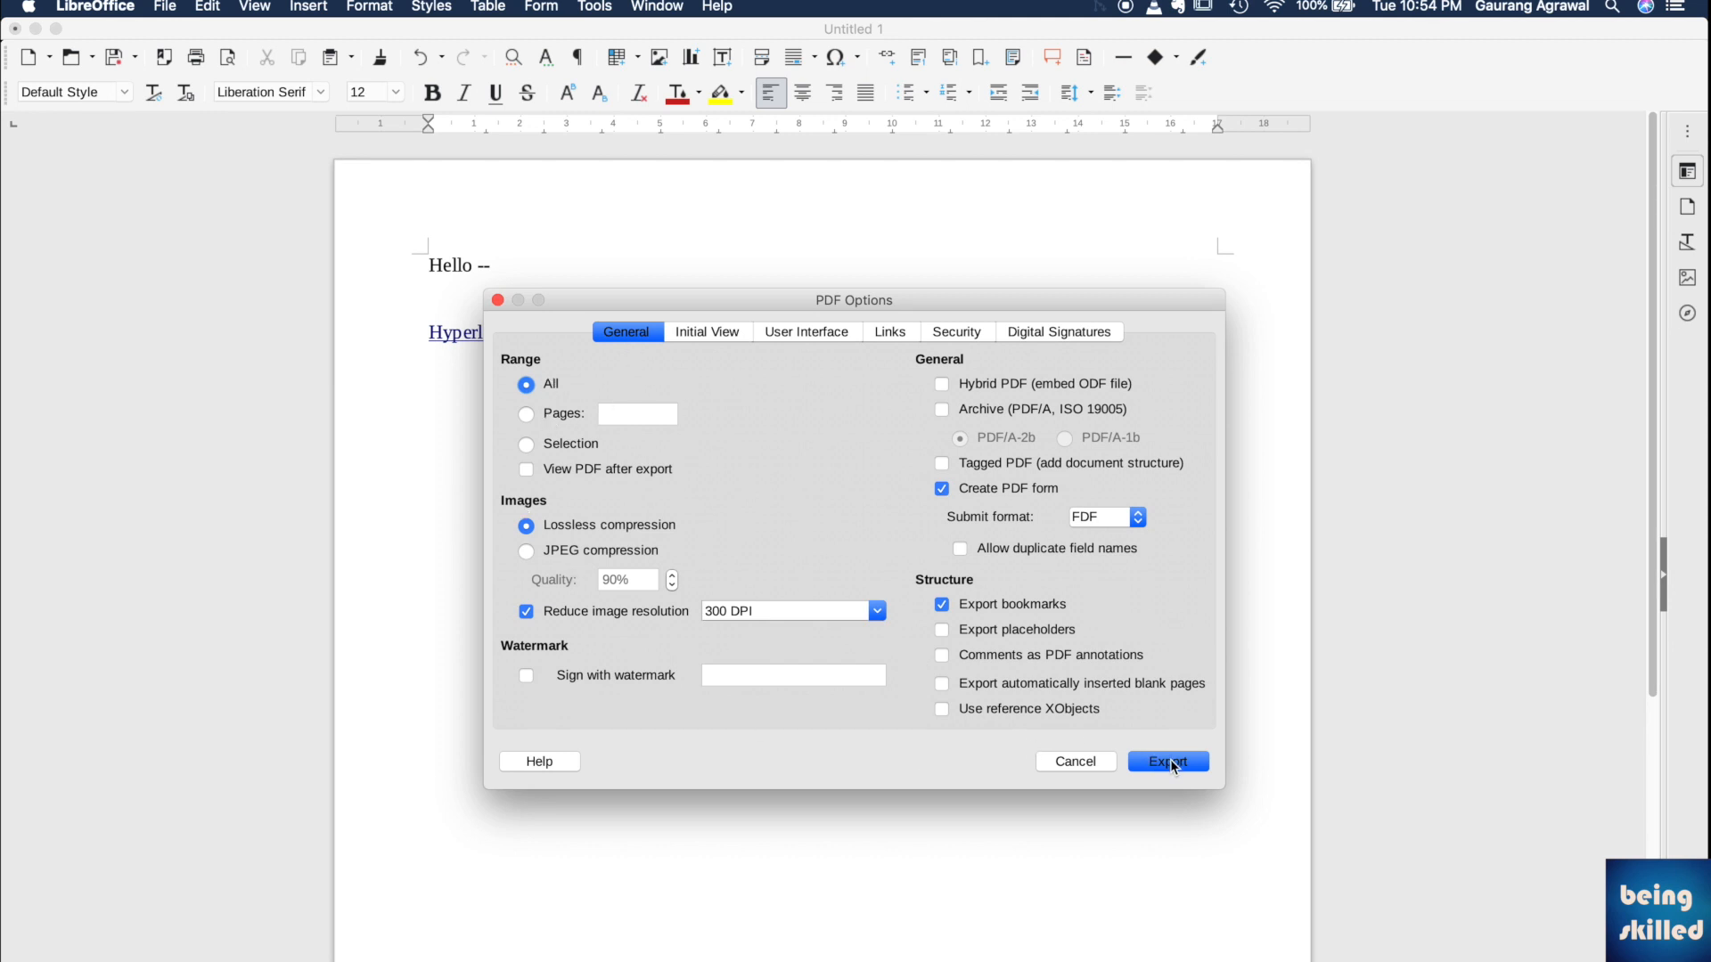
{"action": "left_click", "coordinate": [1166, 760]}
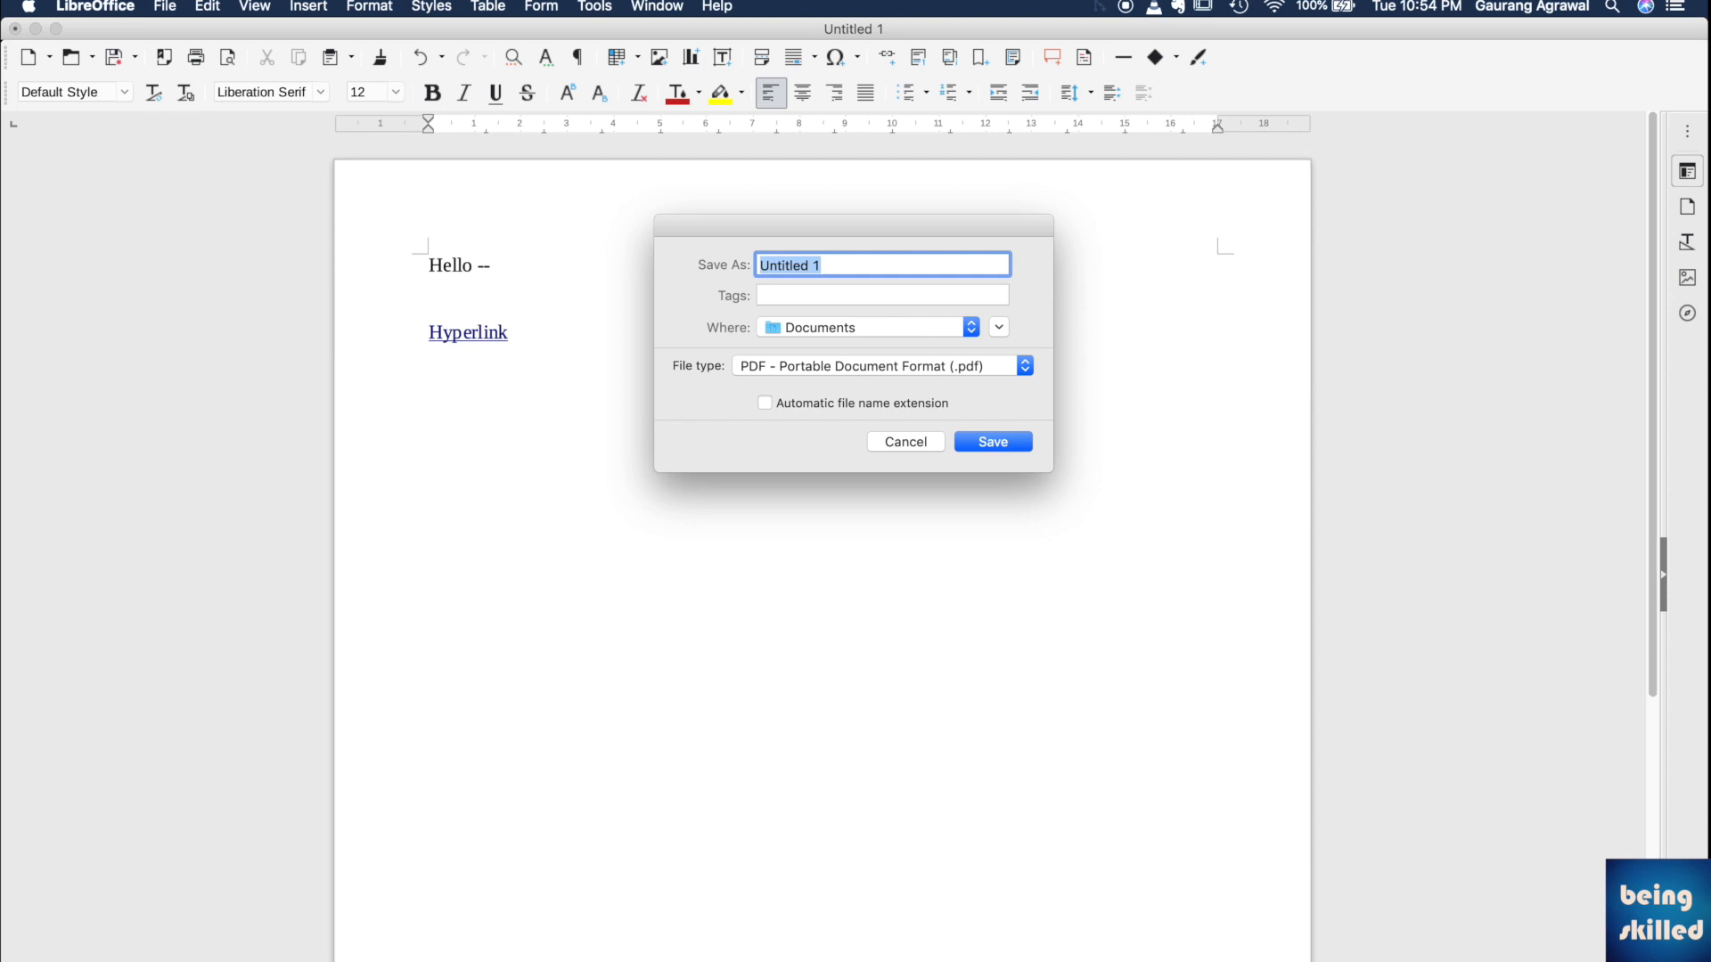
{"action": "left_click", "coordinate": [991, 441]}
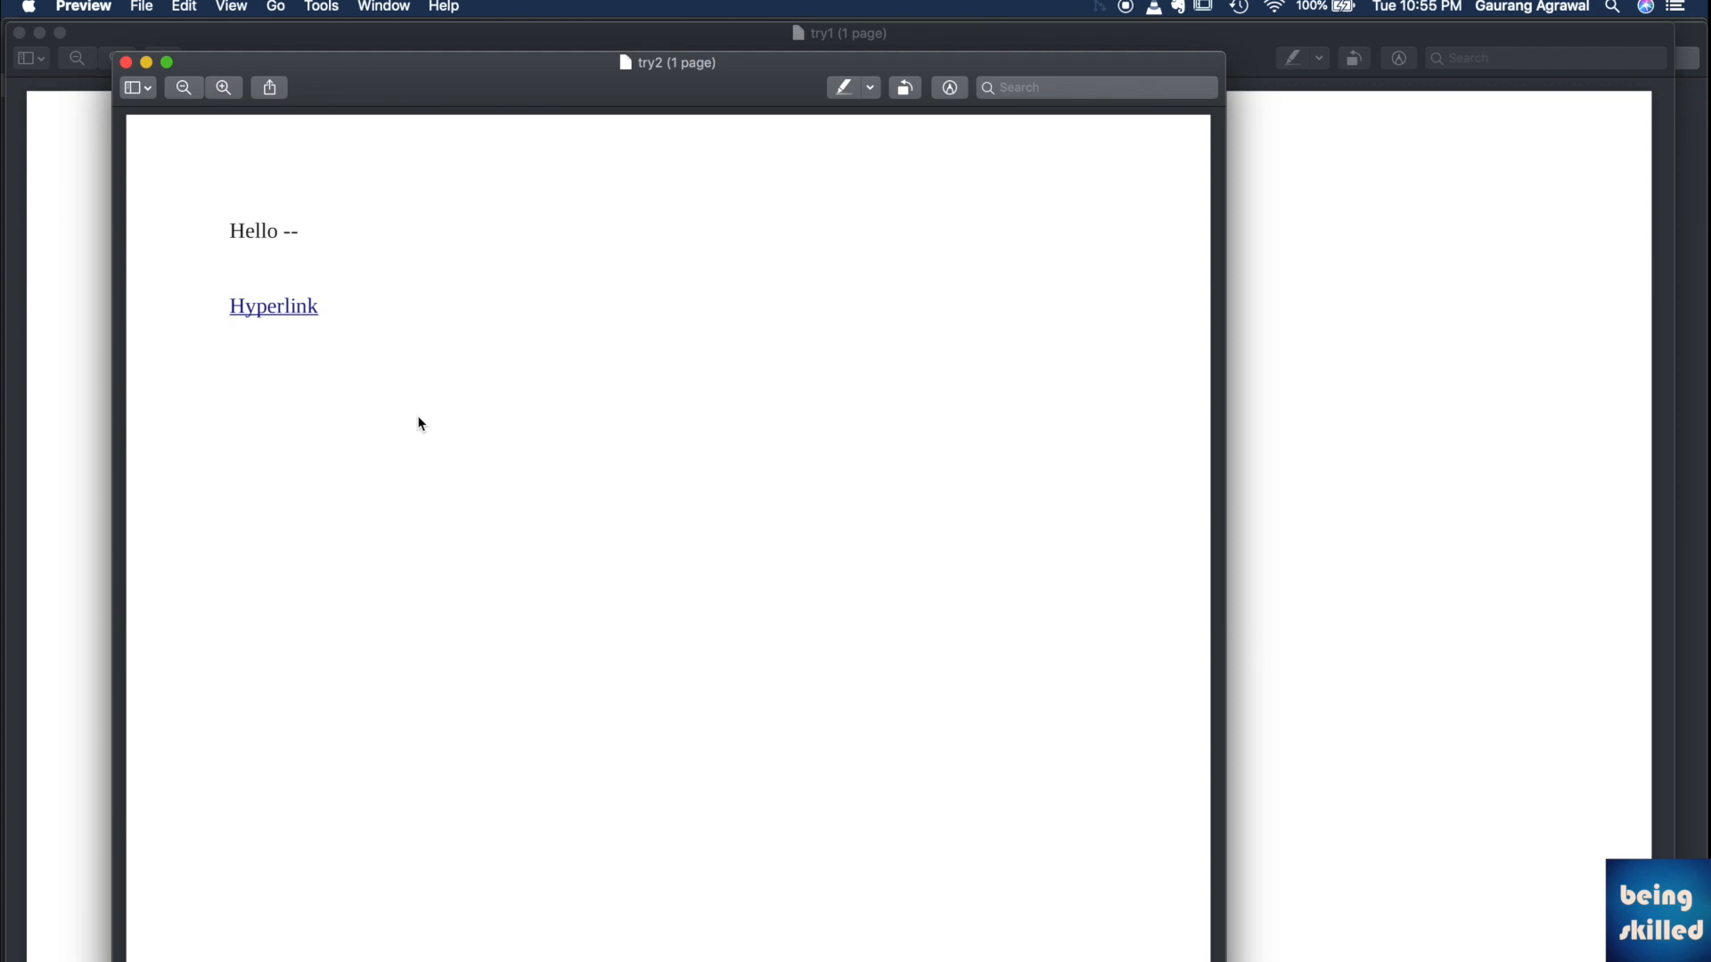
{"action": "left_click", "coordinate": [196, 437]}
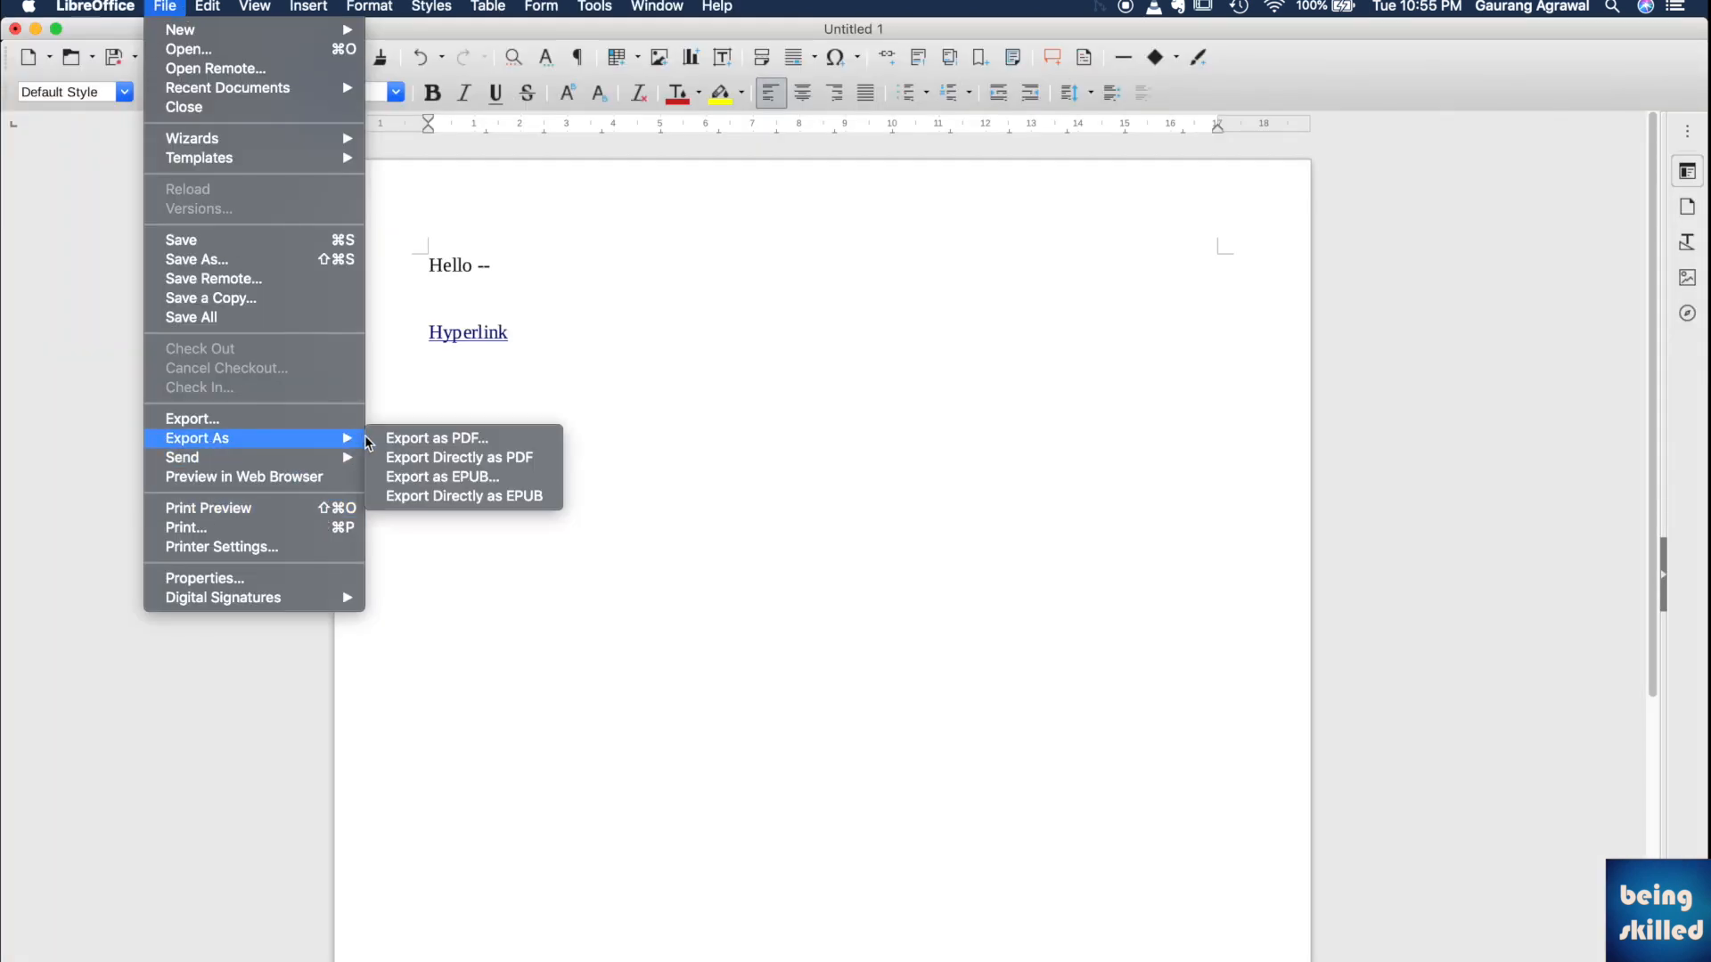
{"action": "left_click", "coordinate": [436, 437]}
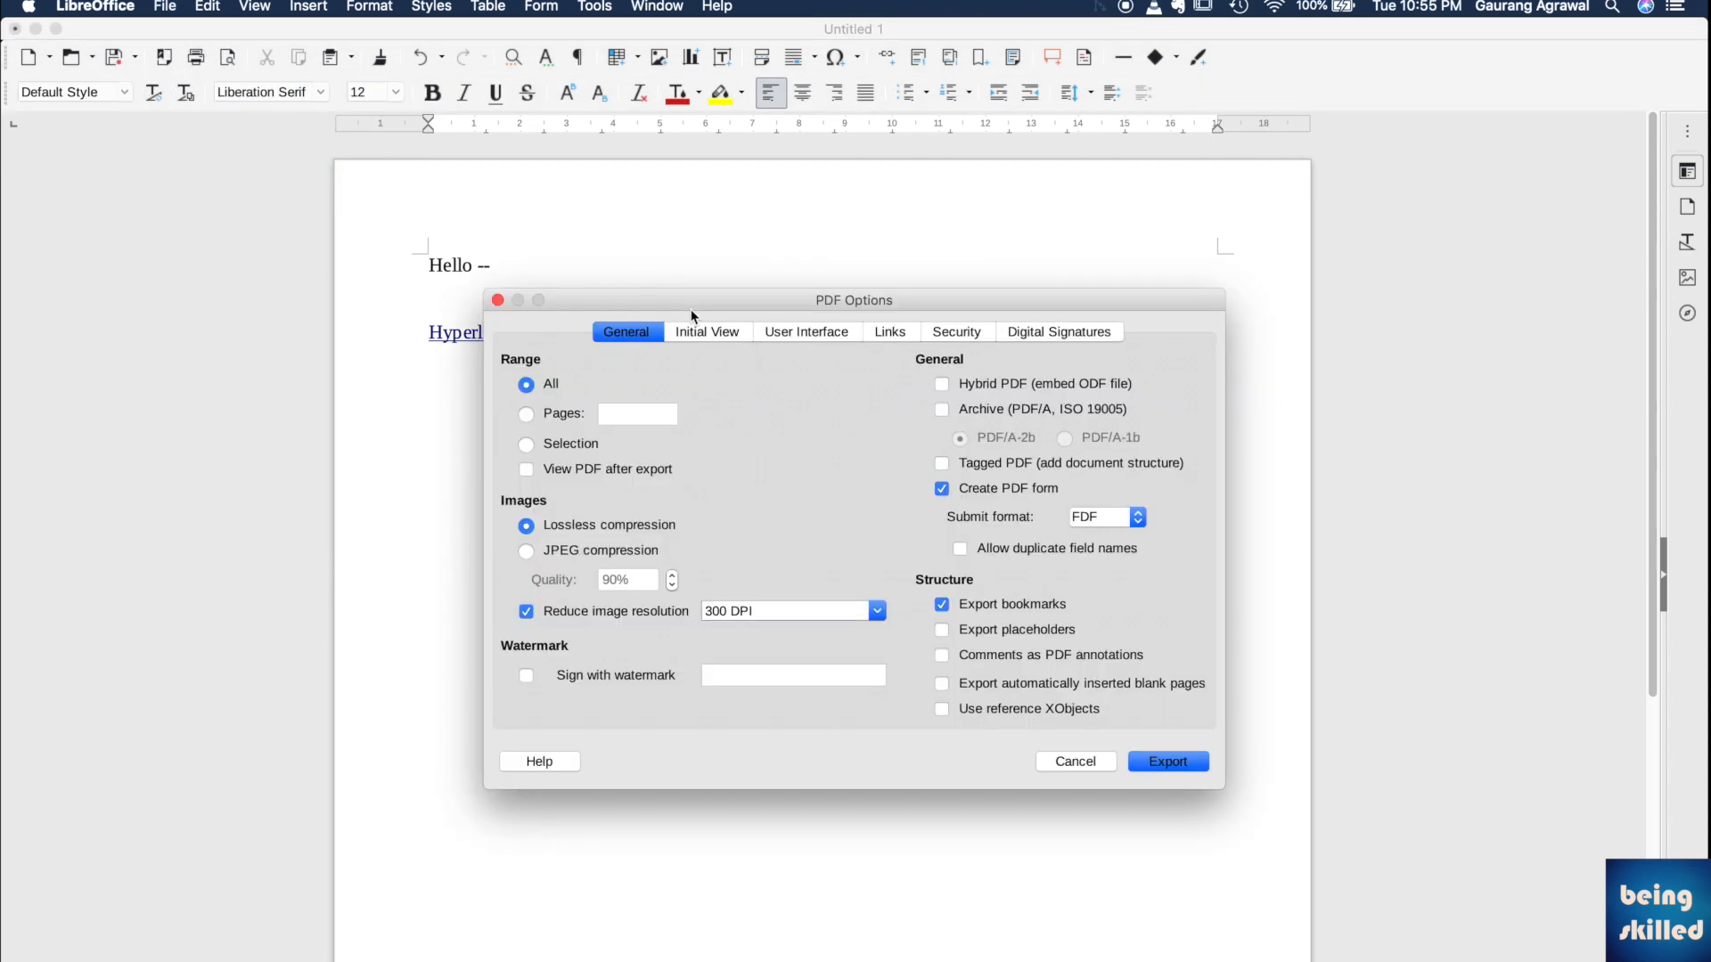
{"action": "mouse_move", "coordinate": [1064, 783]}
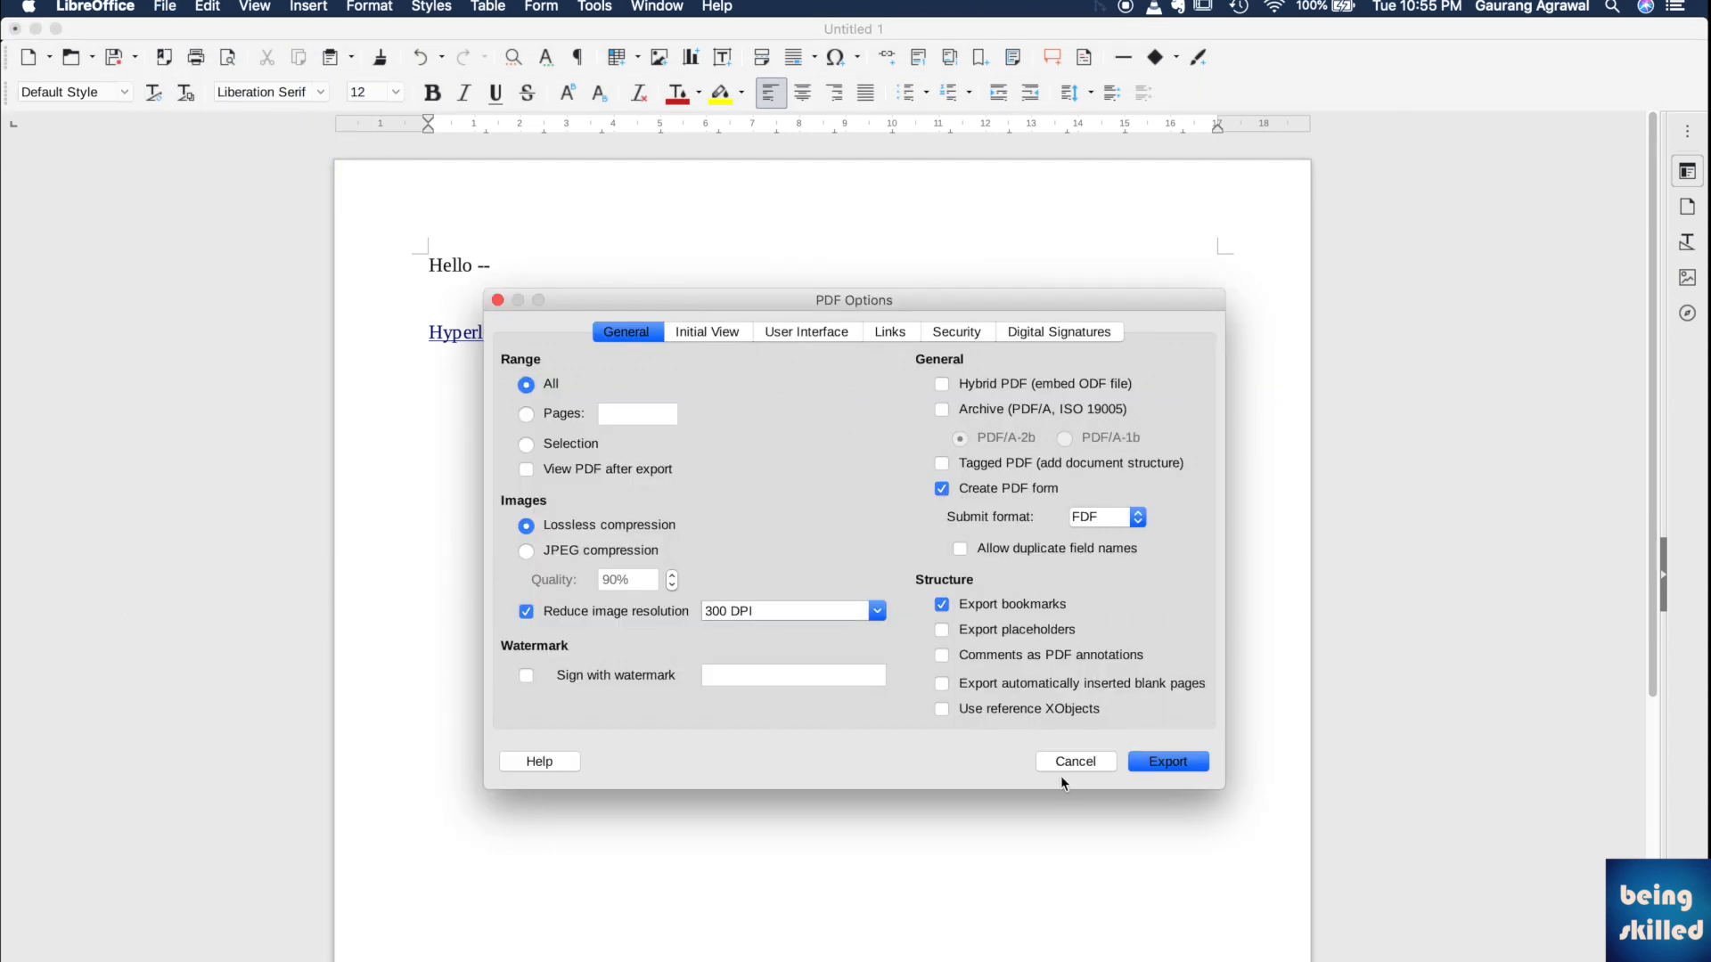
{"action": "left_click", "coordinate": [1073, 760]}
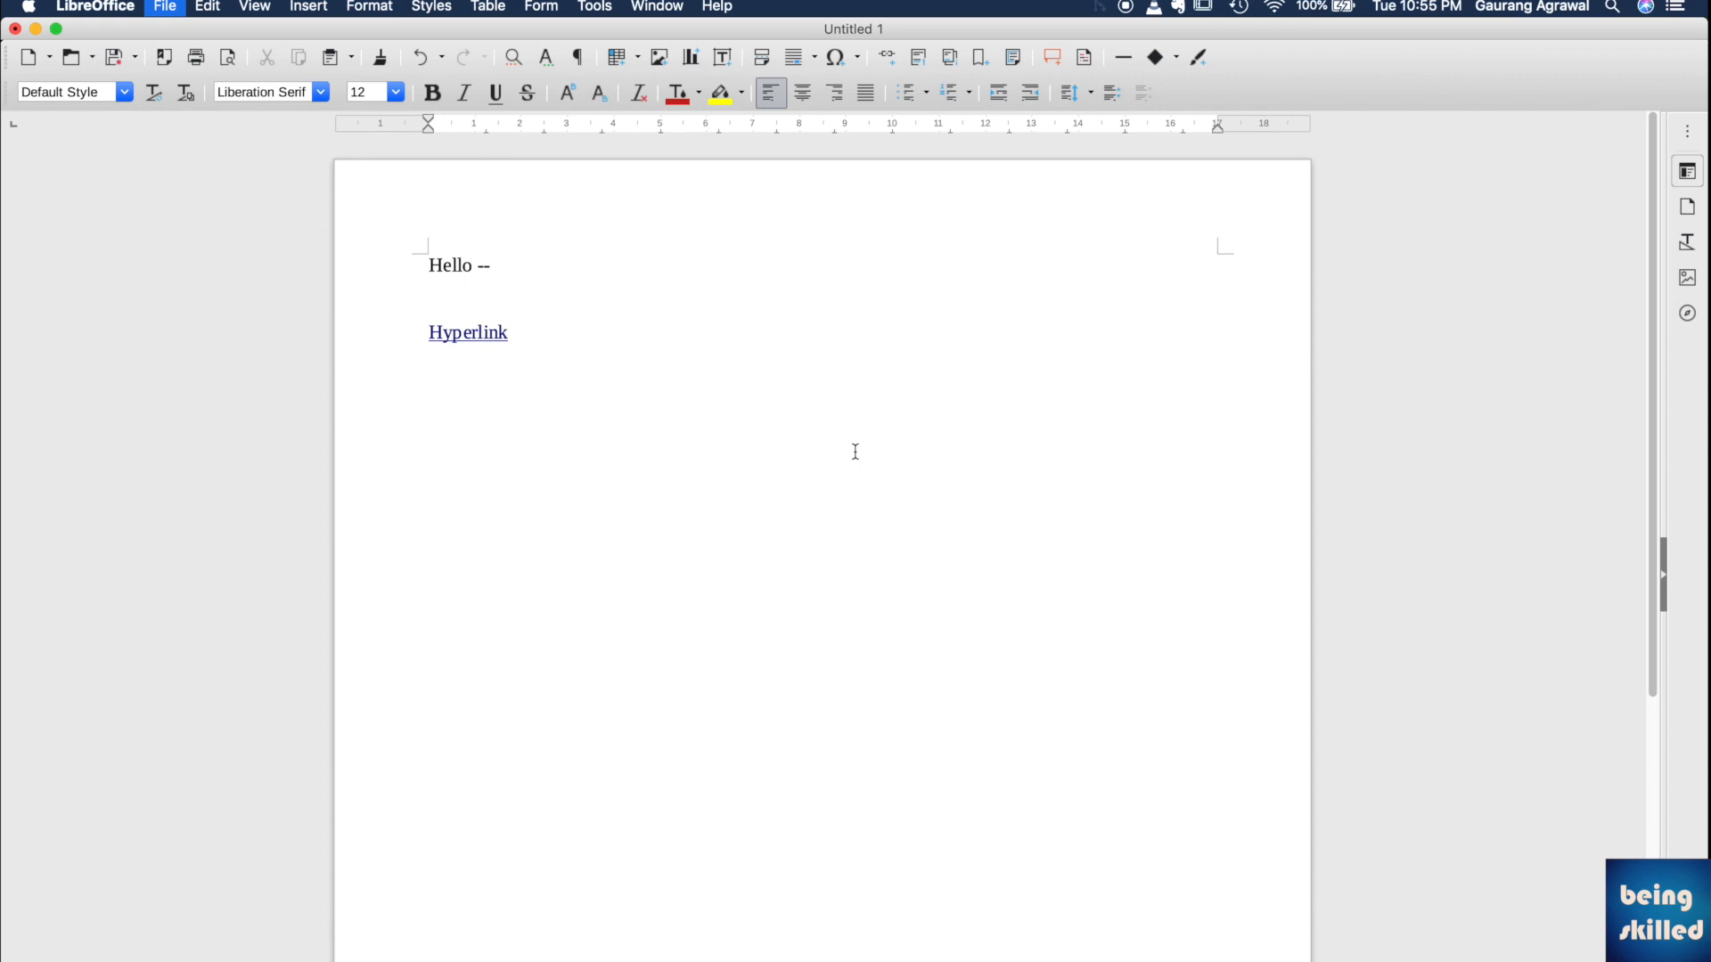
Print to PDF named 'try3' in Documents and bring up its Security Options.
{"action": "left_click", "coordinate": [710, 652]}
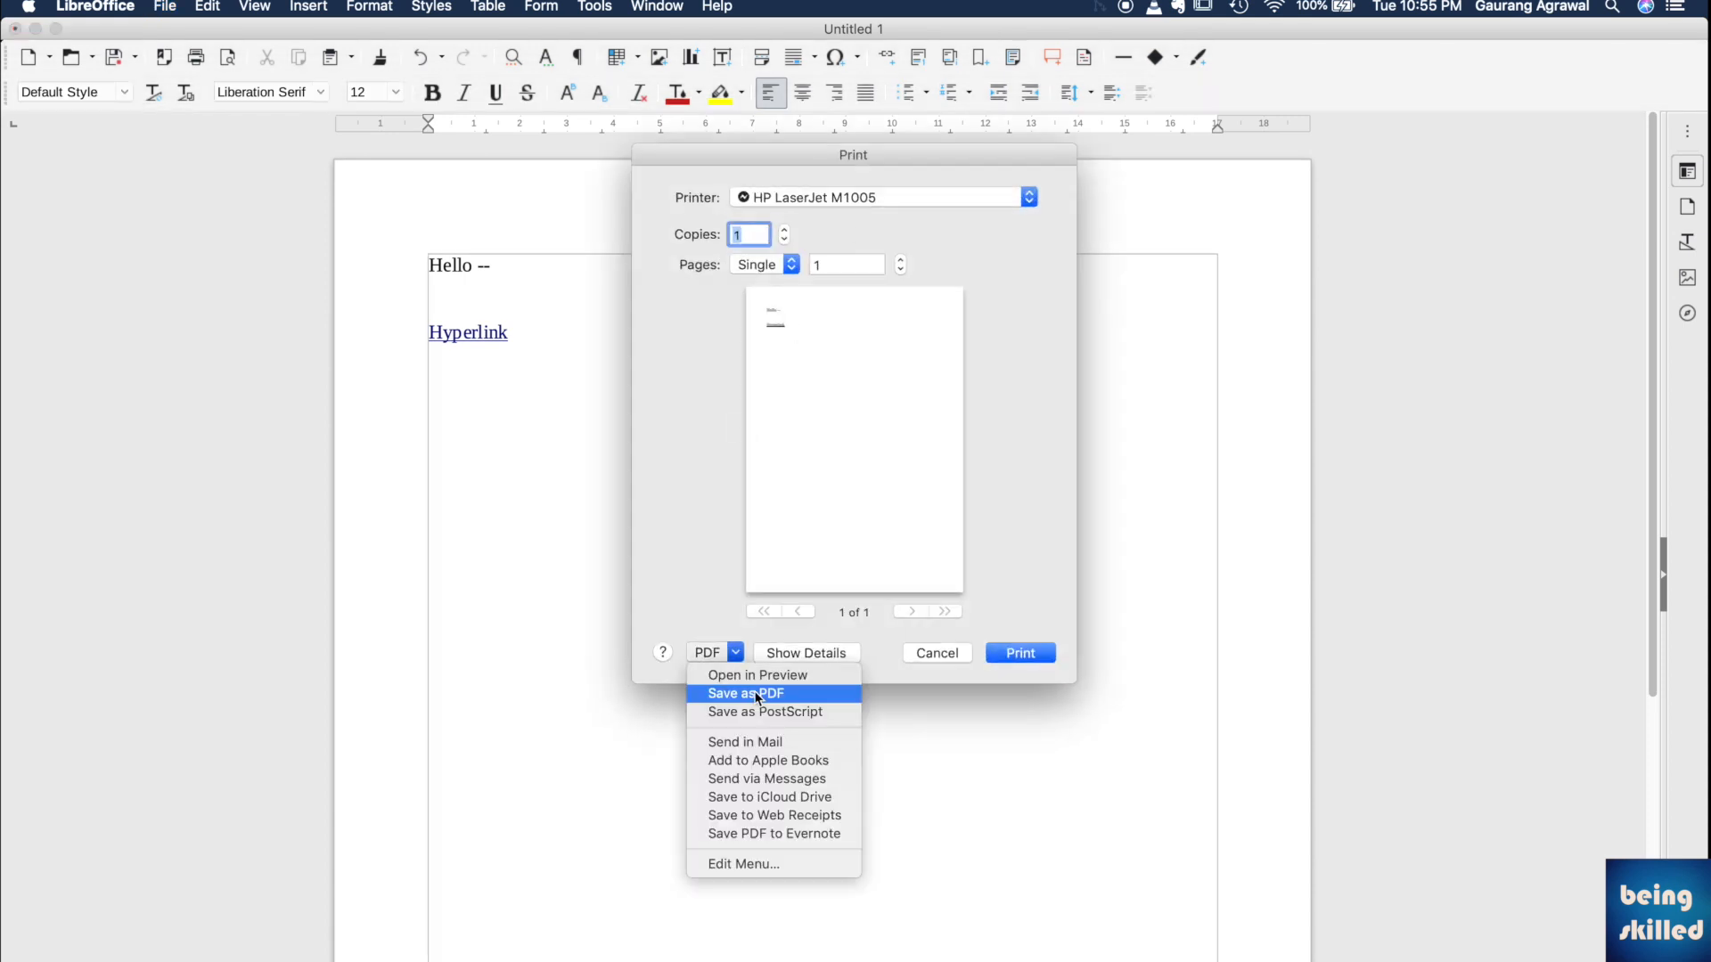
{"action": "left_click", "coordinate": [744, 693]}
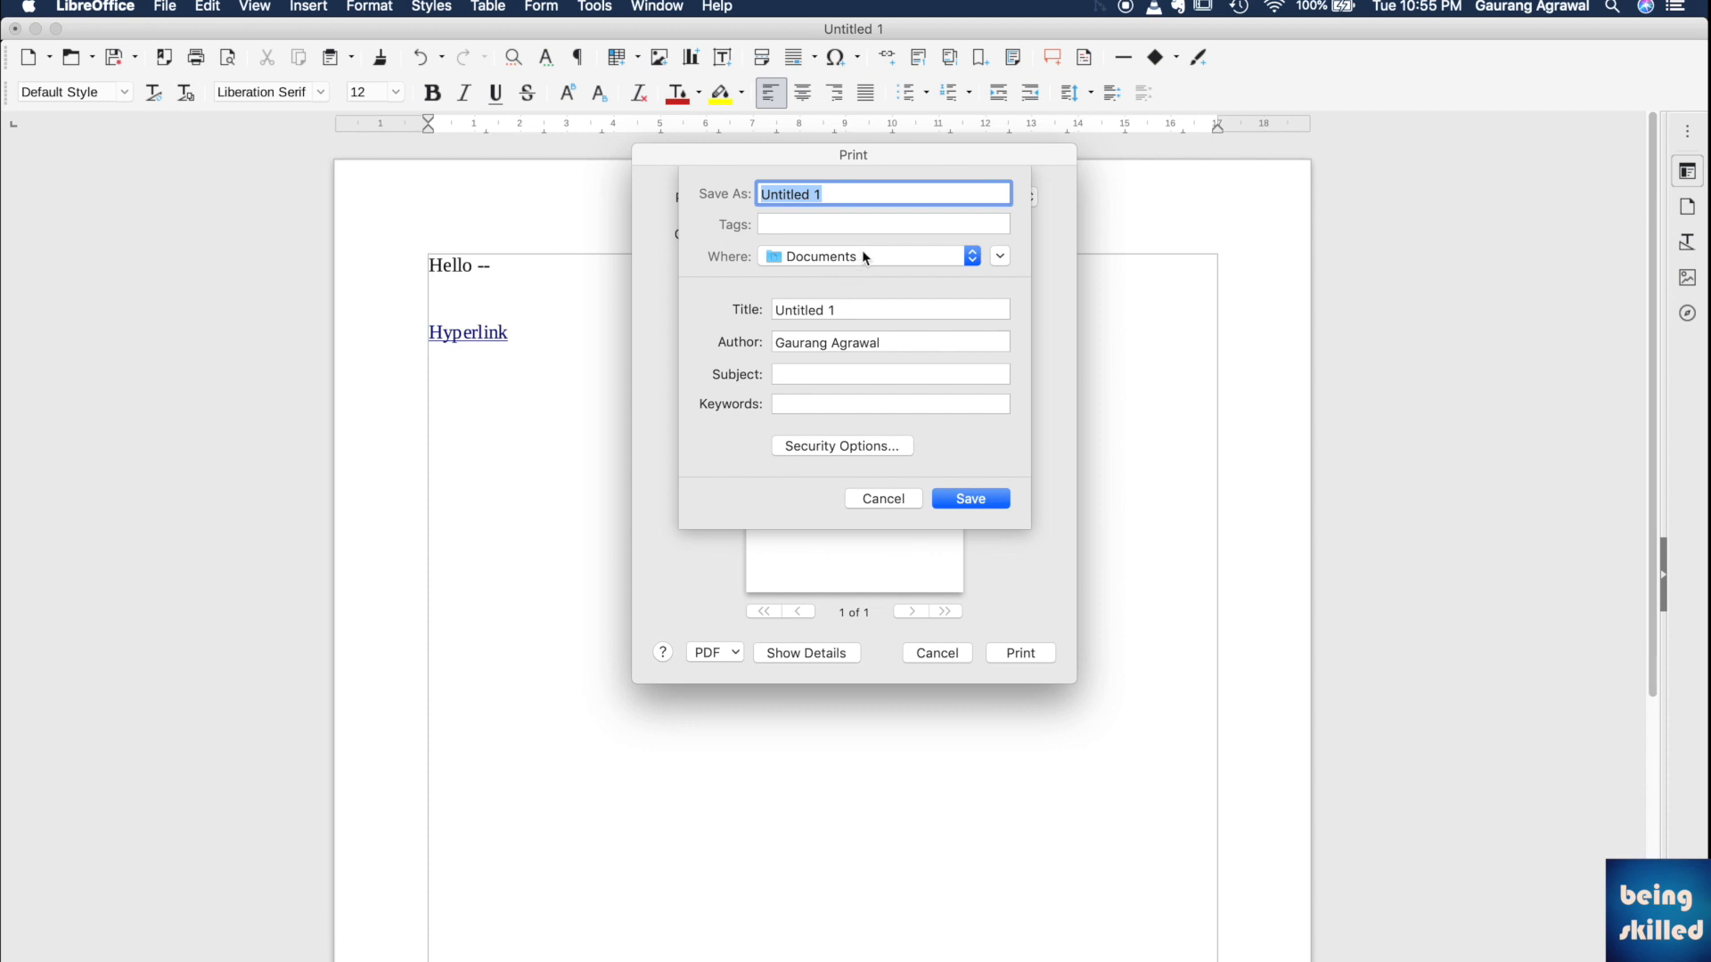
{"action": "type", "text": "try3"}
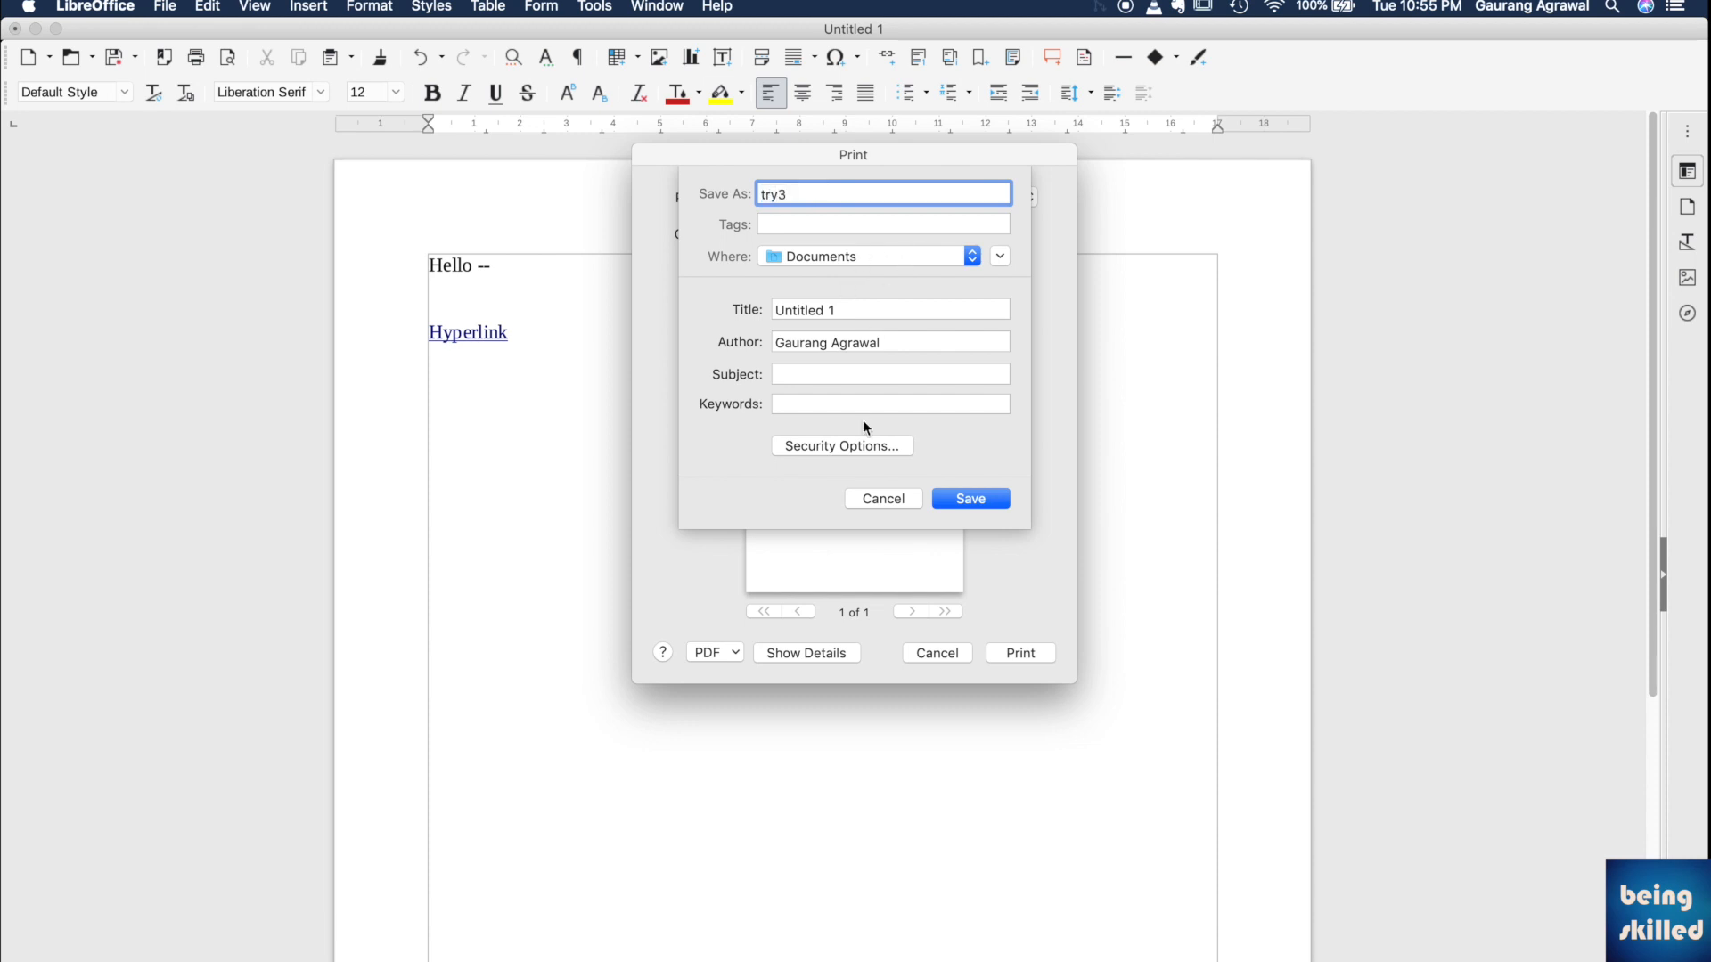
{"action": "left_click", "coordinate": [840, 446]}
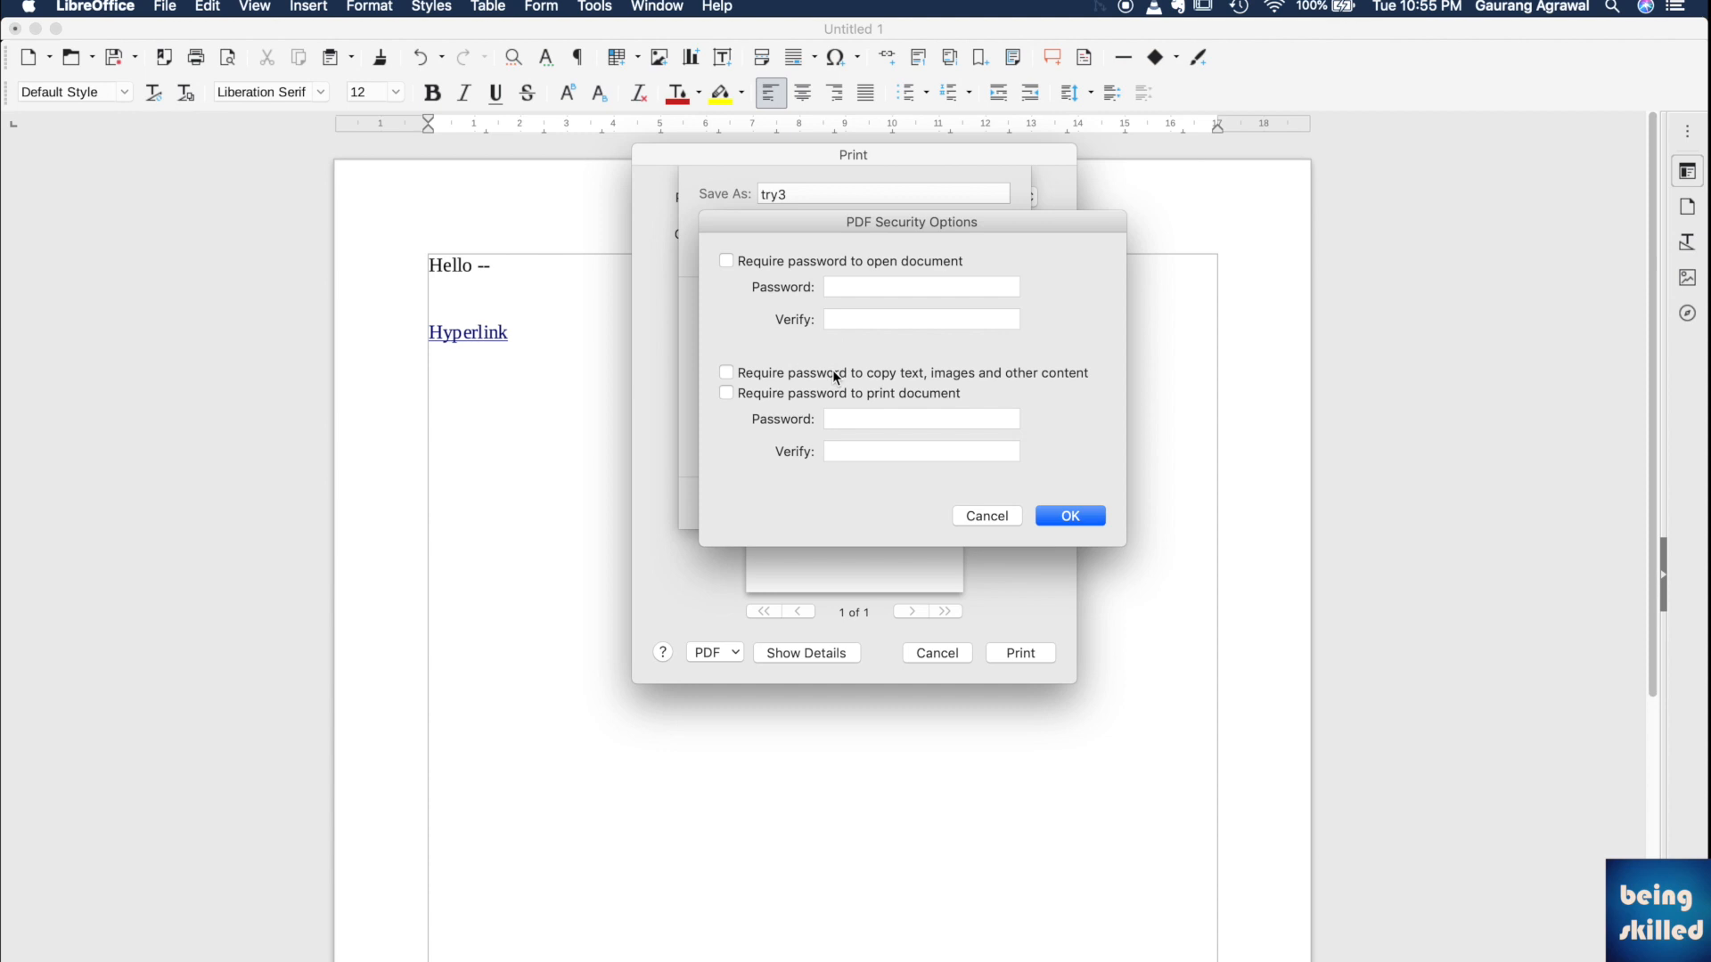
{"action": "mouse_move", "coordinate": [794, 379]}
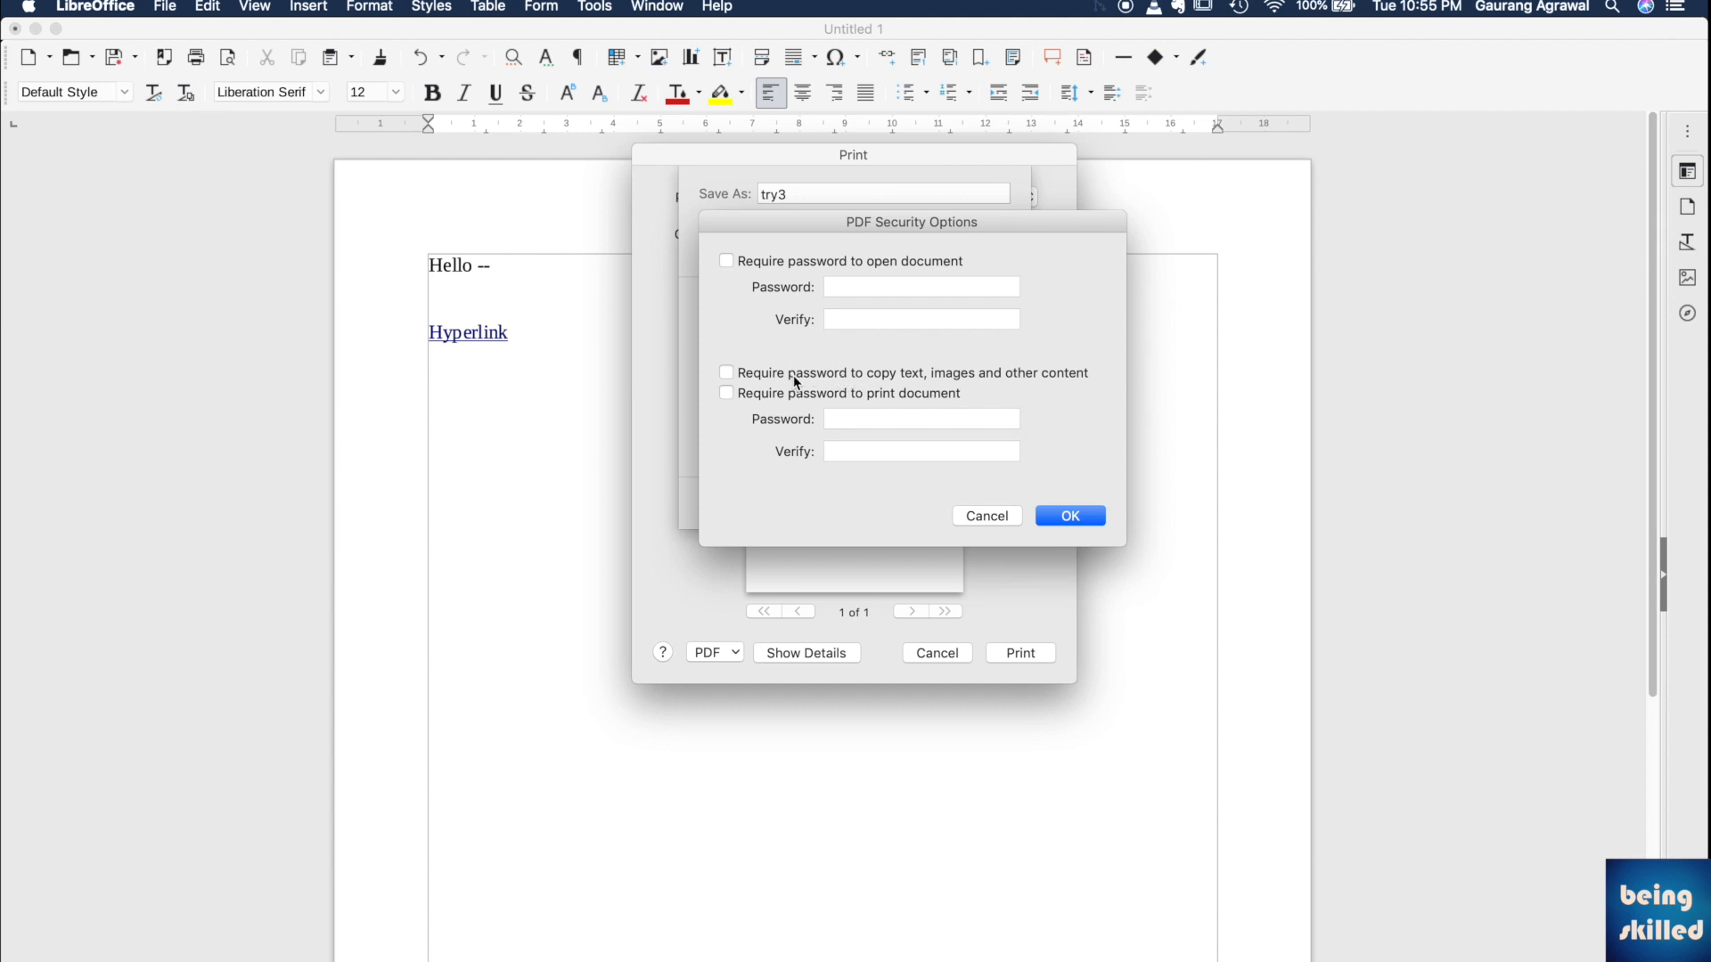
{"action": "mouse_move", "coordinate": [899, 373]}
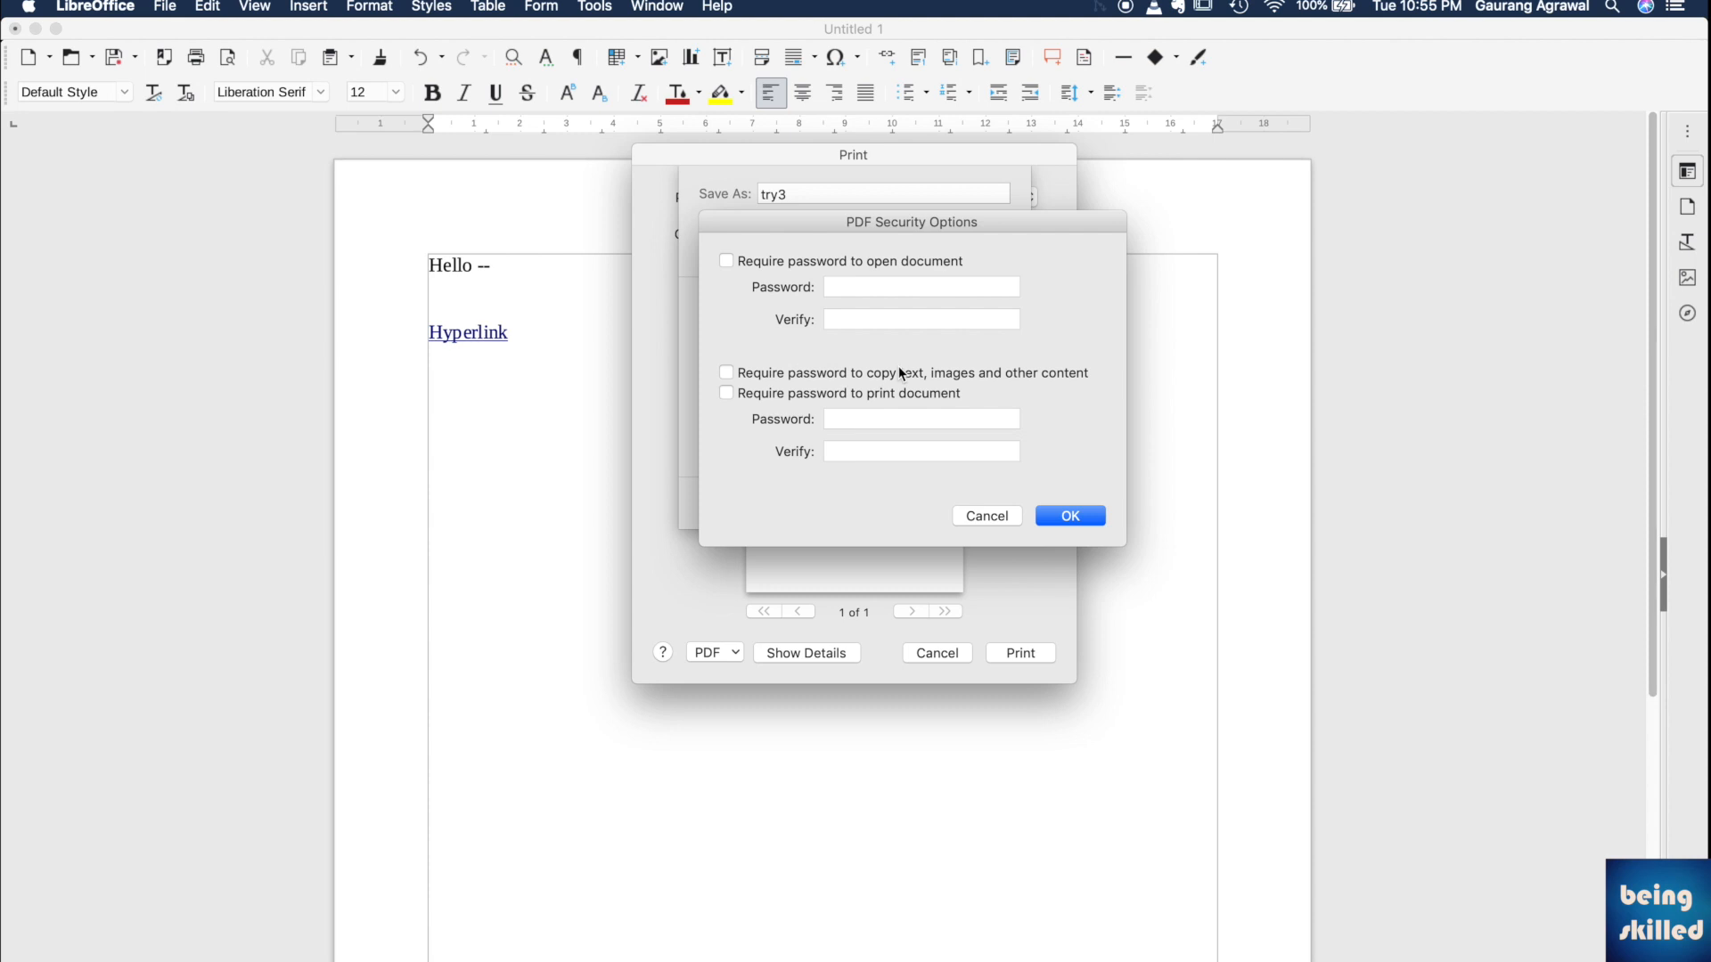
{"action": "mouse_move", "coordinate": [873, 384]}
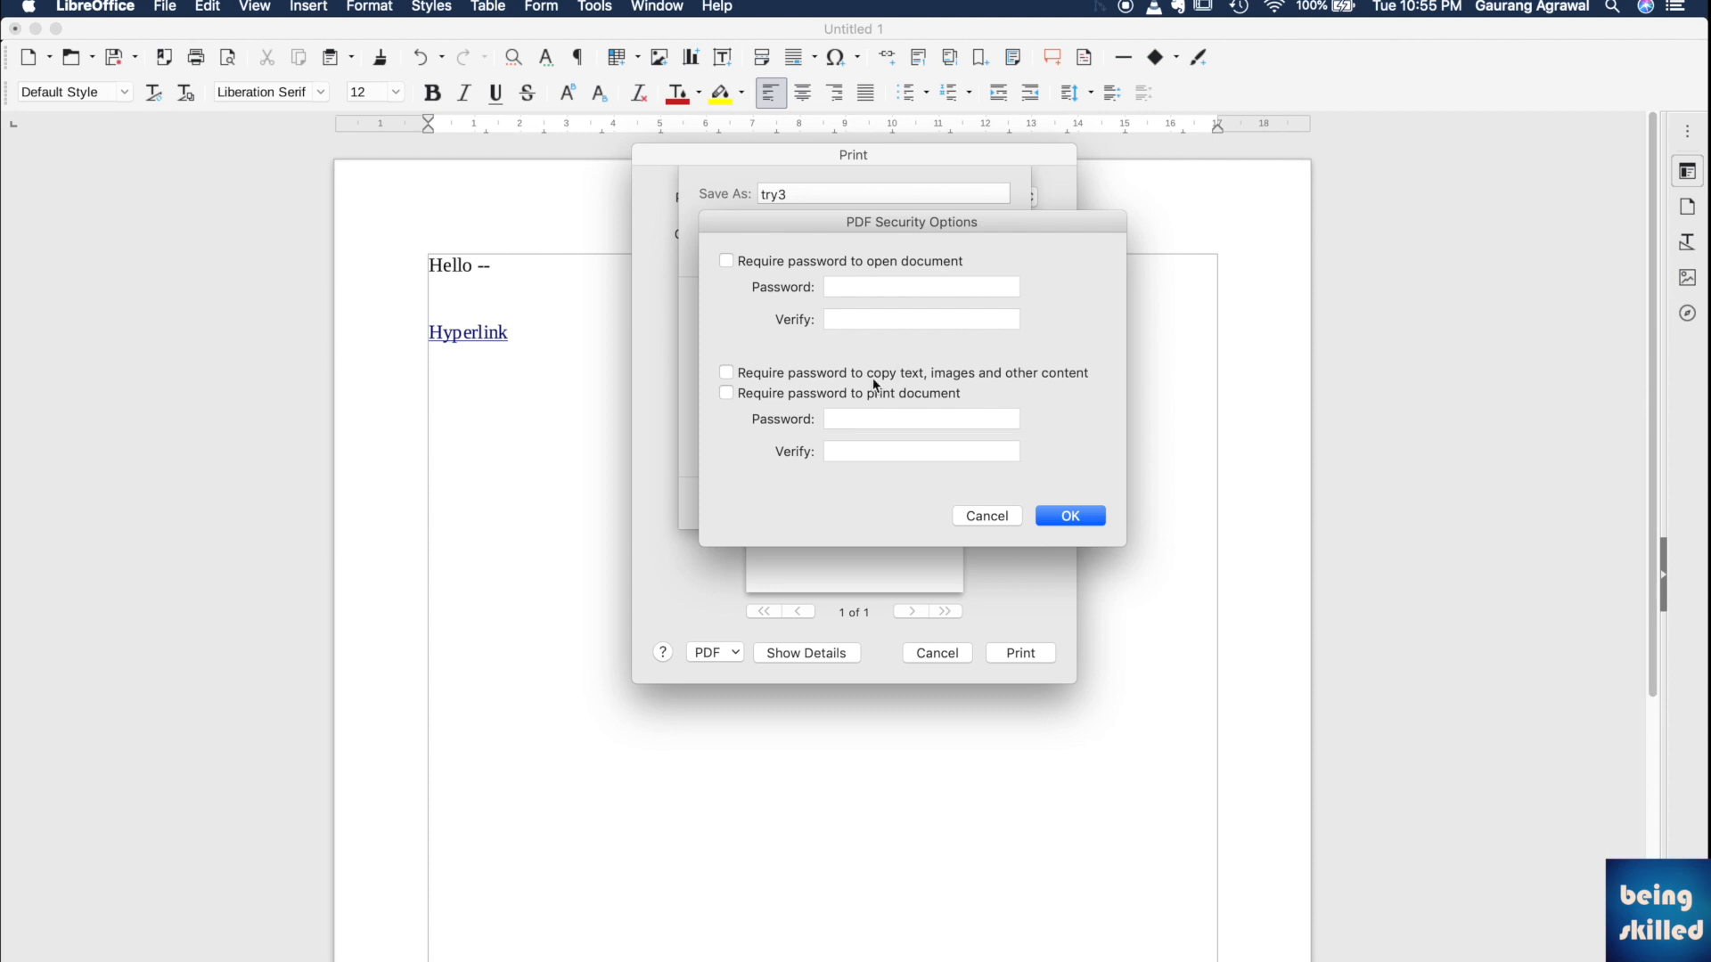
{"action": "mouse_move", "coordinate": [871, 409]}
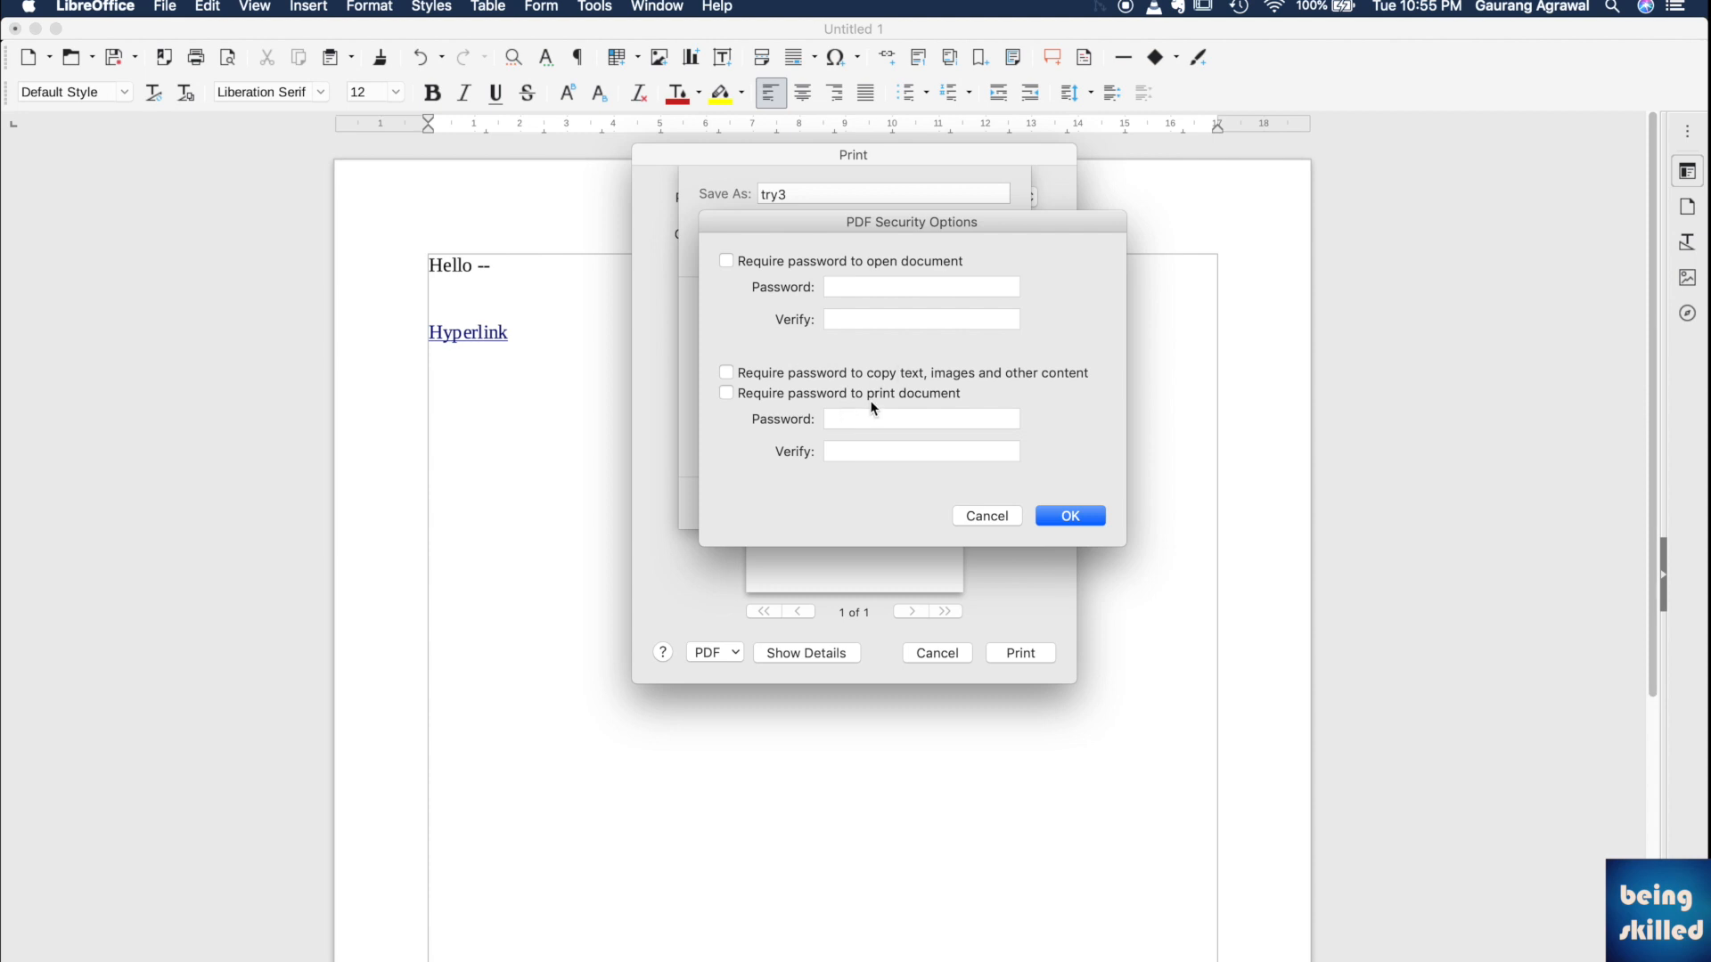
{"action": "mouse_move", "coordinate": [884, 417]}
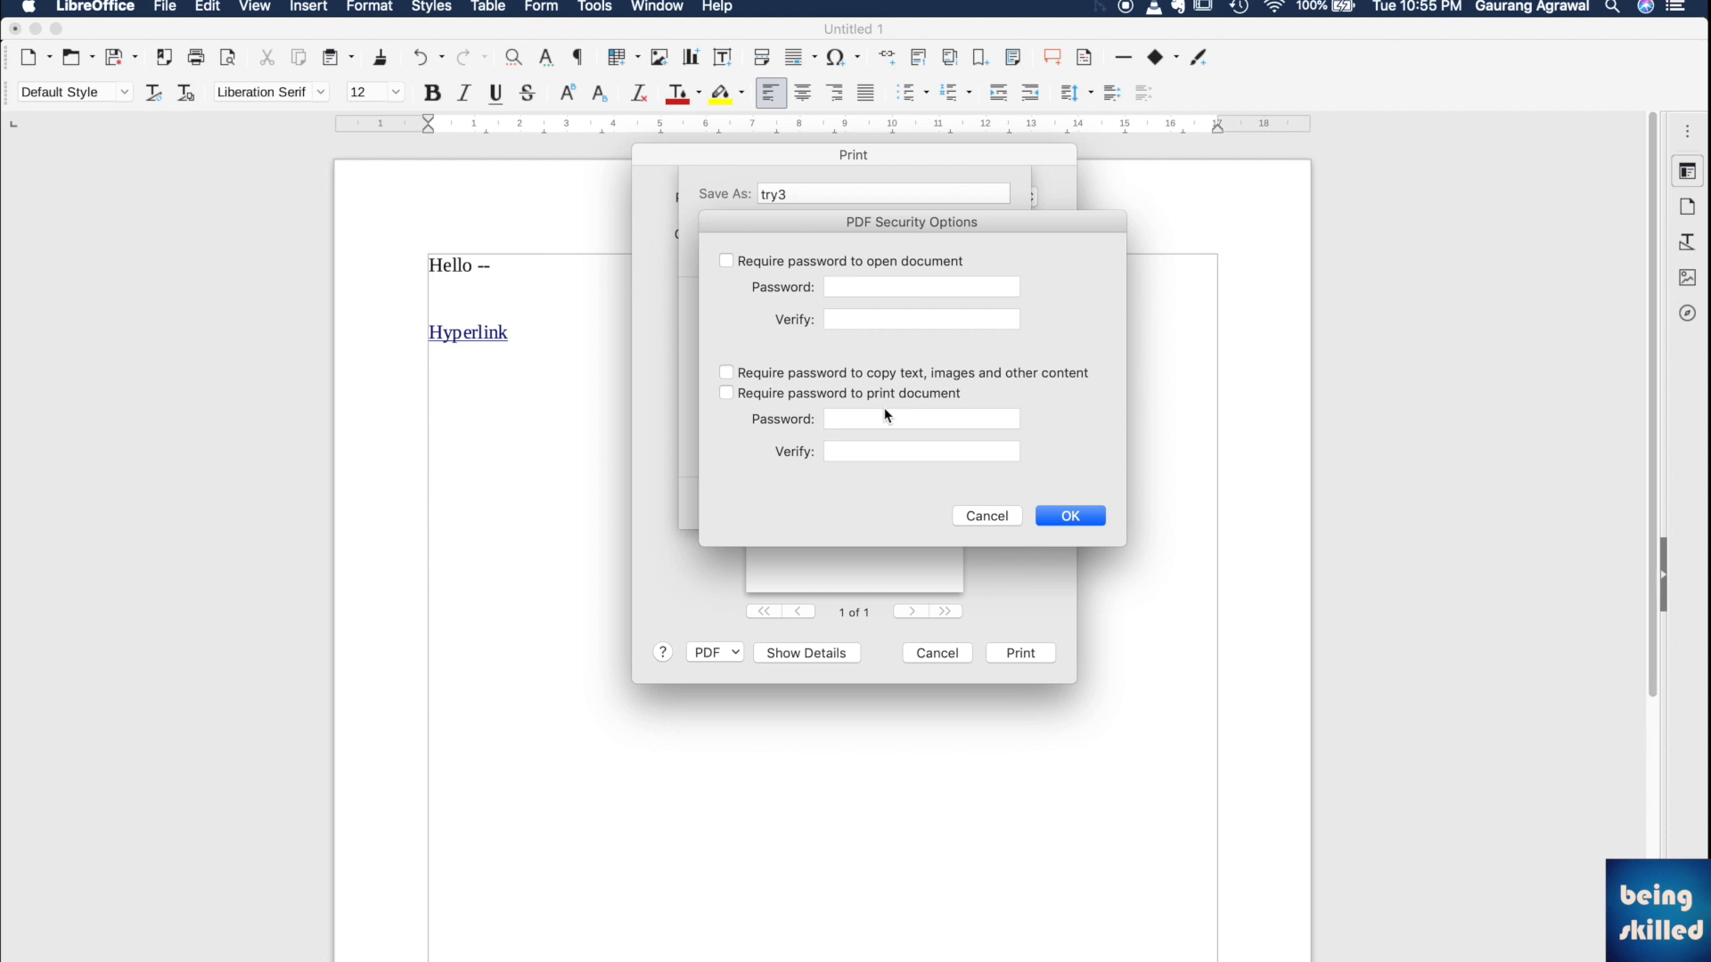
{"action": "mouse_move", "coordinate": [964, 485]}
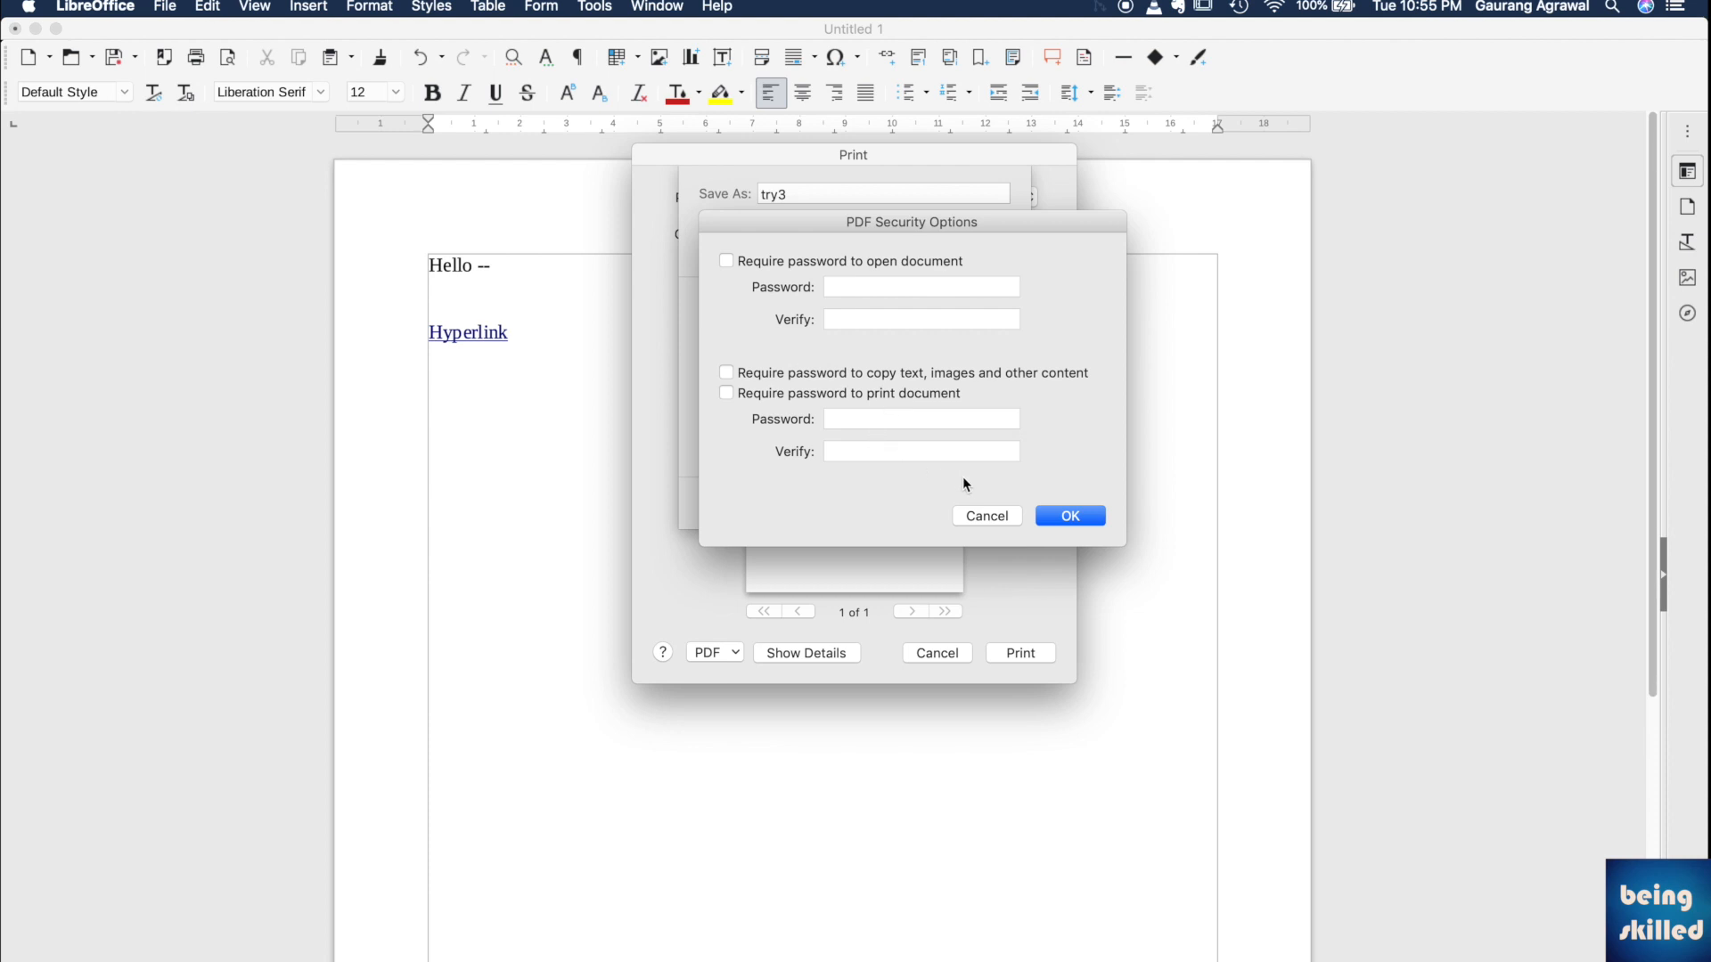
Cancel the PDF security options, leaving all password checkboxes unchecked.
{"action": "left_click", "coordinate": [983, 515]}
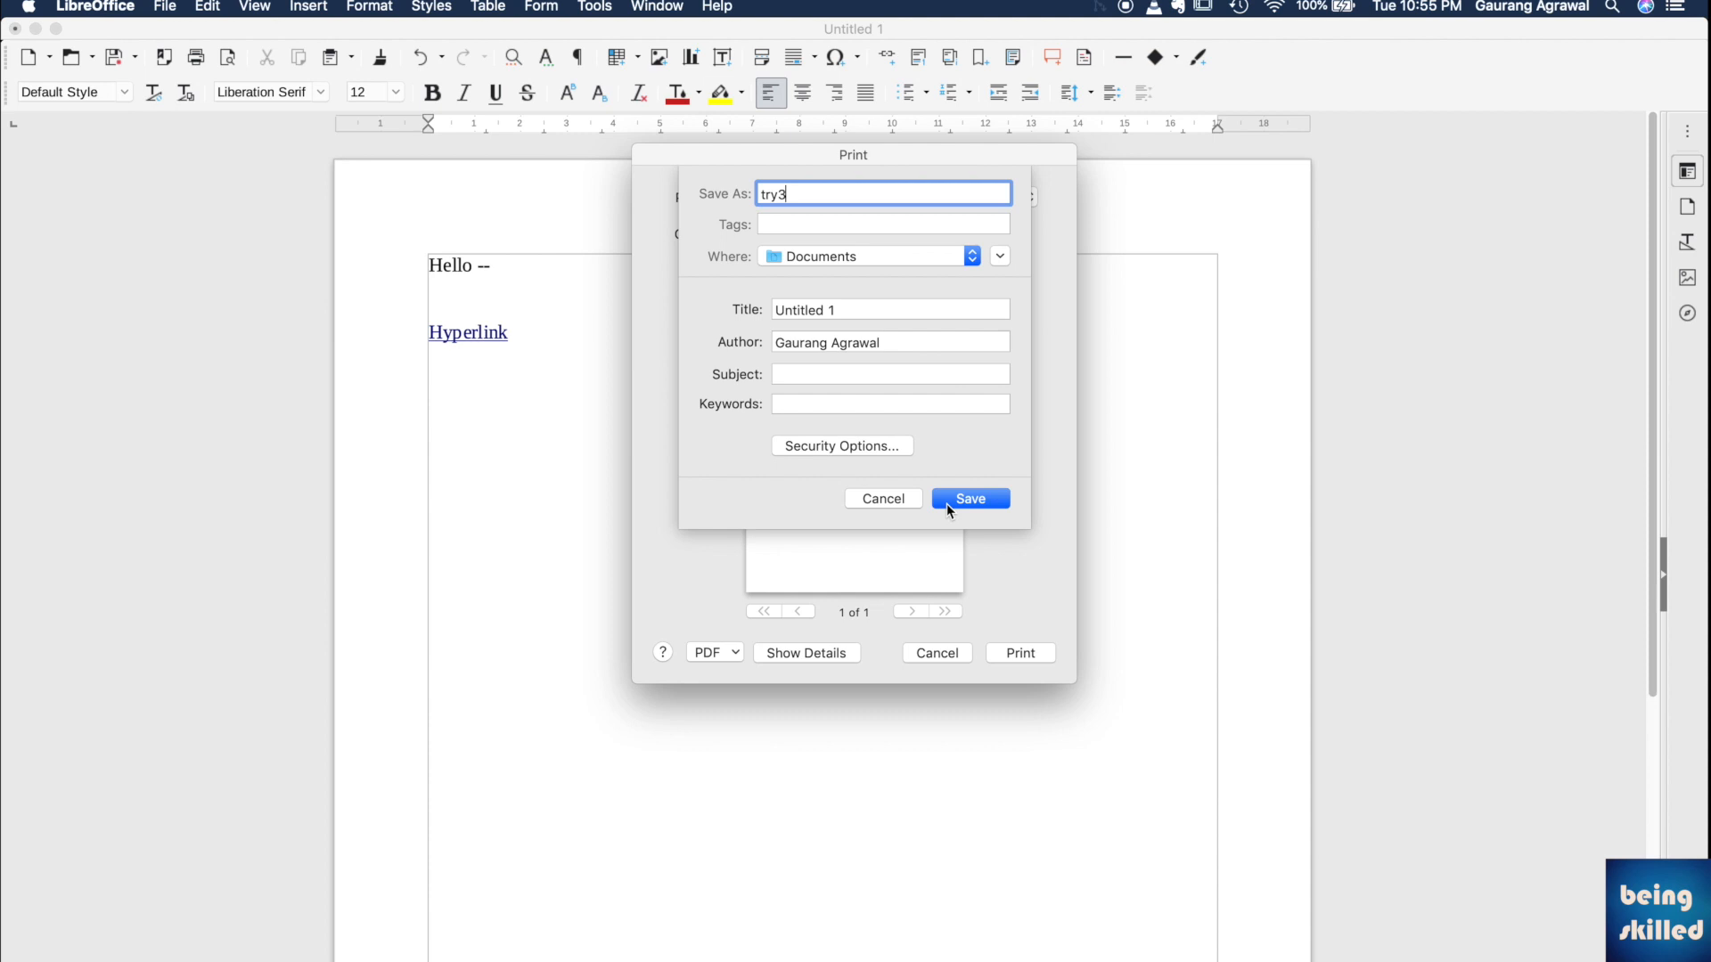
Save the document as the PDF 'try3' in Documents, opening it in Preview.
{"action": "left_click", "coordinate": [969, 499]}
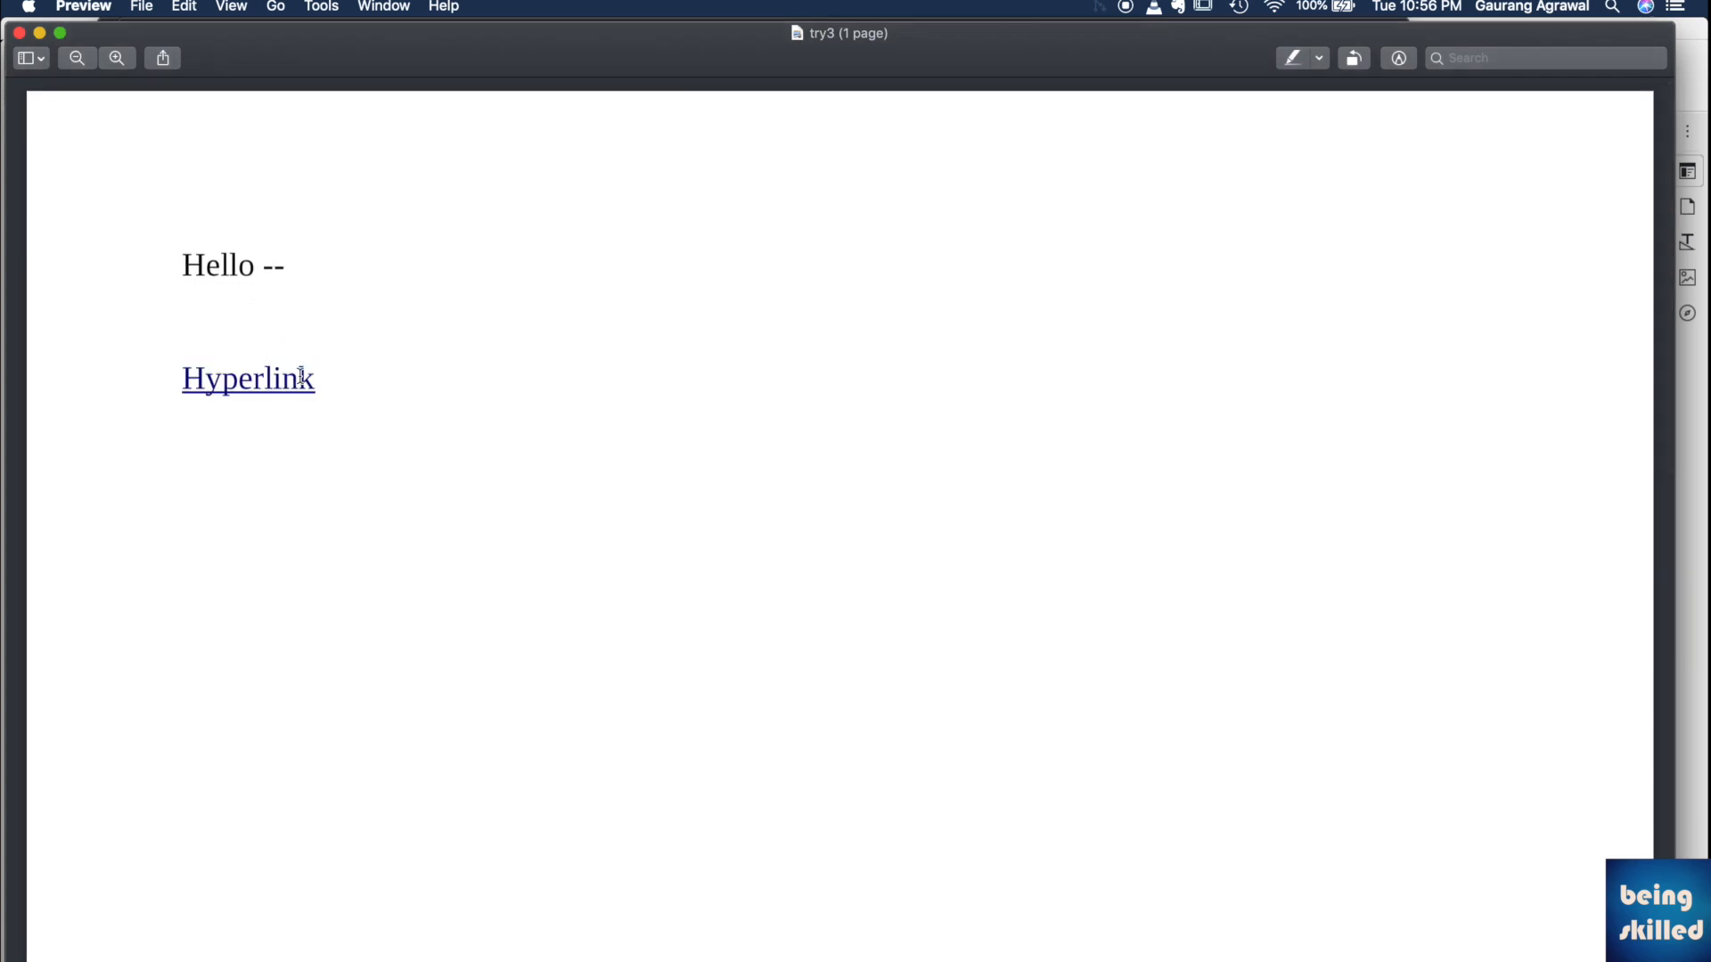
Double-click the underlined Hyperlink in the try3 PDF to test whether it responds.
{"action": "double_click", "coordinate": [247, 378]}
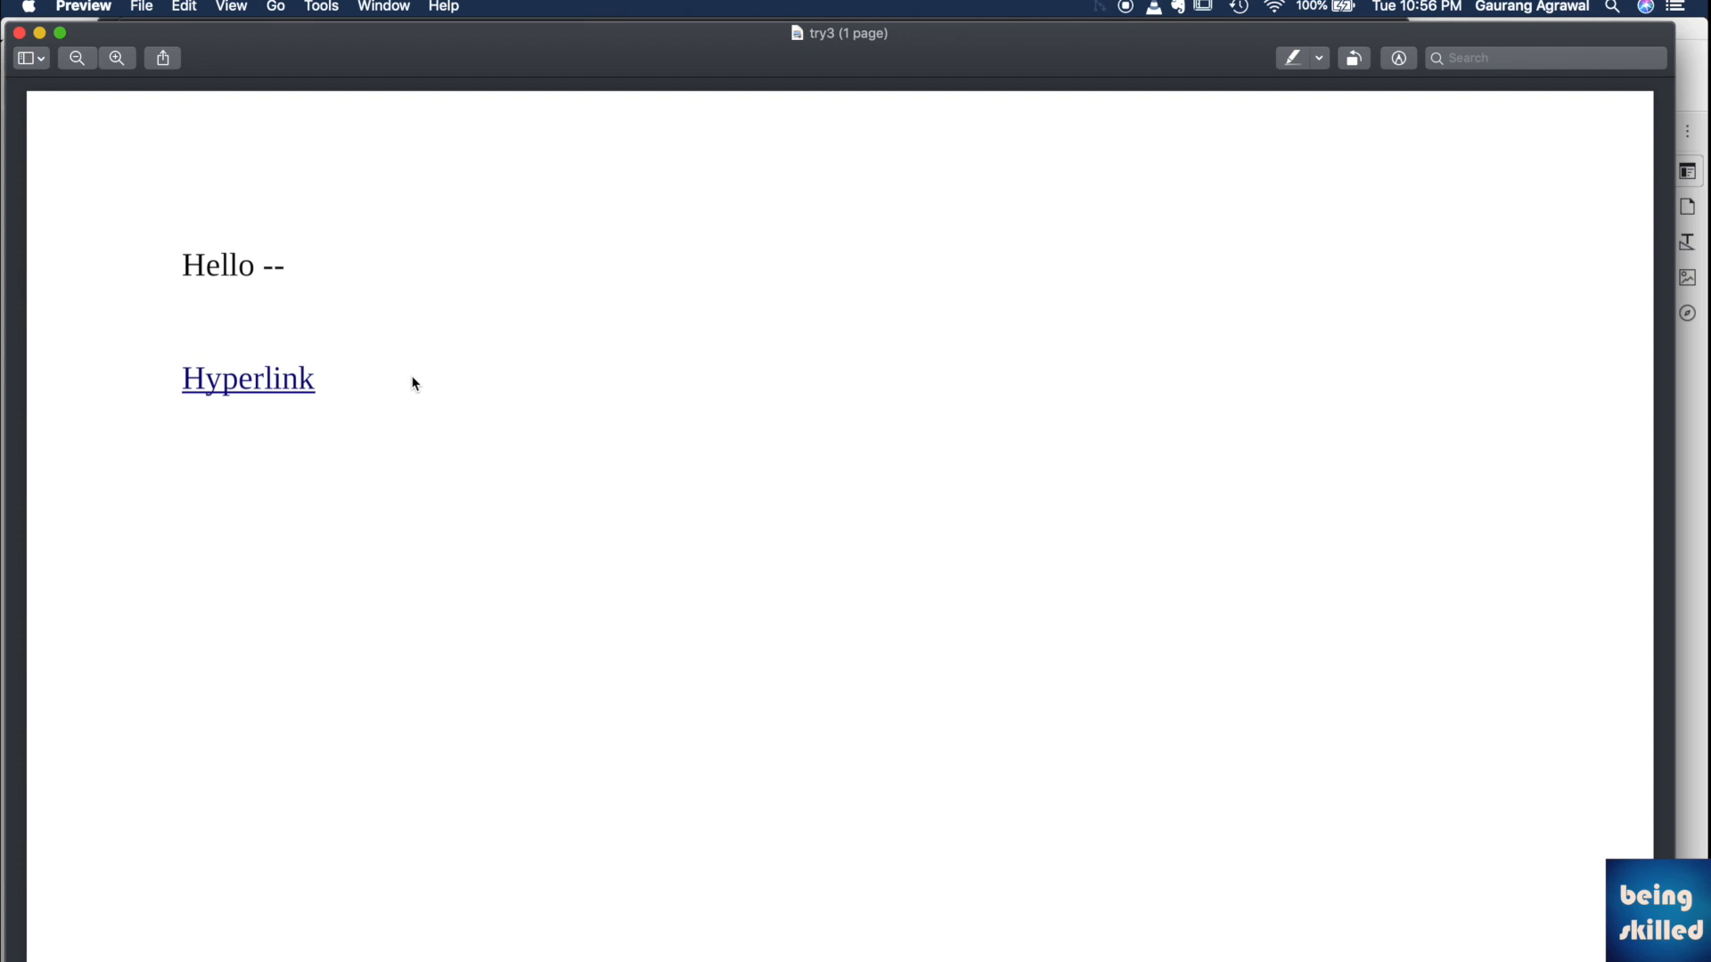
{"action": "mouse_move", "coordinate": [395, 386]}
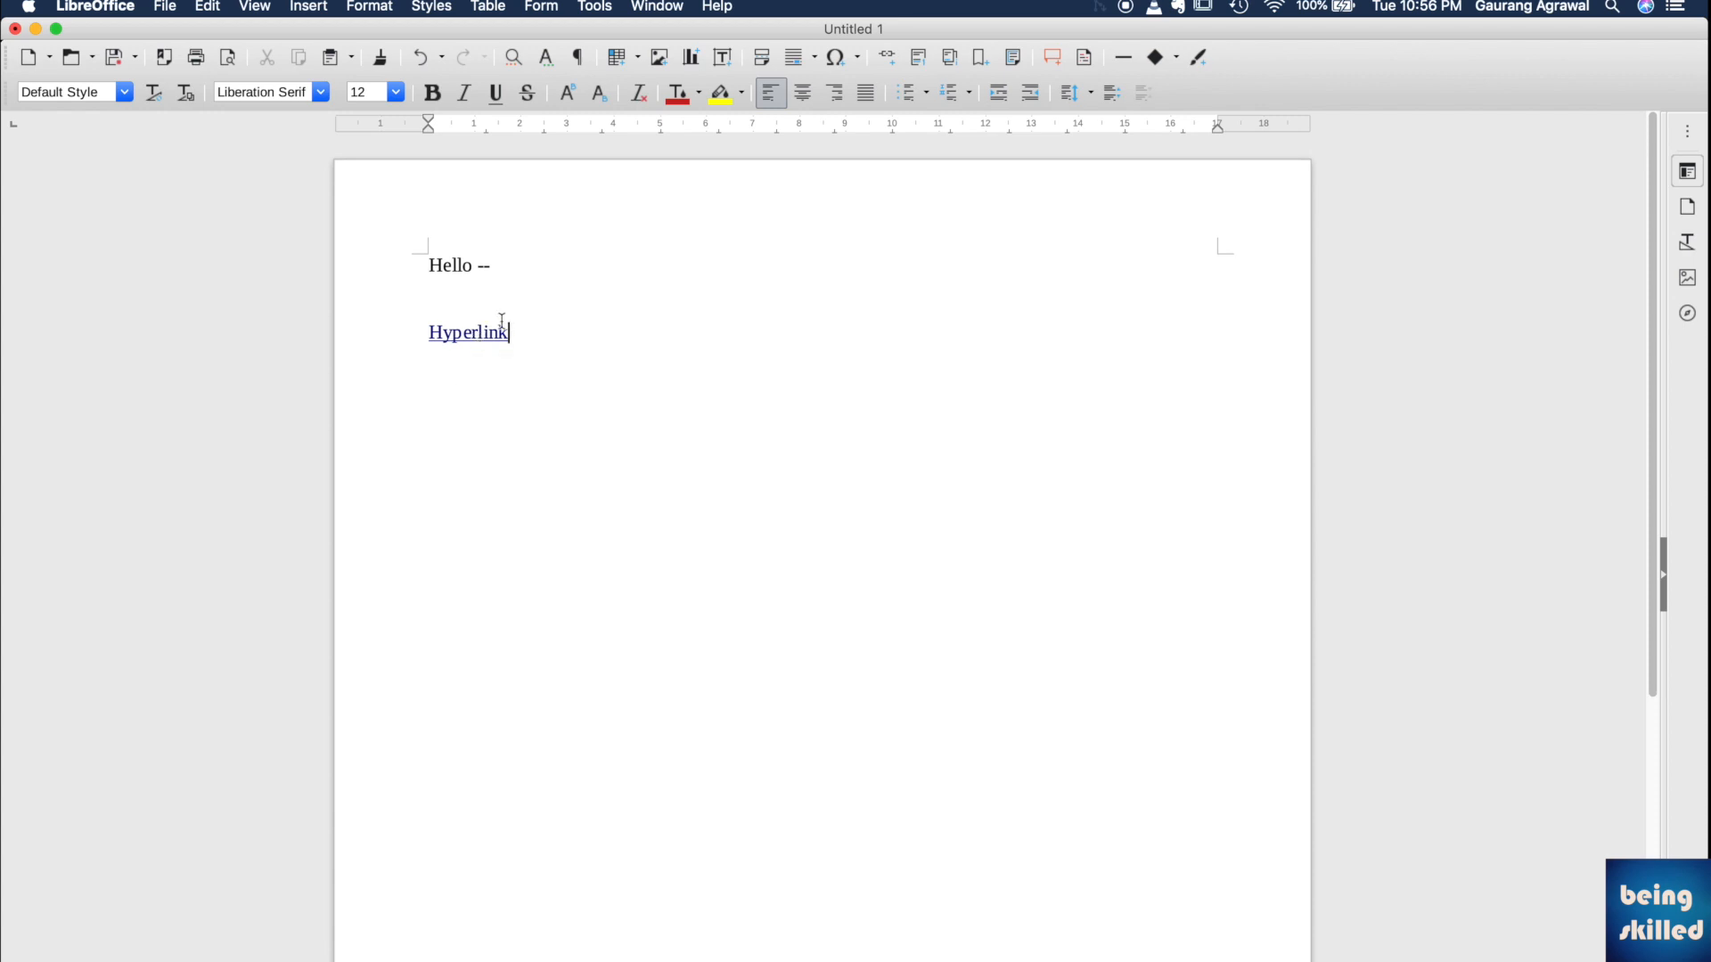
{"action": "left_click", "coordinate": [164, 8]}
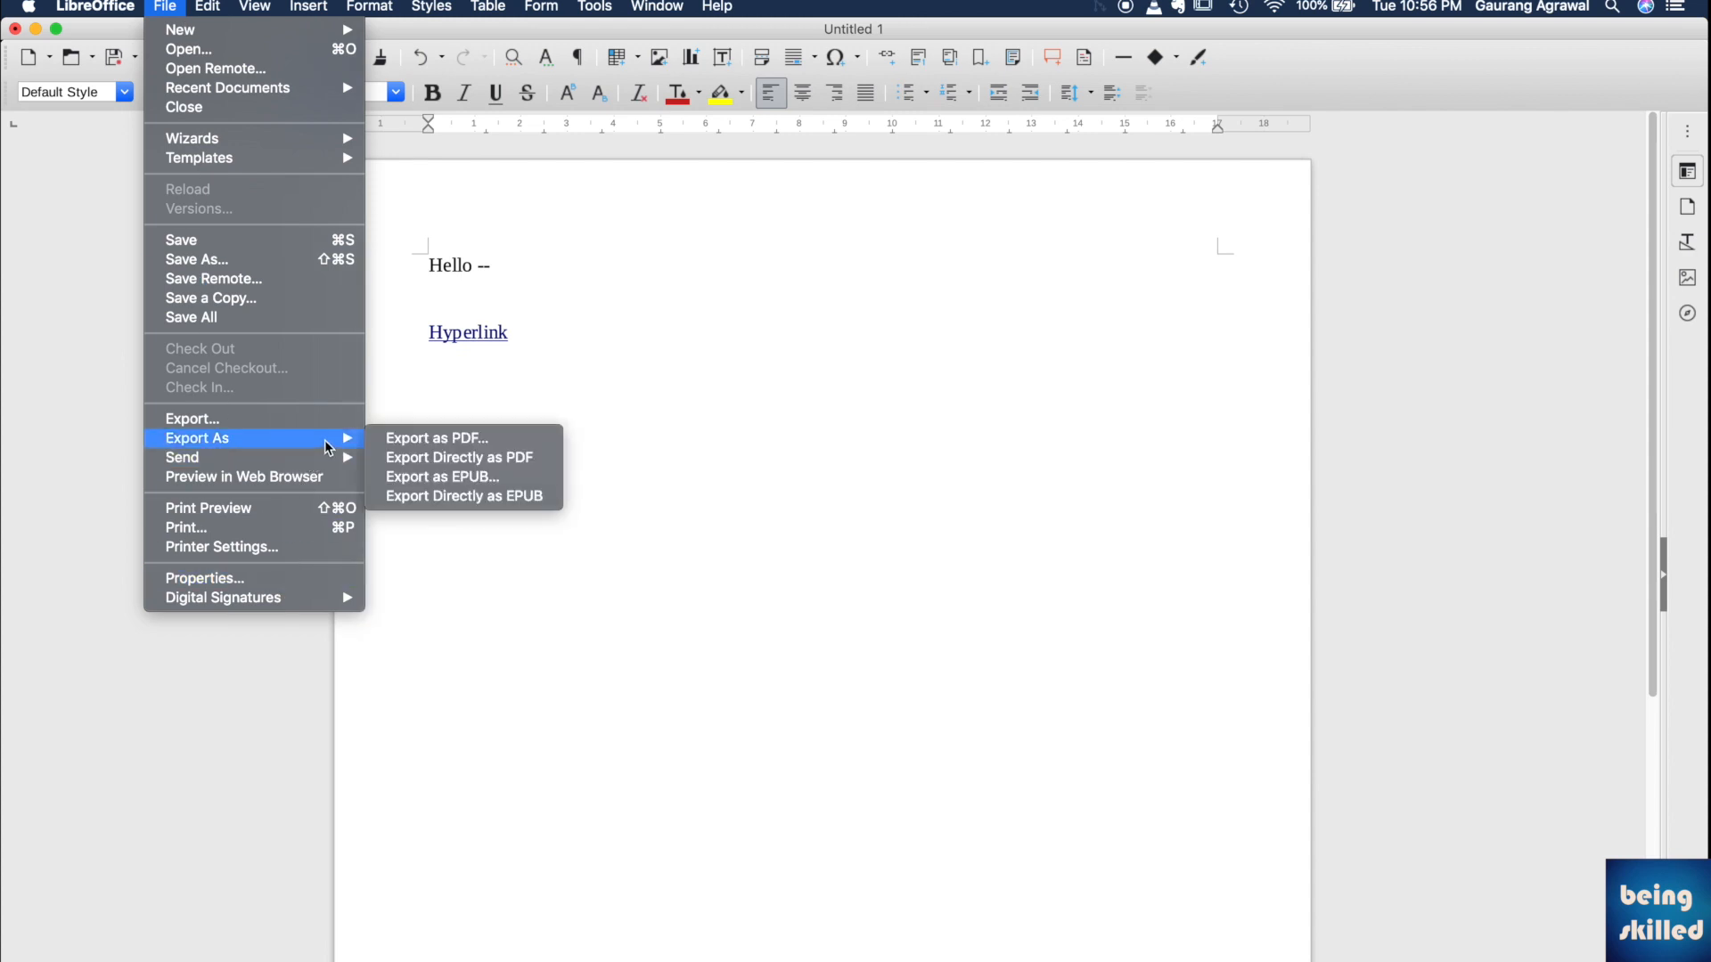
{"action": "mouse_move", "coordinate": [435, 438]}
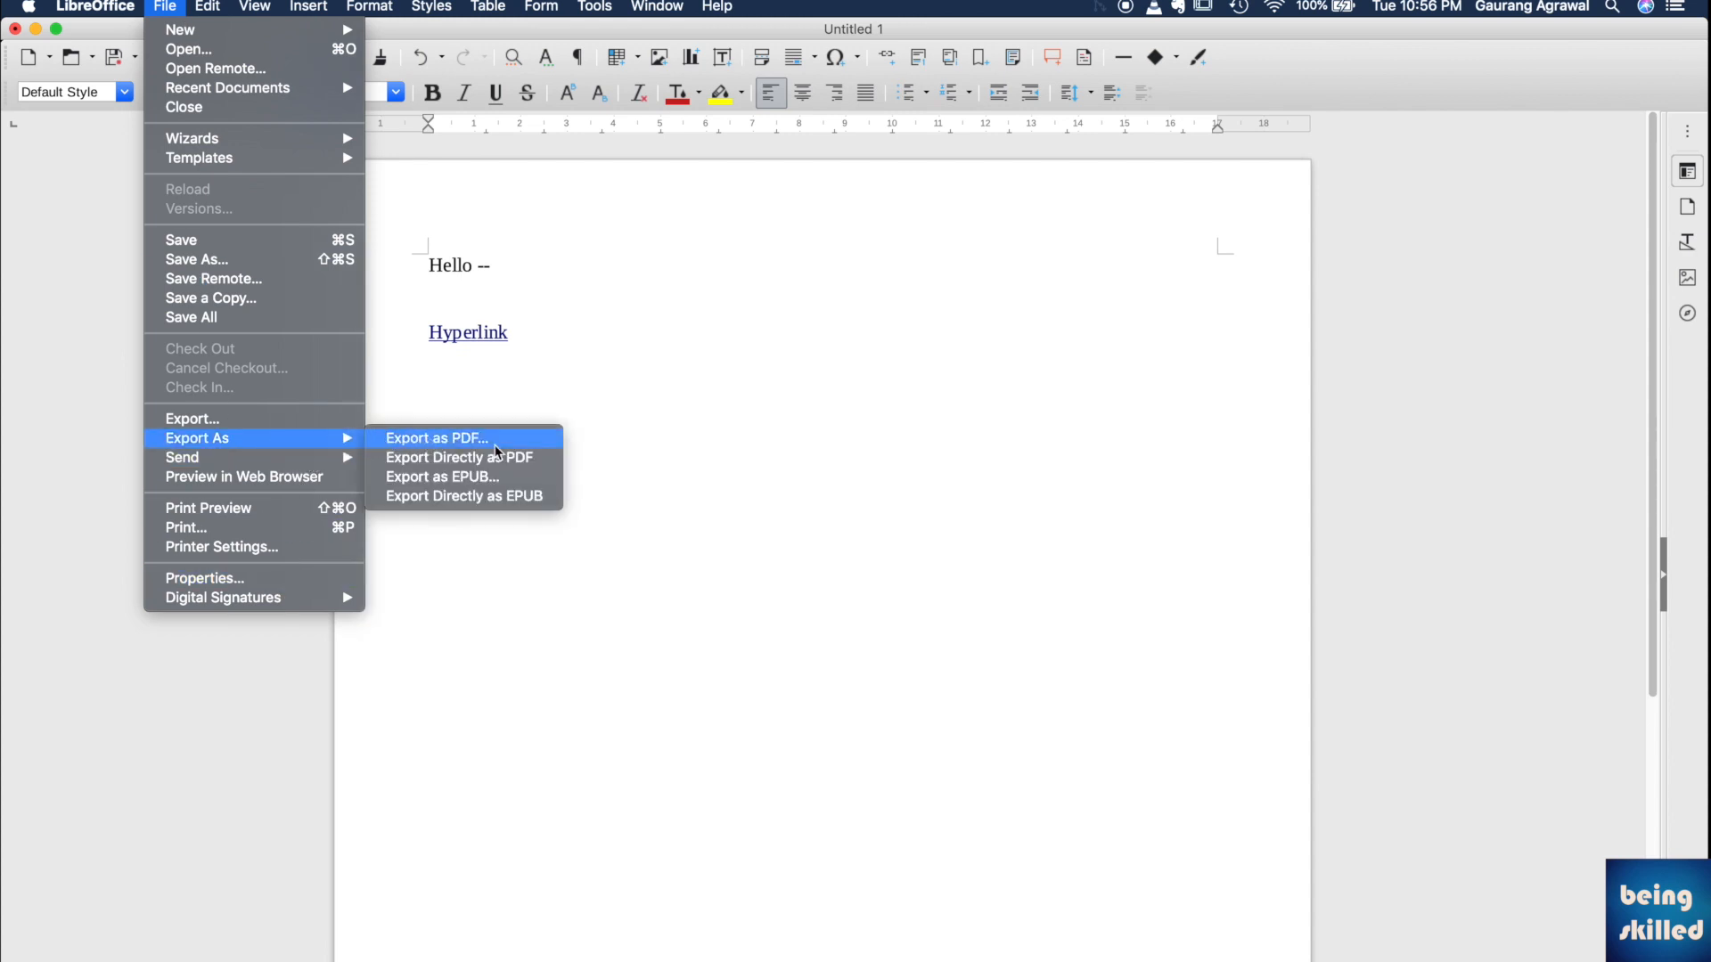
{"action": "mouse_move", "coordinate": [504, 446]}
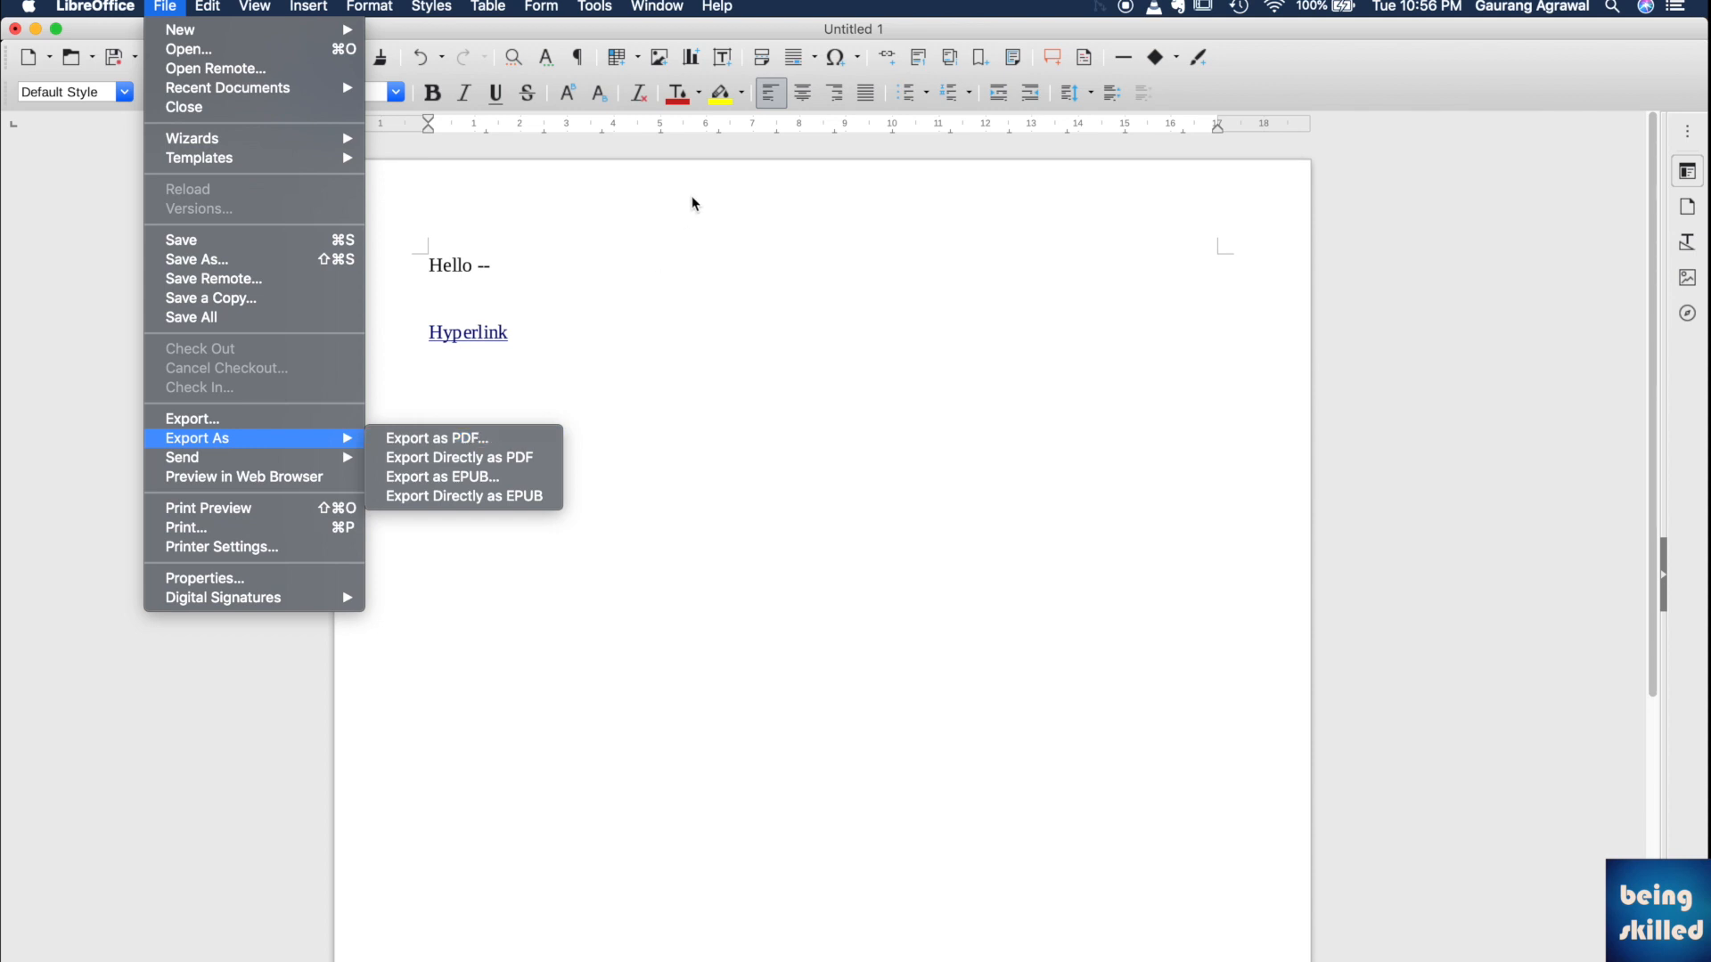
{"action": "left_click", "coordinate": [661, 255]}
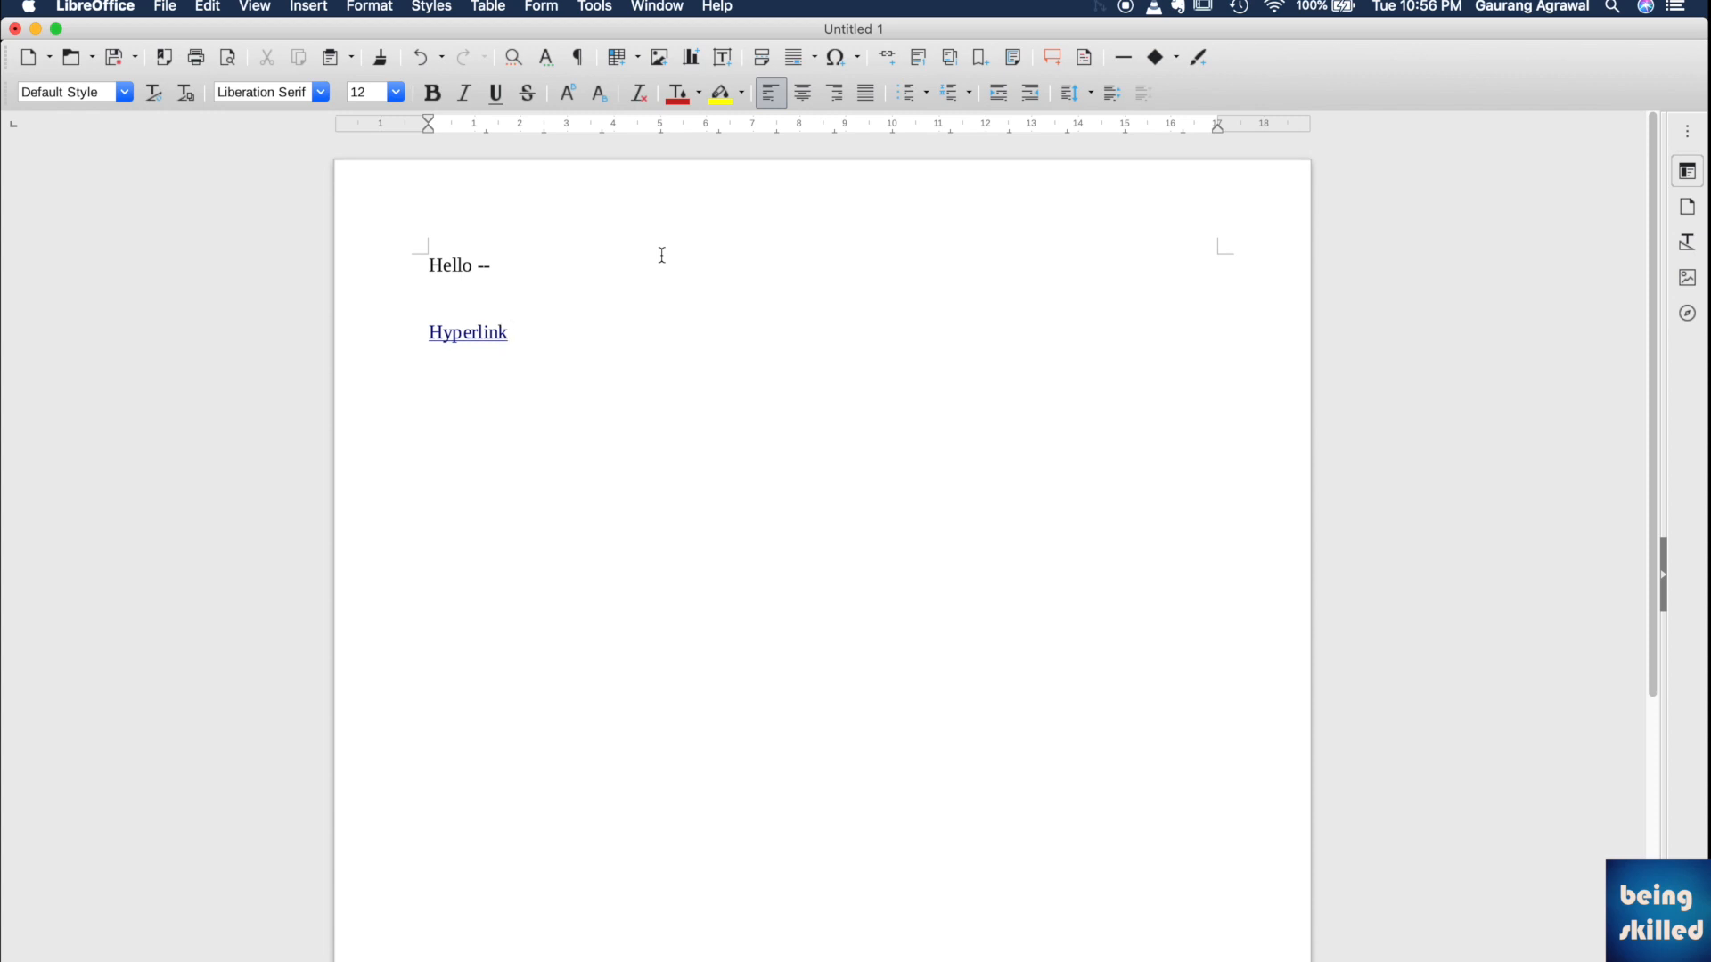
Open the Print dialog from the File menu and show the PDF dropdown options, including Save as PDF.
{"action": "left_click", "coordinate": [165, 6]}
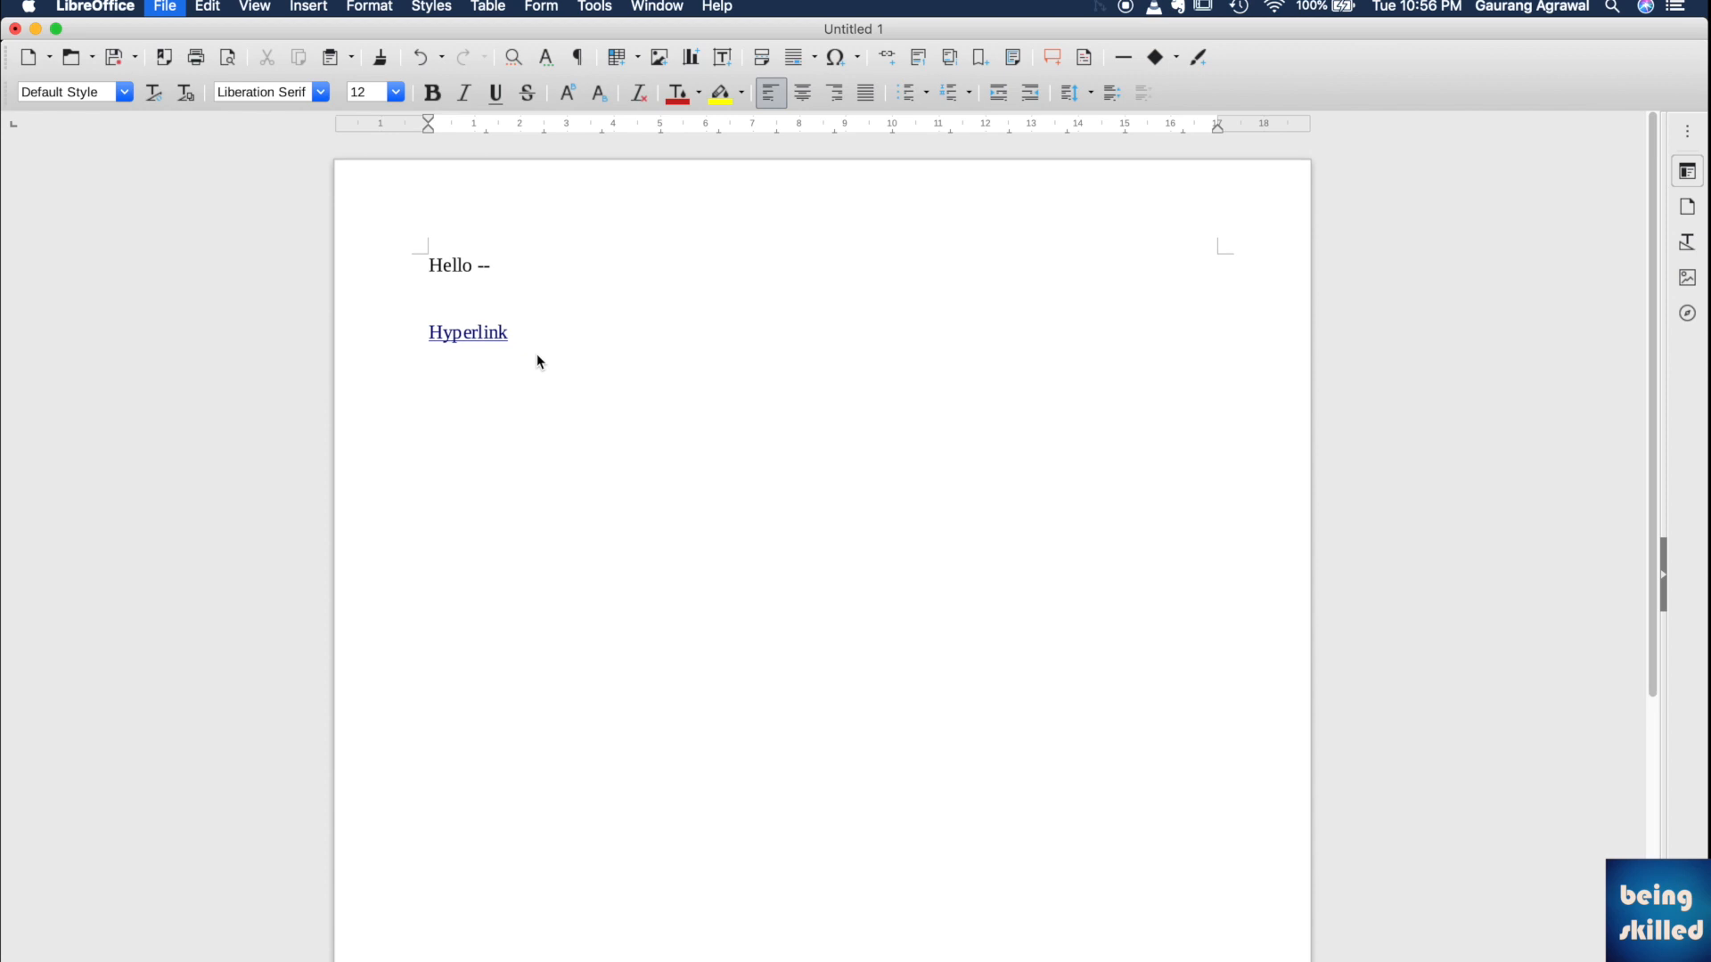
{"action": "left_click", "coordinate": [163, 6]}
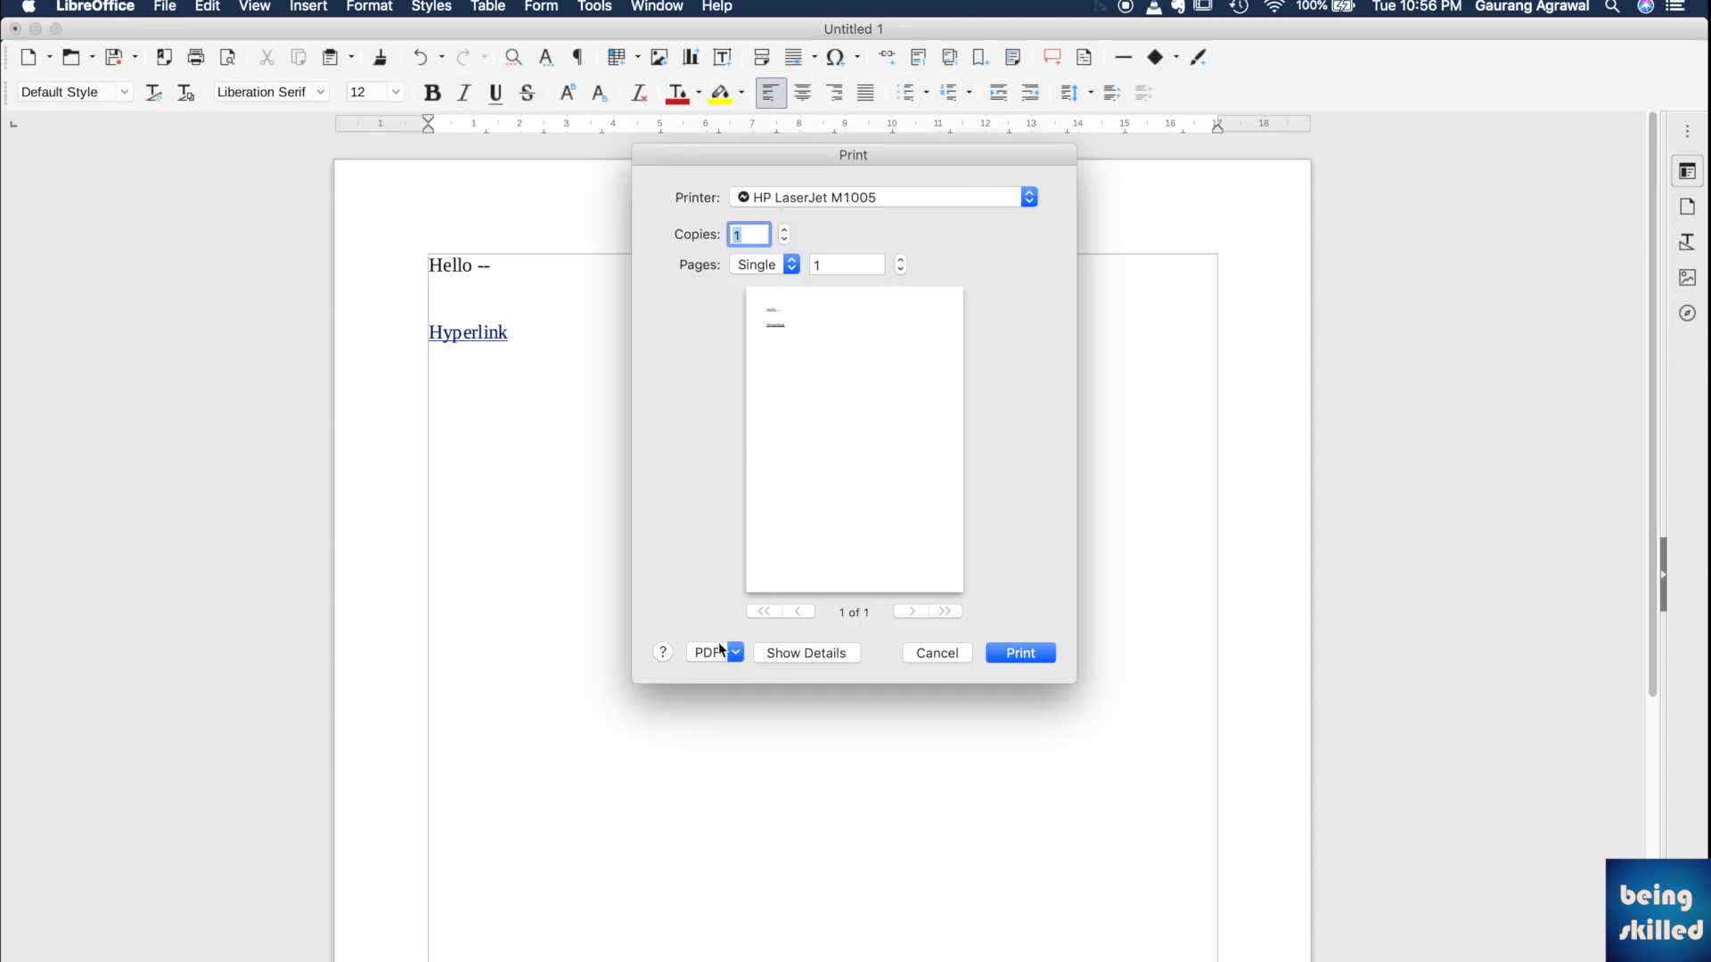
{"action": "left_click", "coordinate": [709, 653]}
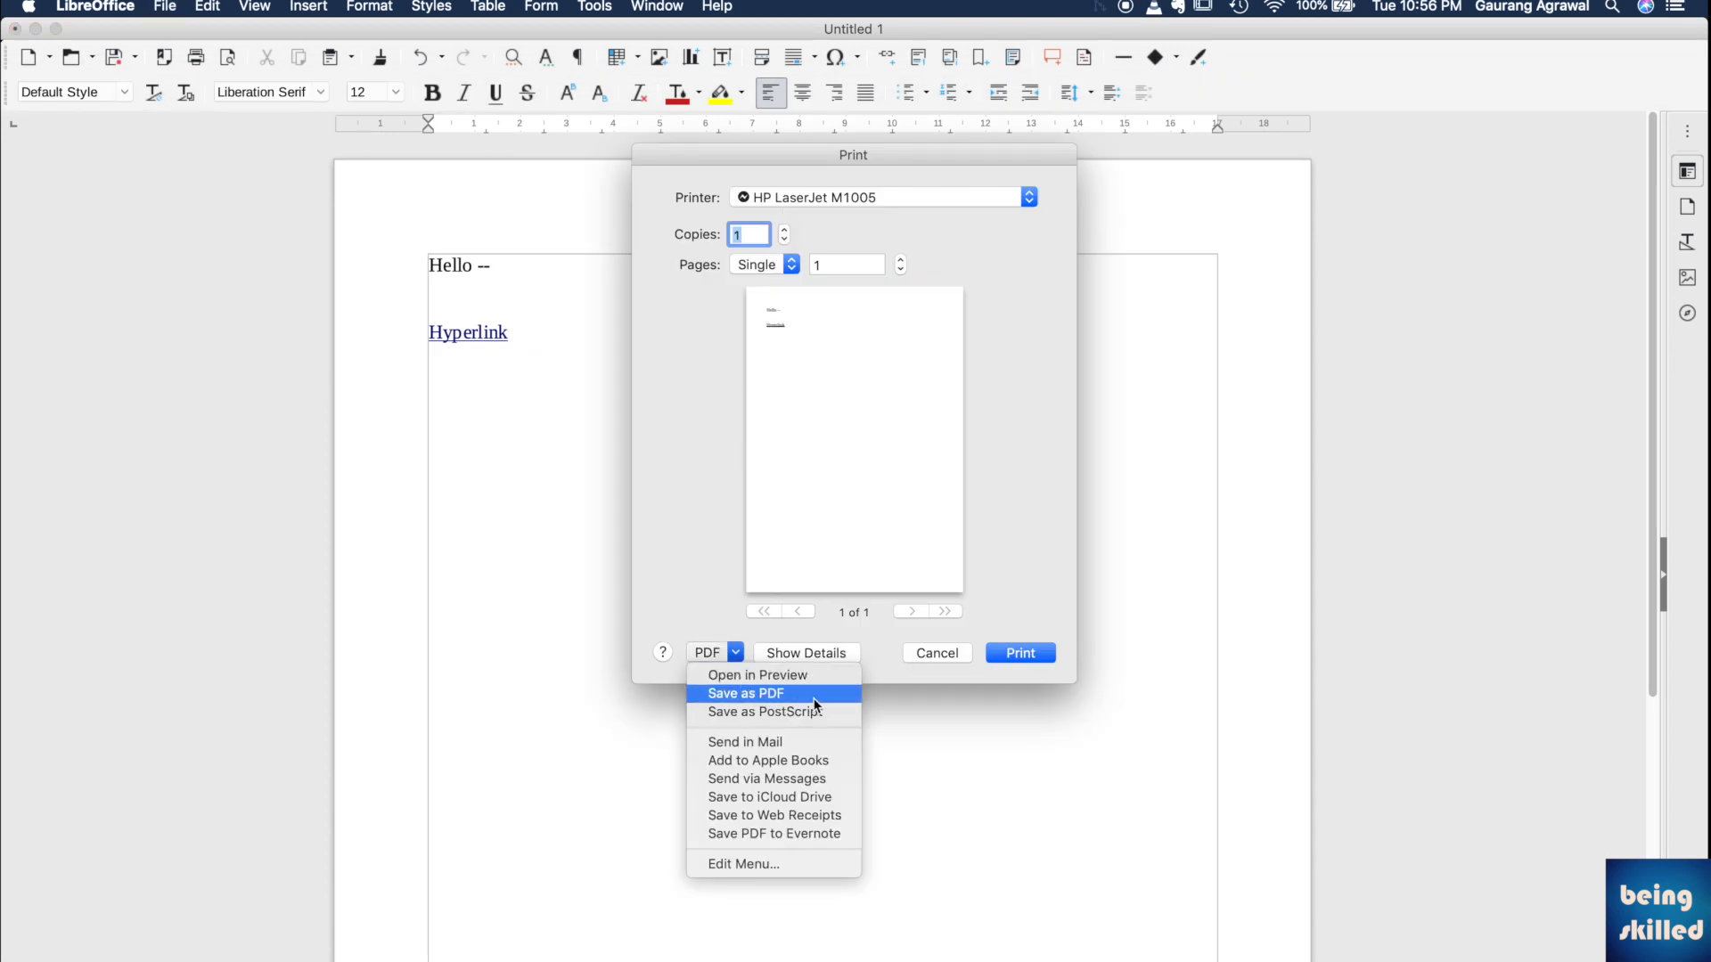
{"action": "mouse_move", "coordinate": [840, 704]}
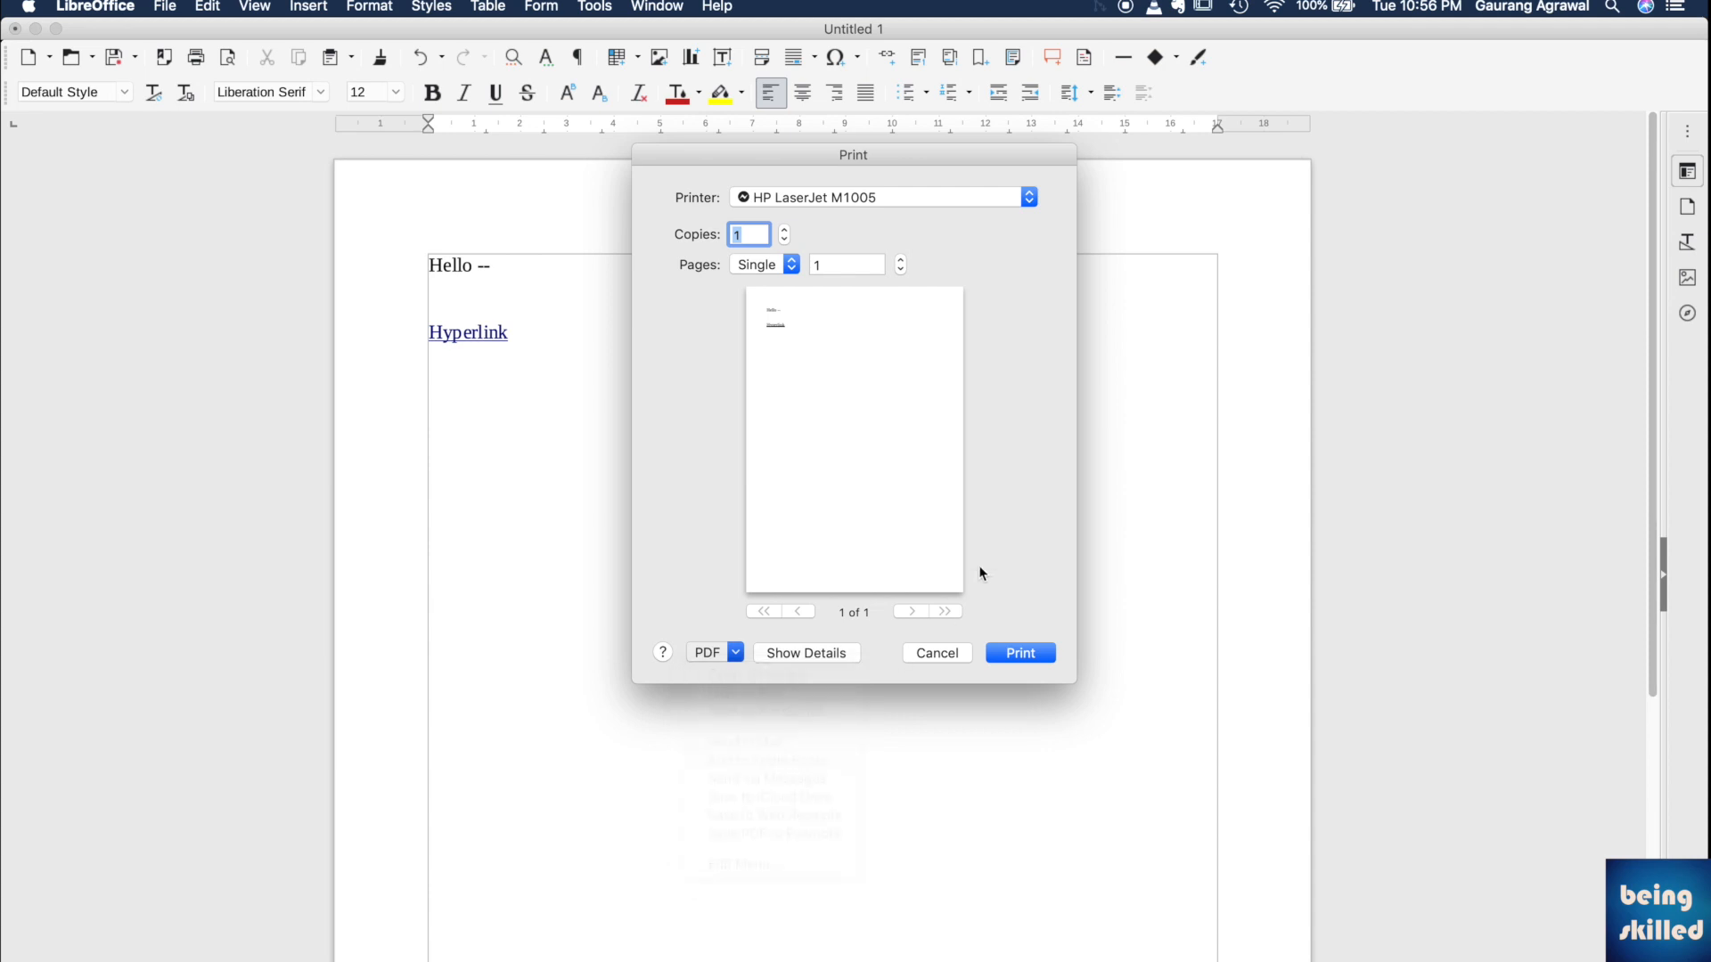
{"action": "mouse_move", "coordinate": [935, 656]}
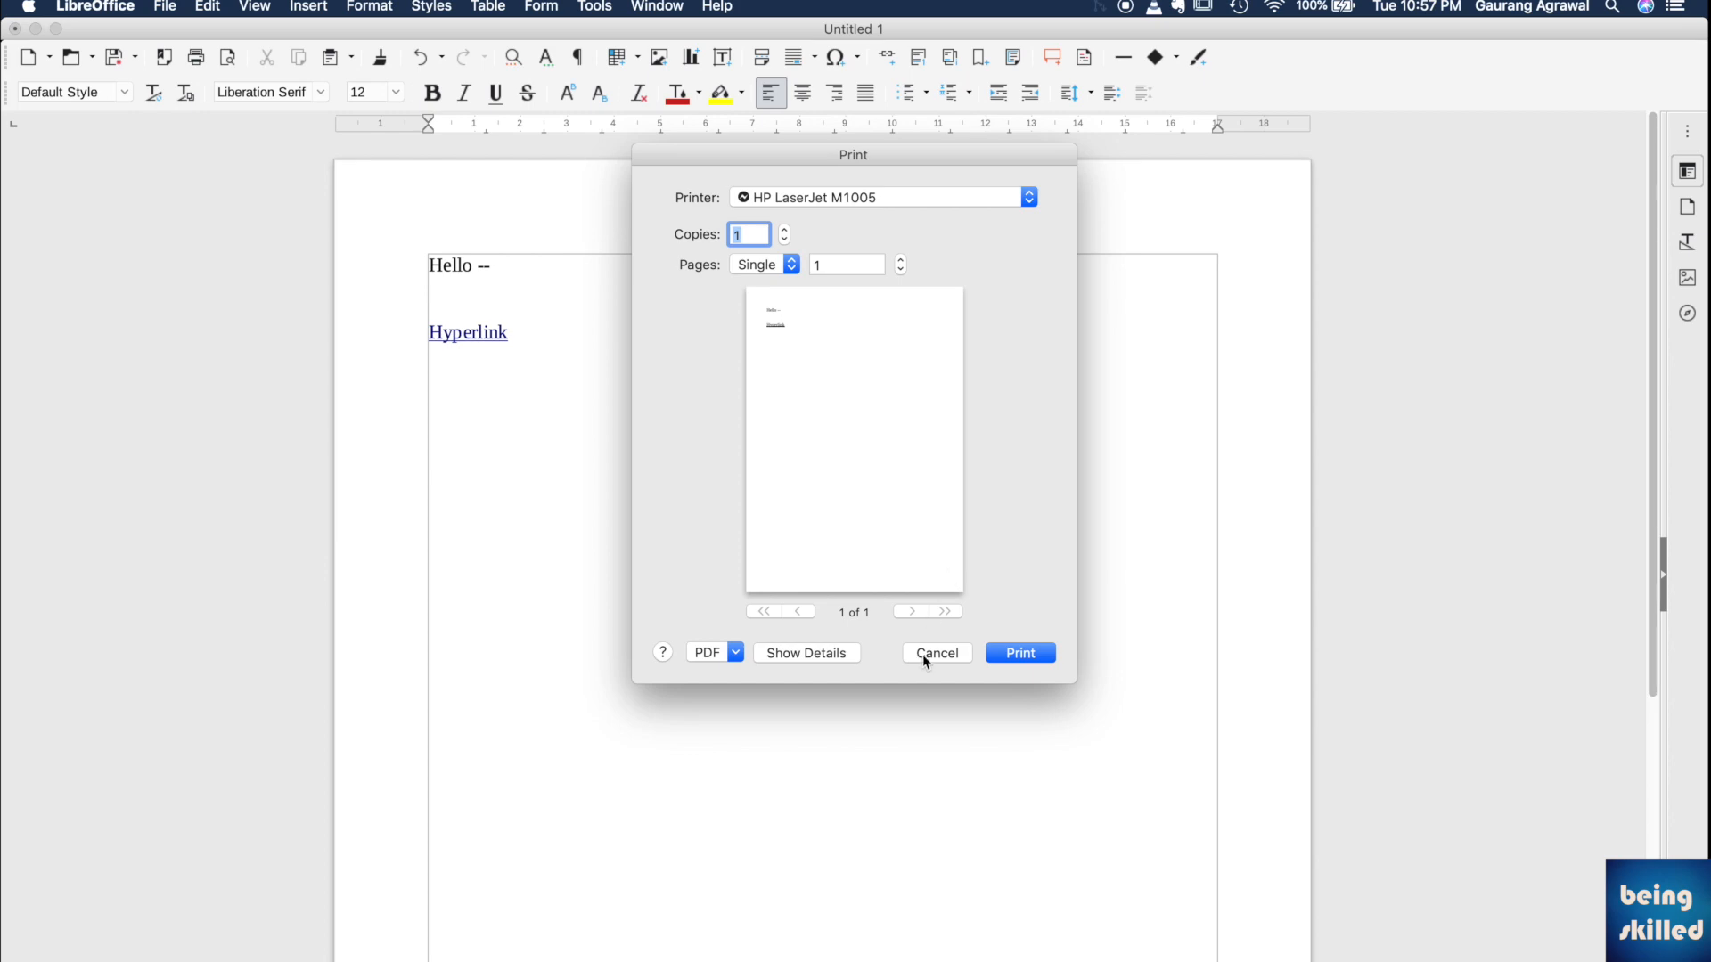